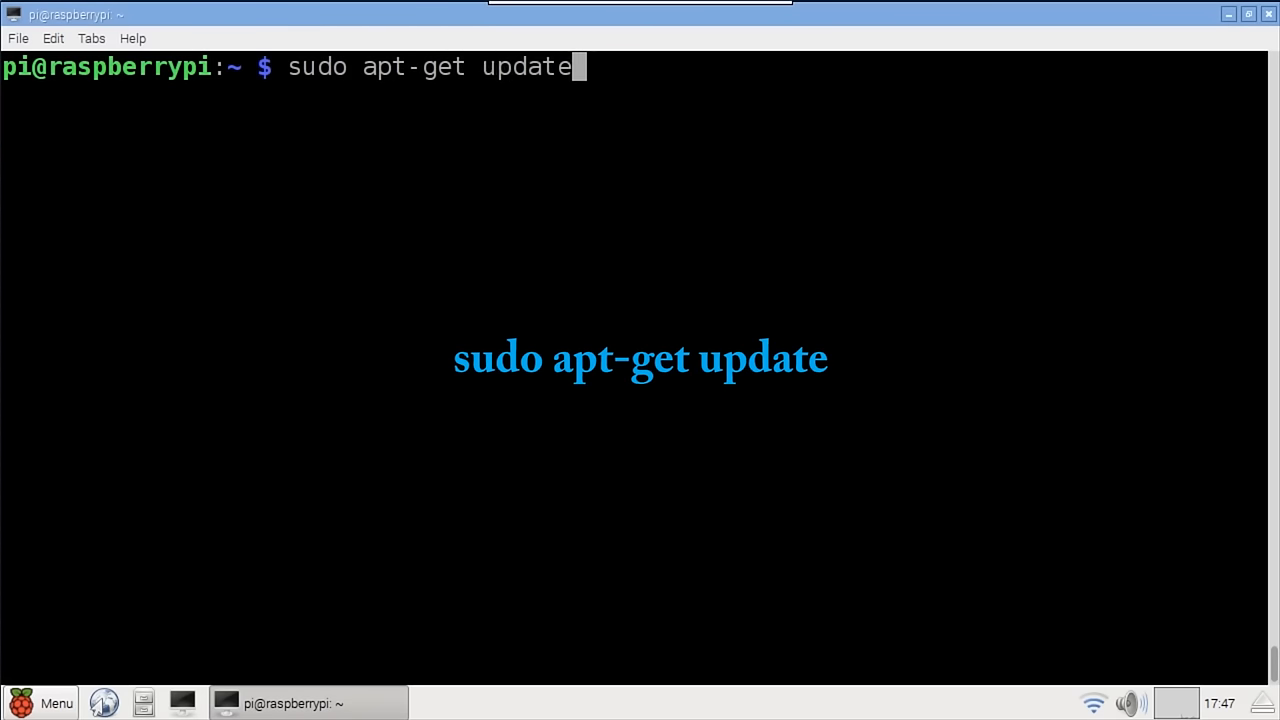
Run sudo apt-get update and sudo apt-get upgrade, finding nothing to upgrade, then clear the screen.
{"action": "key", "text": "Return"}
{"action": "type", "text": "sudo ap"}
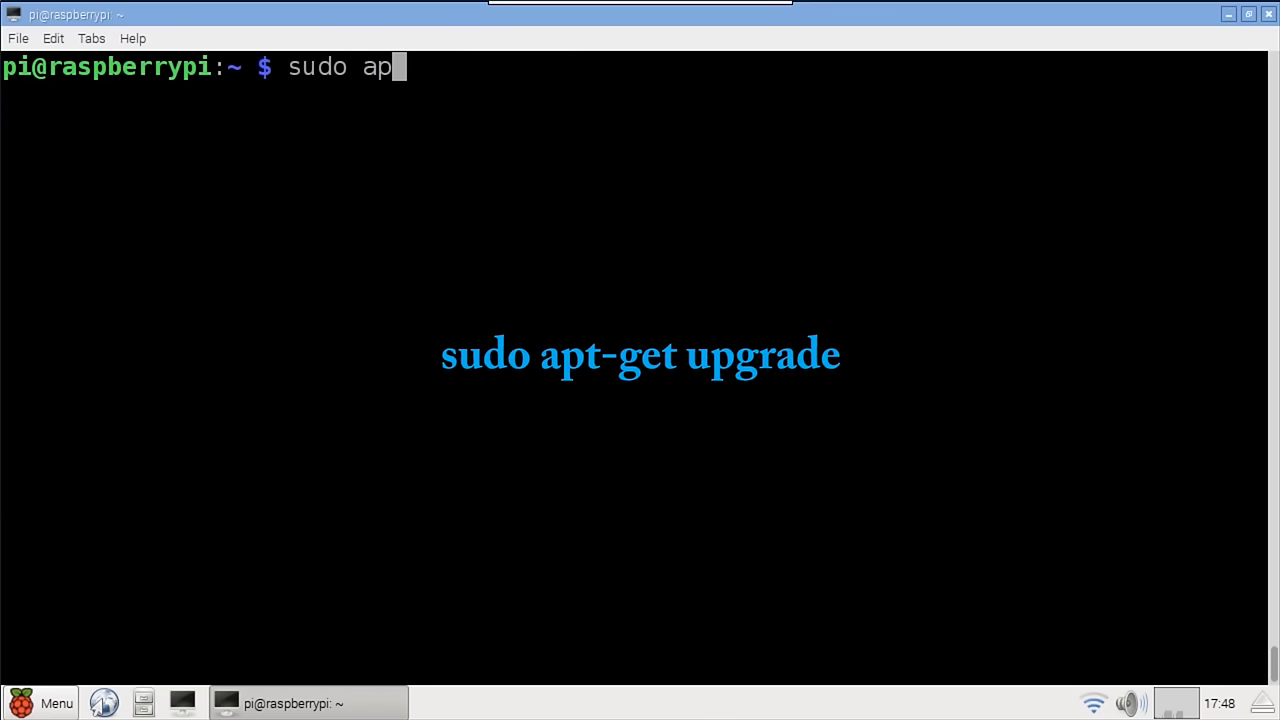
{"action": "type", "text": "t-get upgrade"}
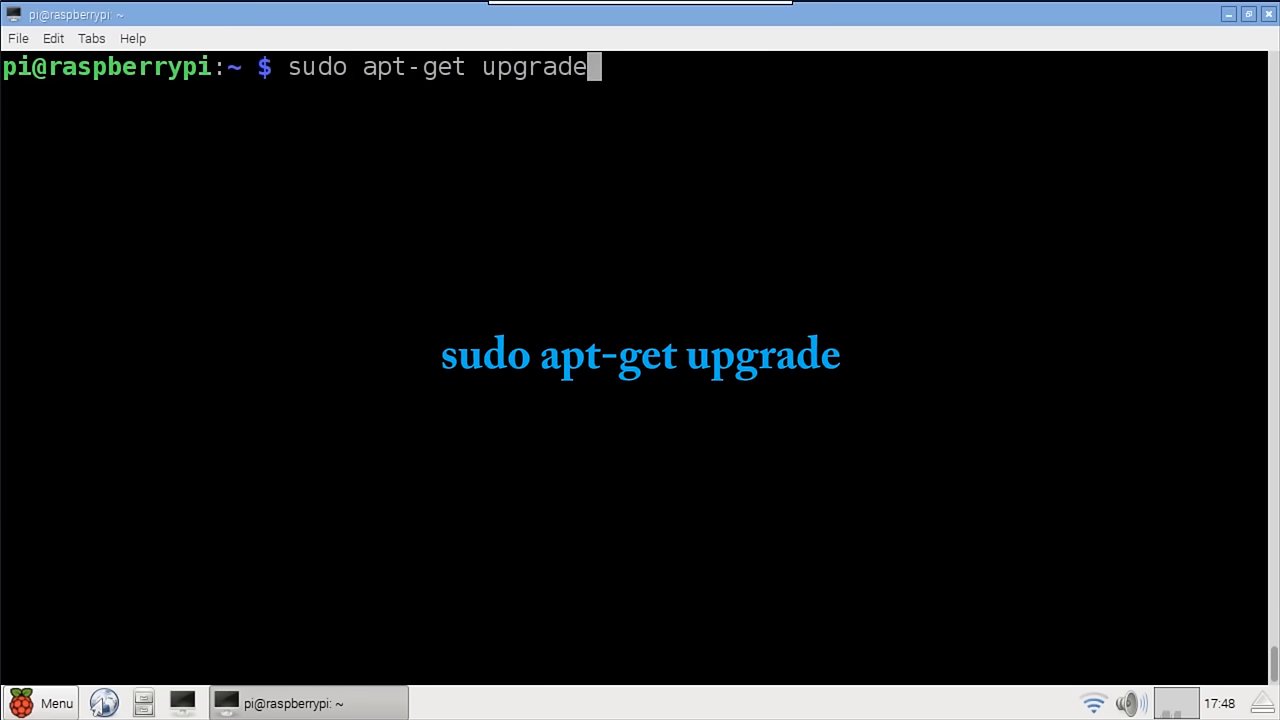
{"action": "key", "text": "Return"}
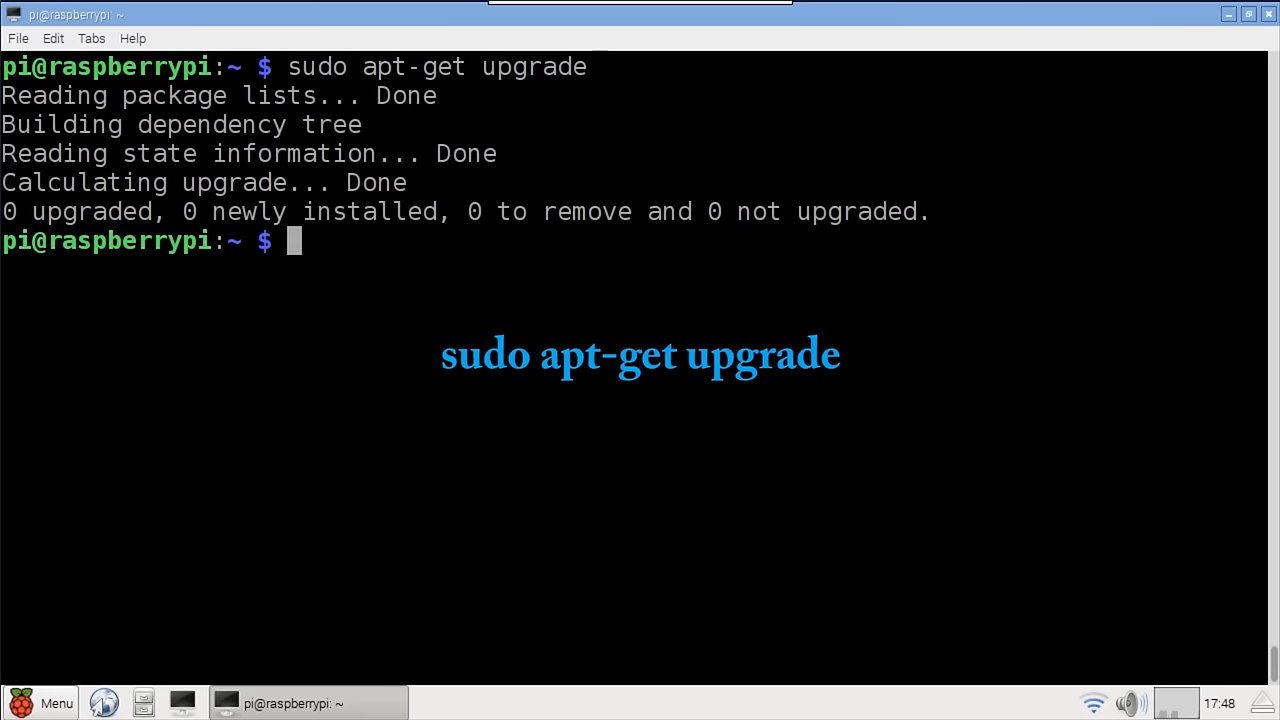
{"action": "type", "text": "clear"}
{"action": "type", "text": "cd"}
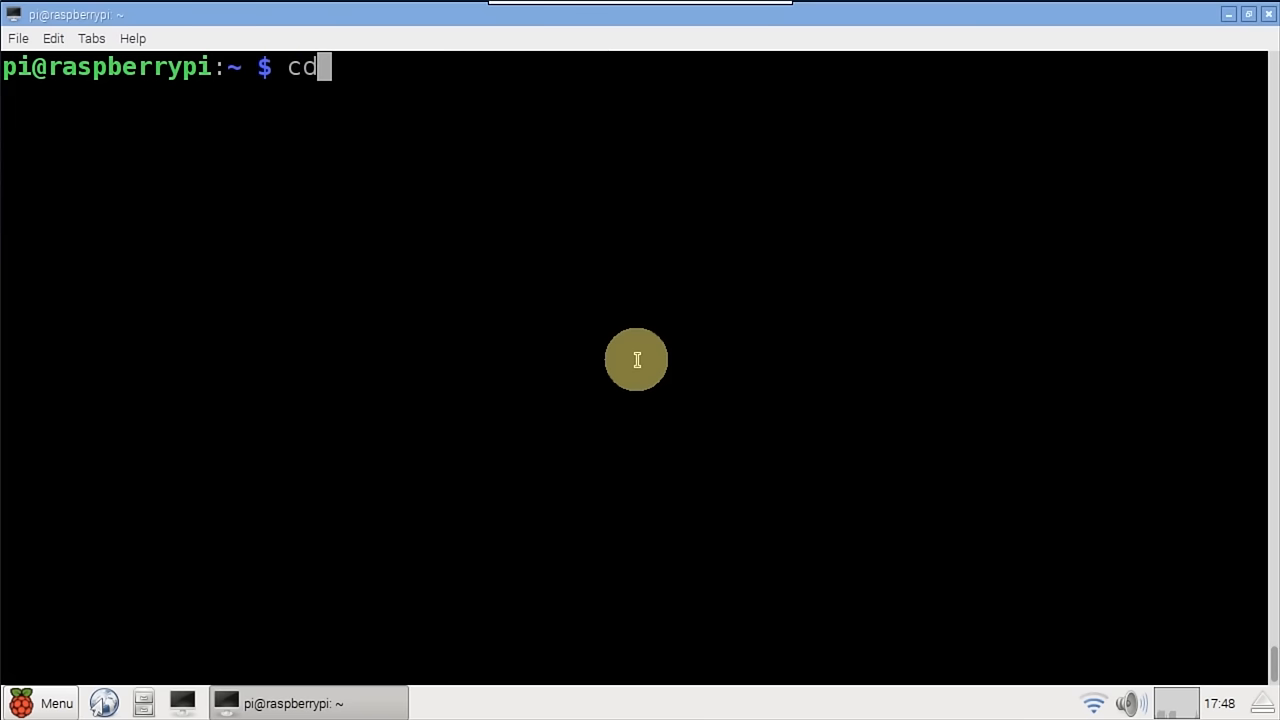
Git clone the Adafruit-Raspberry-Pi-Python-Code repository into the home folder and confirm its folder in the listing.
{"action": "key", "text": "Return"}
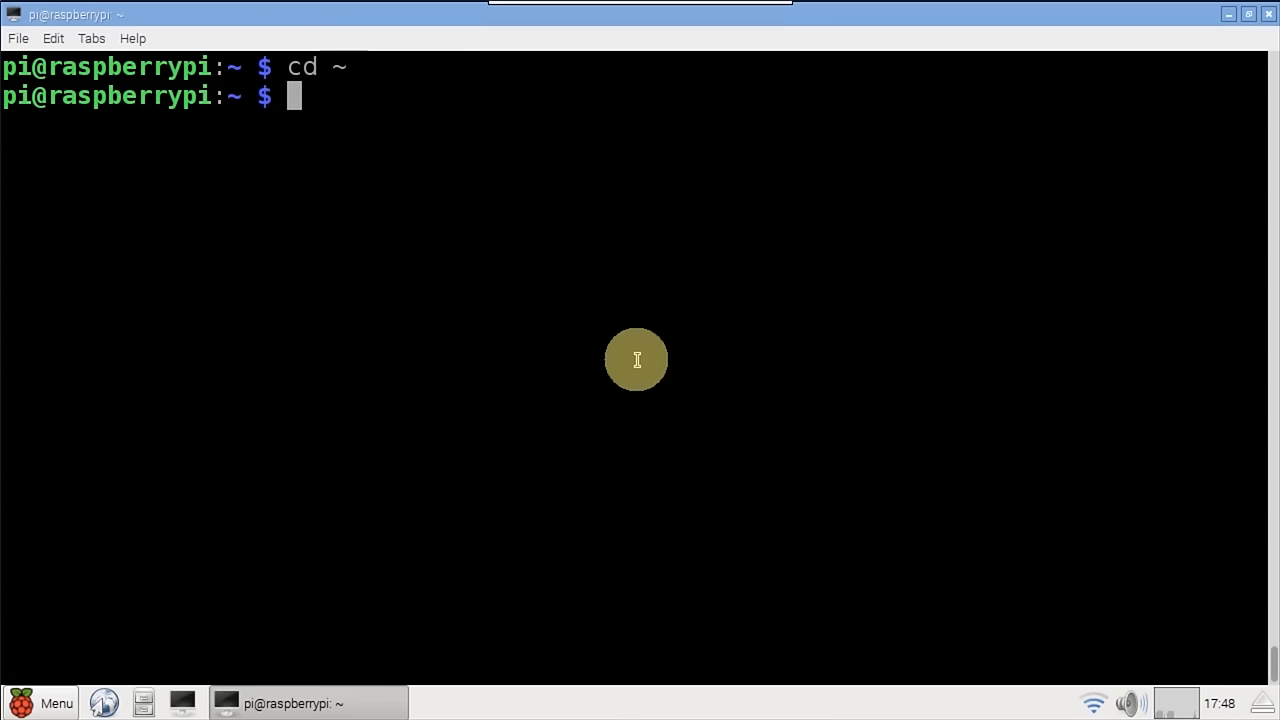
{"action": "type", "text": "git clone https://git"}
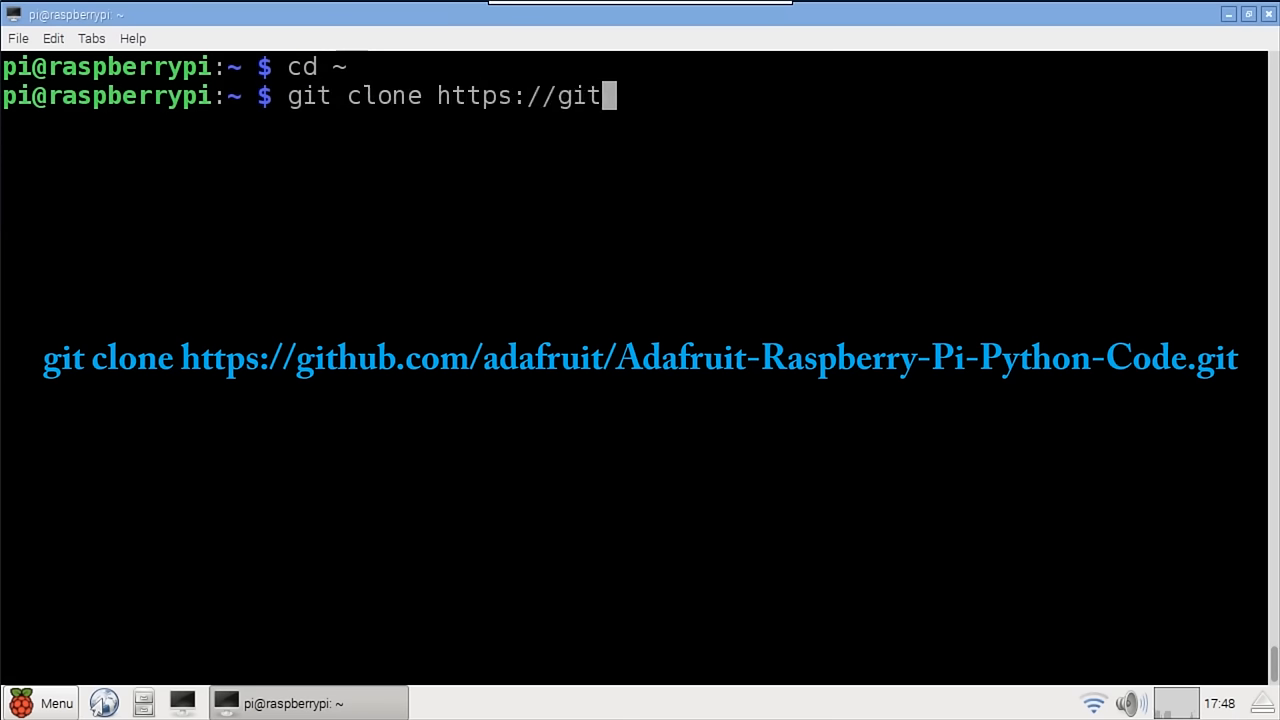
{"action": "type", "text": "hub.com/adafruit/Adafruit-"}
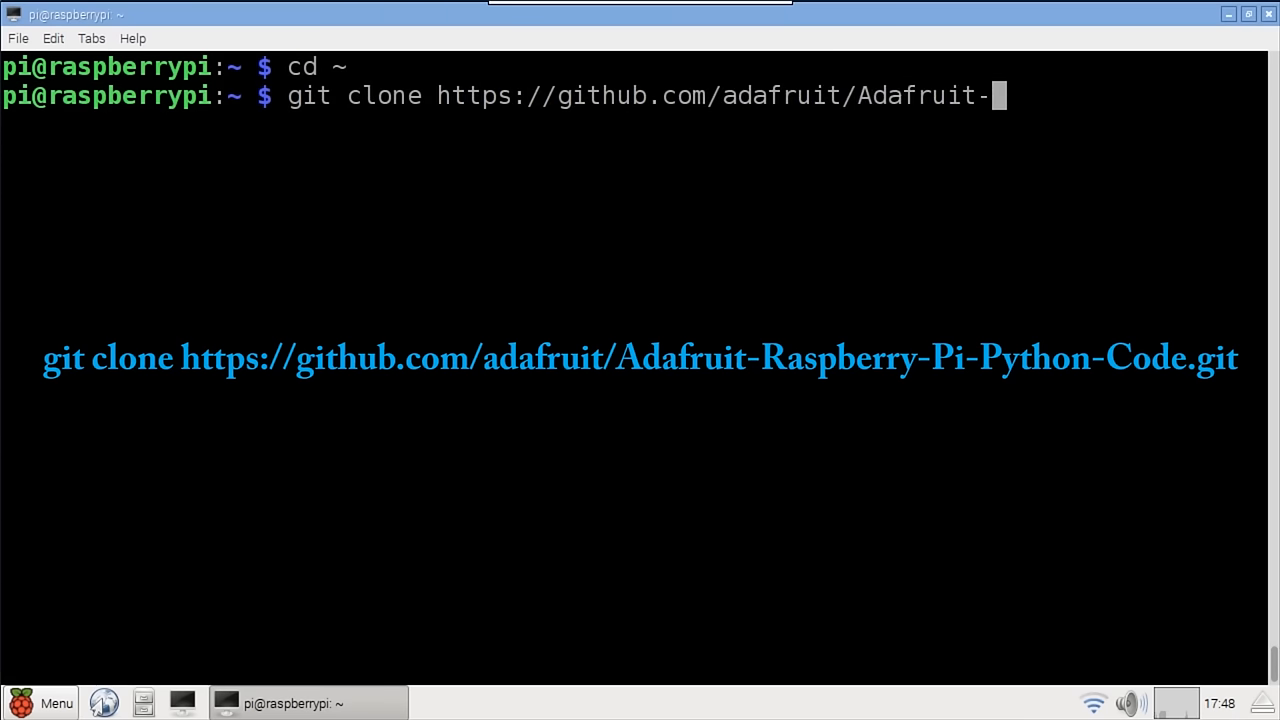
{"action": "type", "text": "Raspberry-Pi-Python-Cod"}
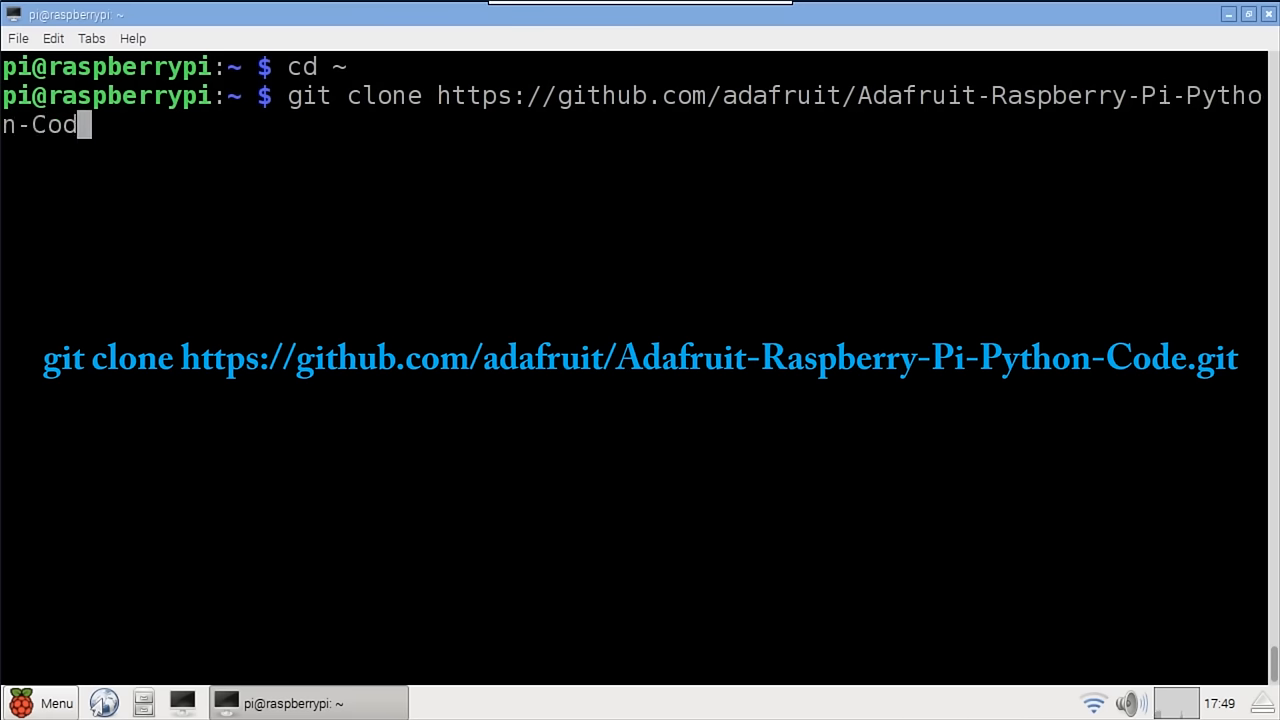
{"action": "key", "text": "Return"}
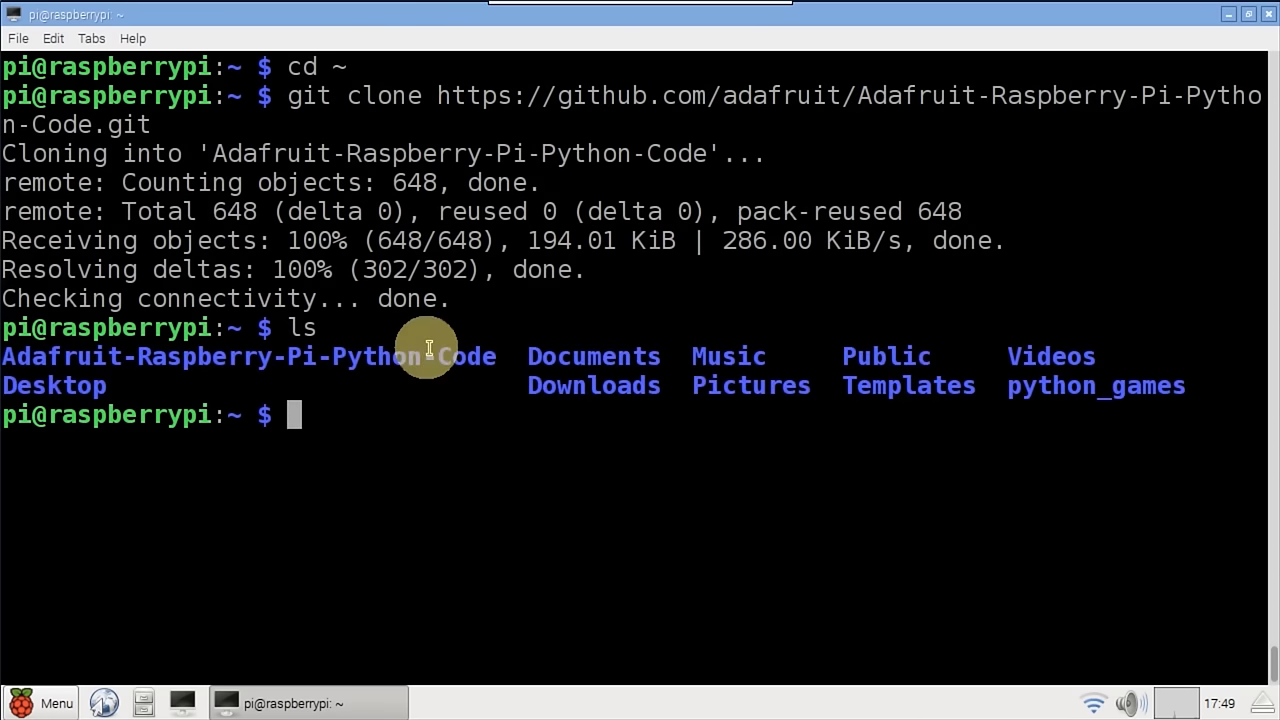
{"action": "double_click", "coordinate": [248, 356]}
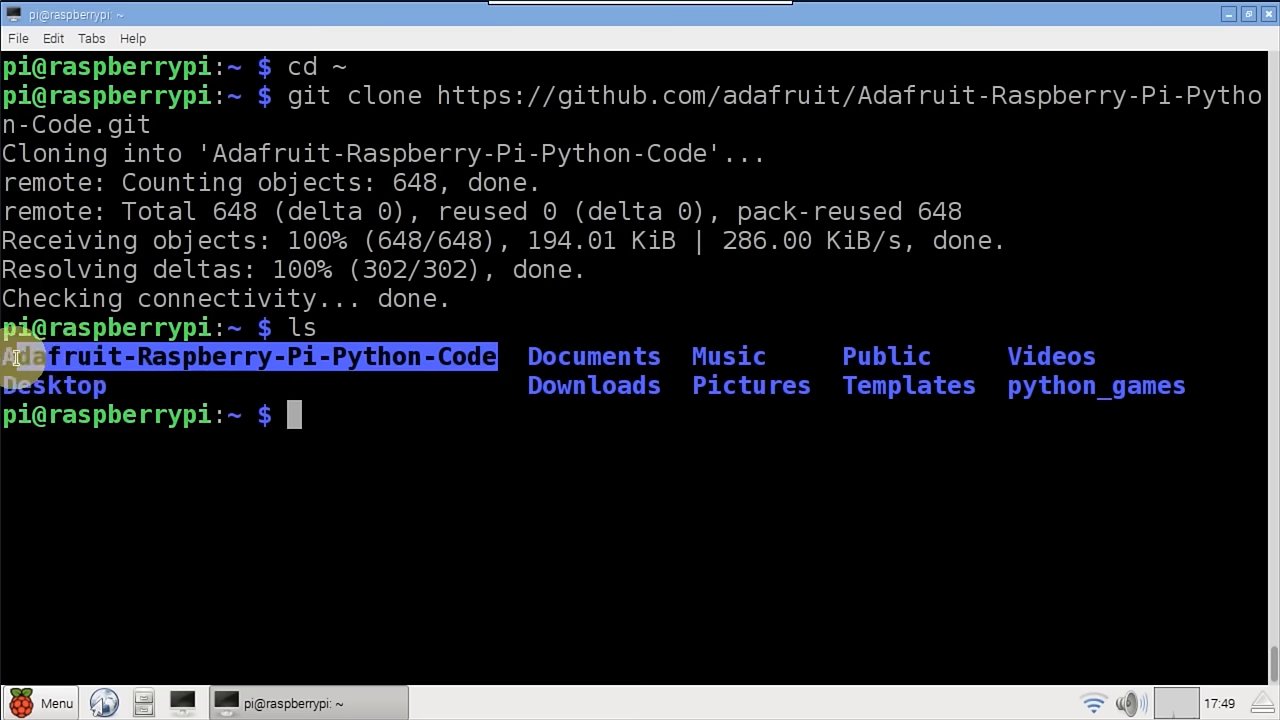
{"action": "mouse_move", "coordinate": [396, 444]}
{"action": "type", "text": "git clon"}
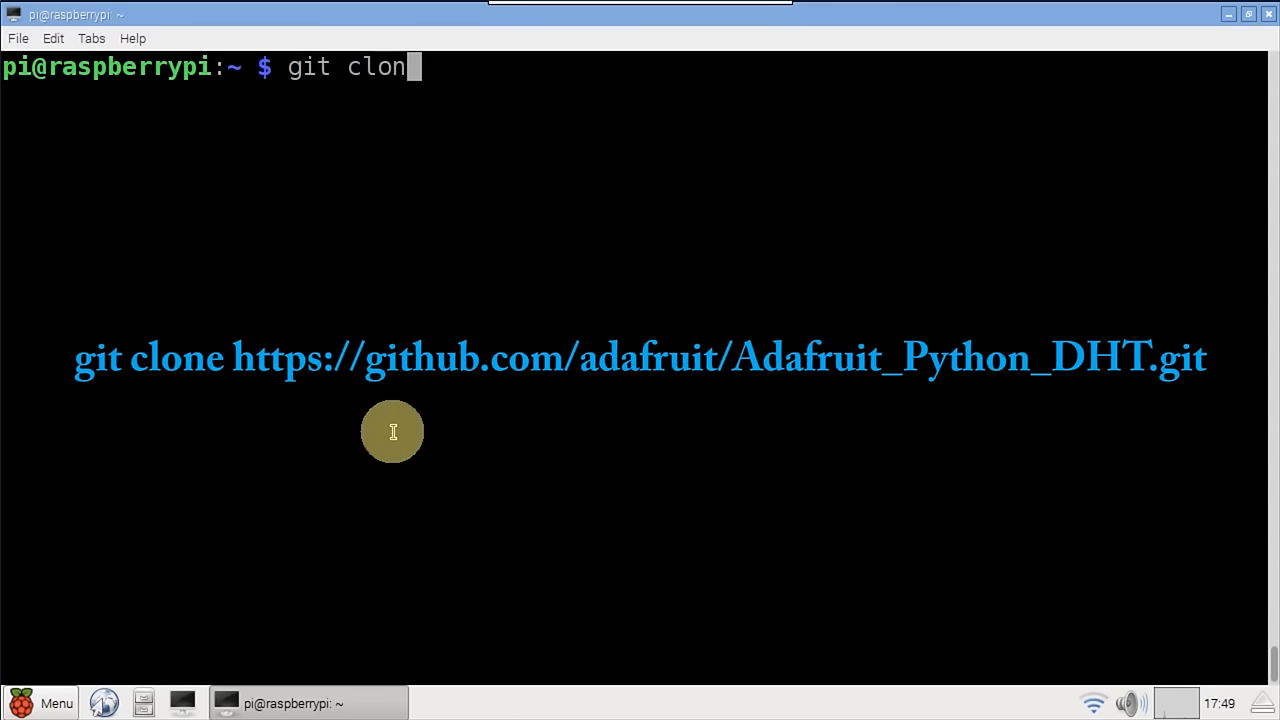
Git clone the Adafruit_Python_DHT repository, list it, and move into its folder.
{"action": "type", "text": "e https://github.com/adafruit/Adafruit"}
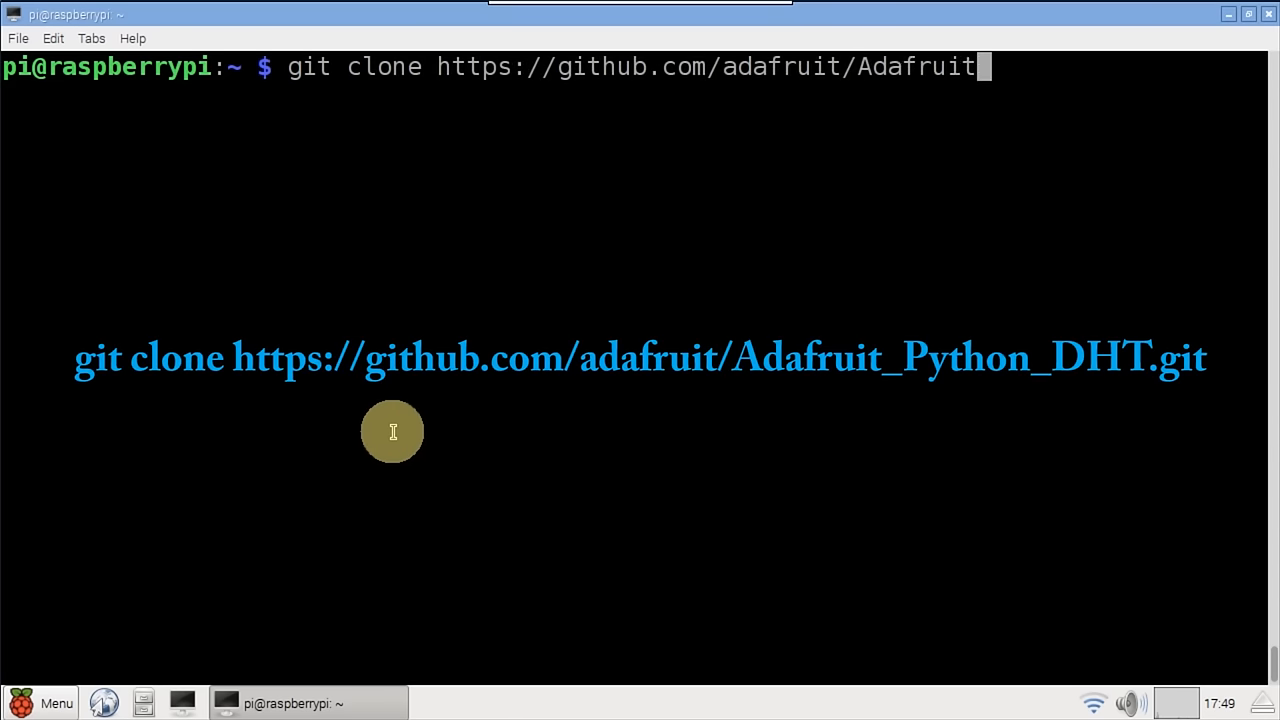
{"action": "type", "text": "_Python_DHT.git"}
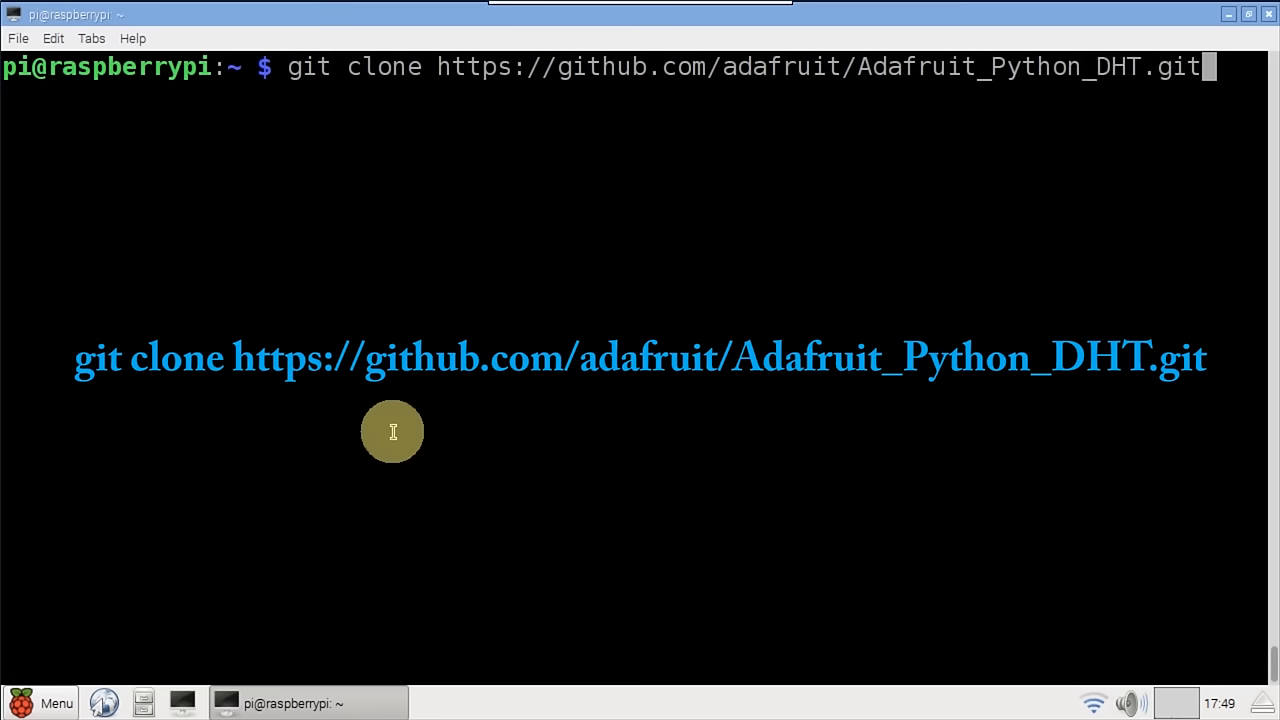
{"action": "key", "text": "Return"}
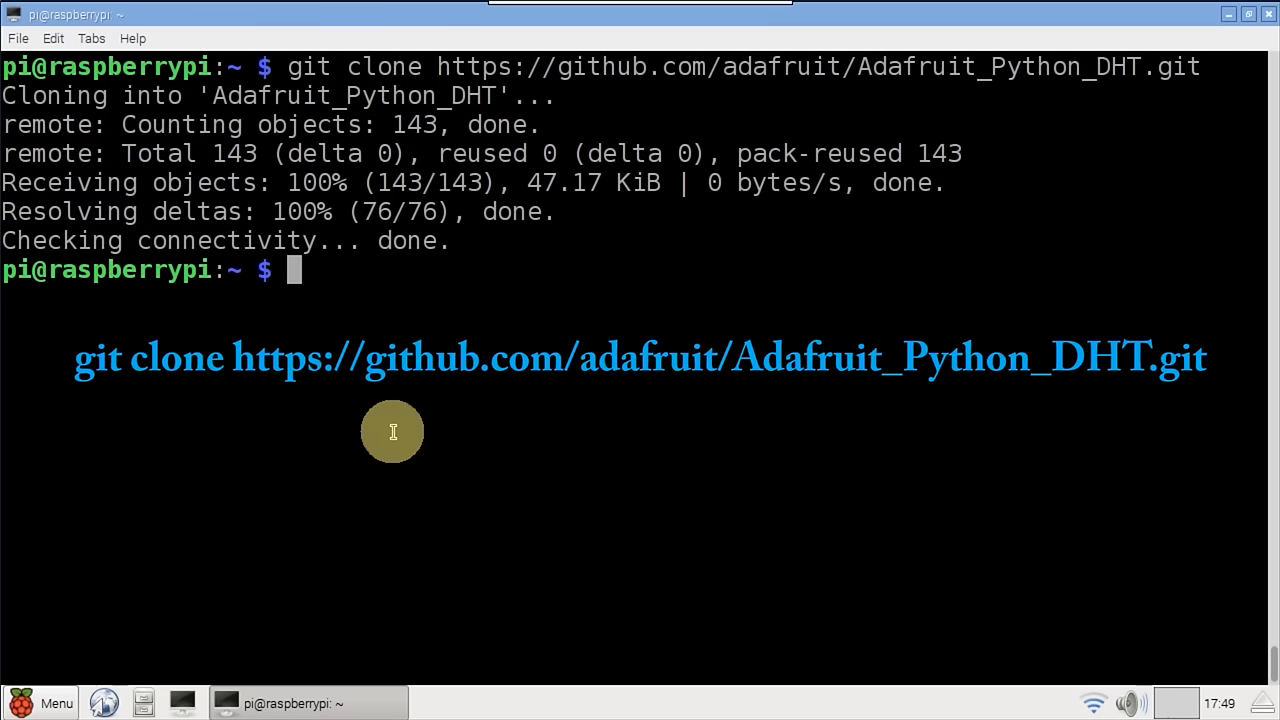
{"action": "type", "text": "ls"}
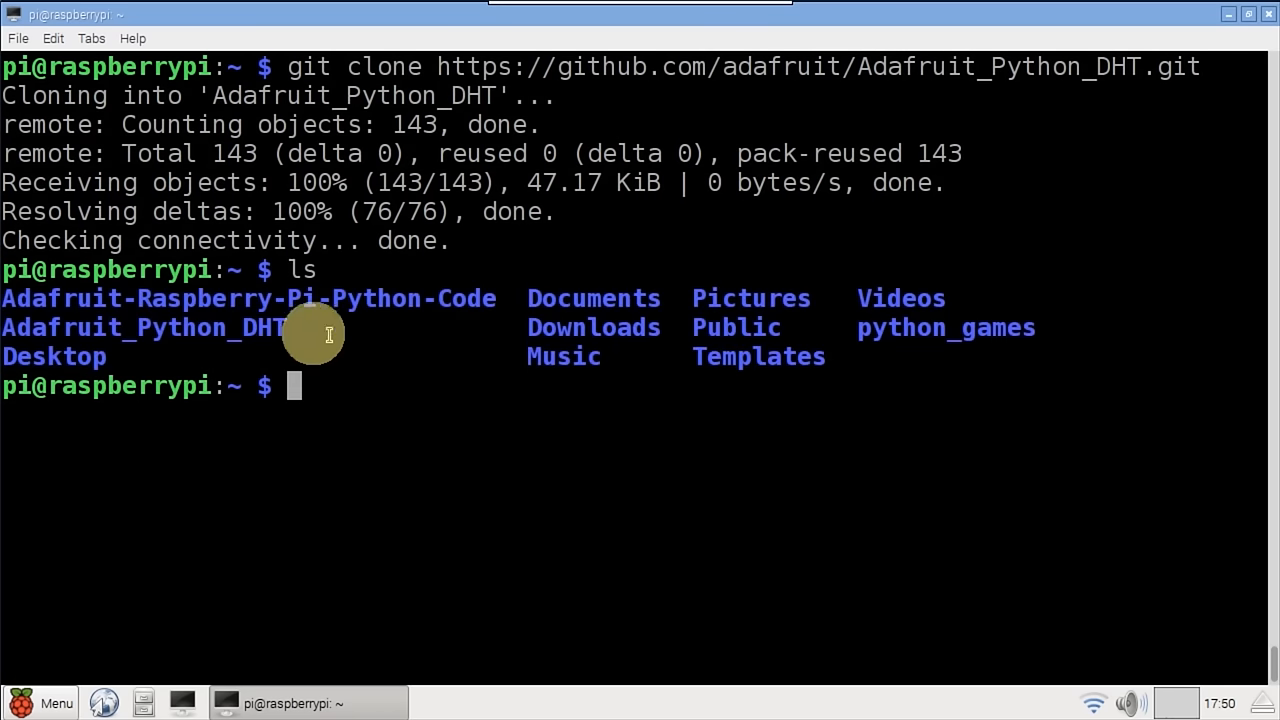
{"action": "double_click", "coordinate": [144, 328]}
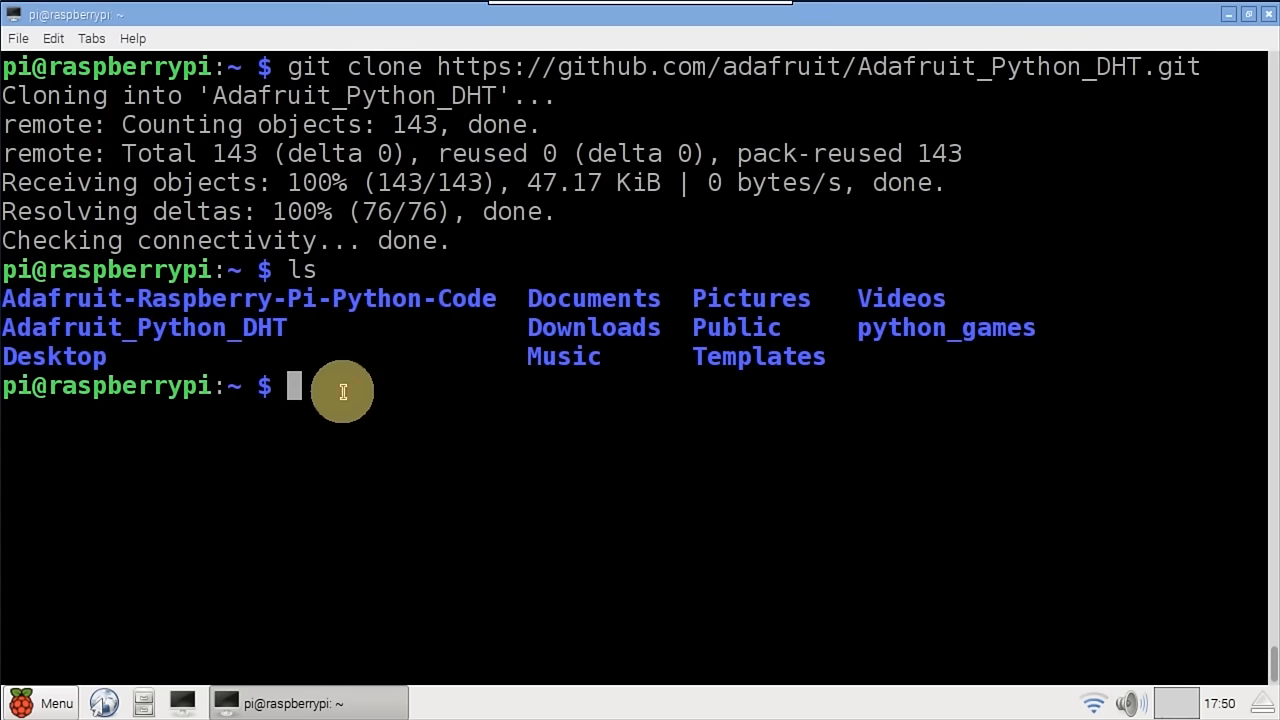
{"action": "type", "text": "cd Adafruit_Python_DHT"}
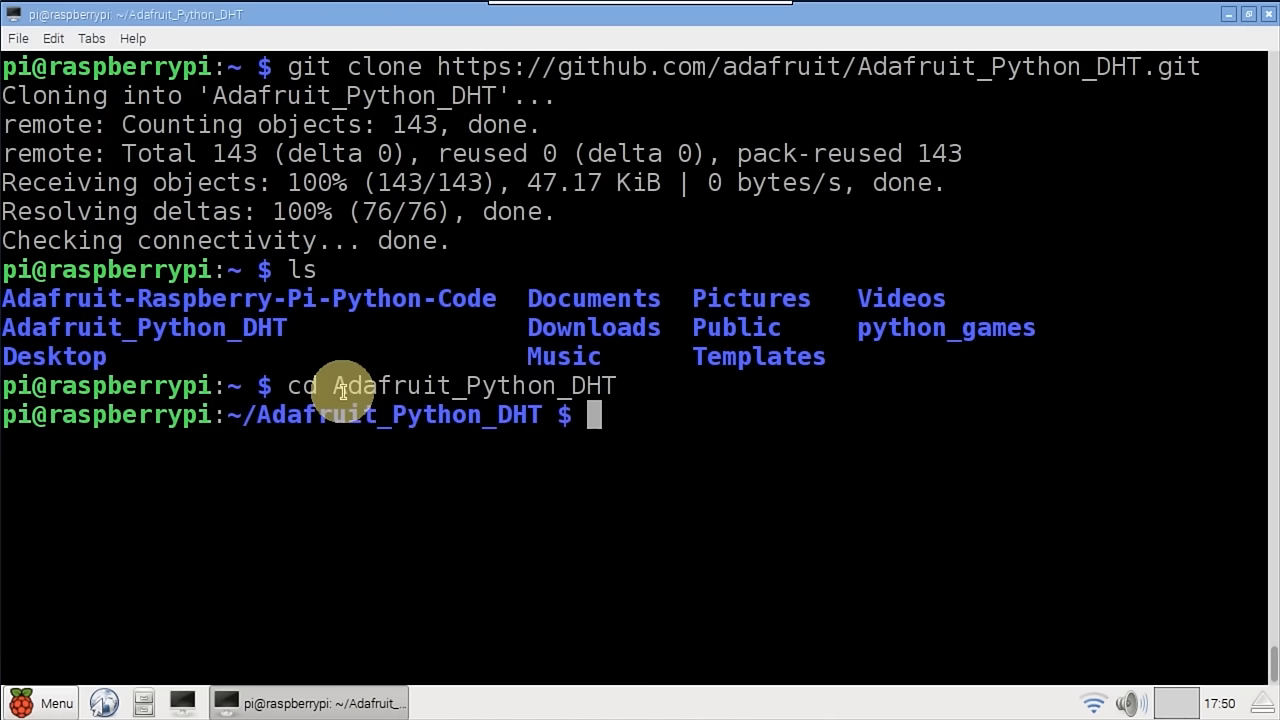
Install the build-essential and python-dev packages with sudo apt-get install.
{"action": "type", "text": "sudo apt-get install b"}
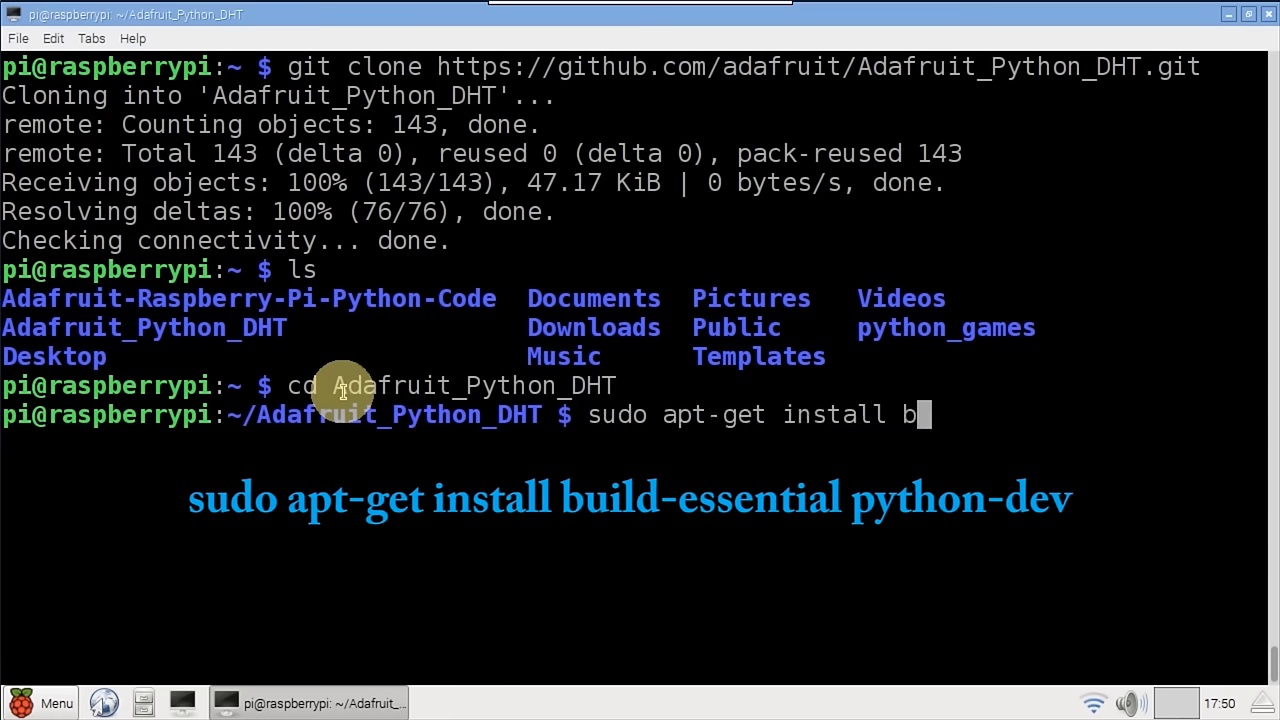
{"action": "type", "text": "uild-essential python"}
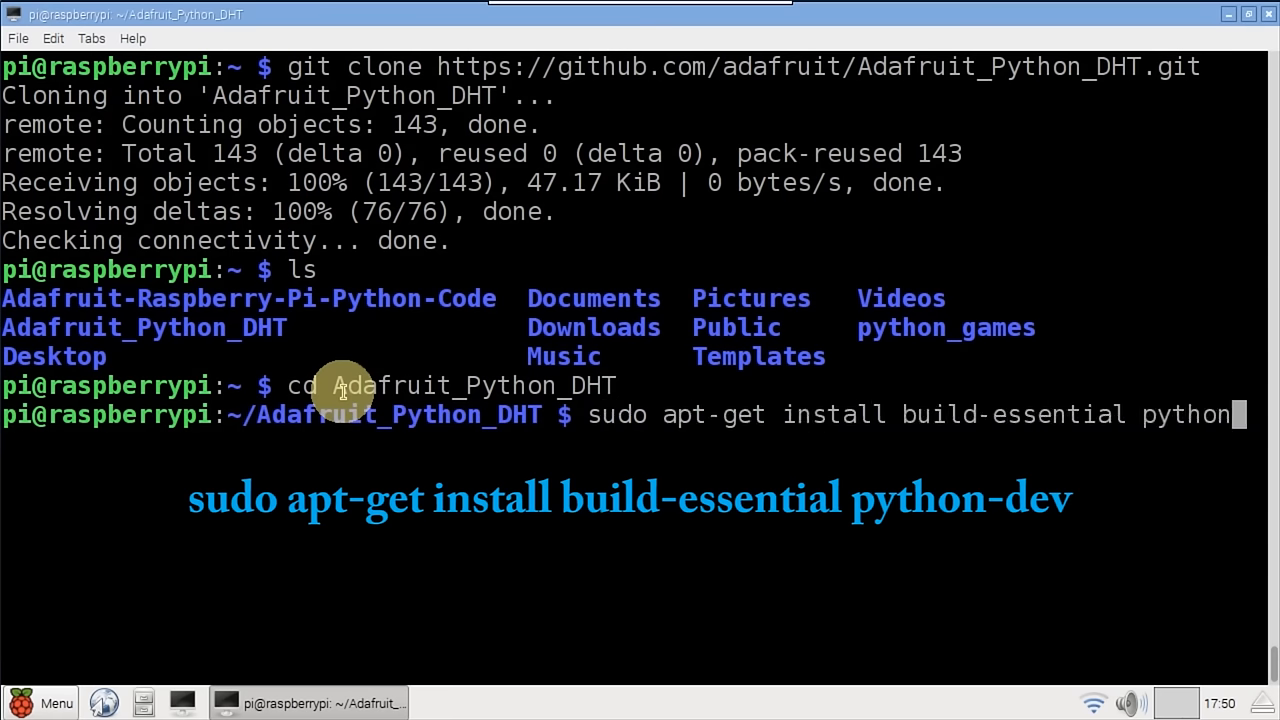
{"action": "key", "text": "Return"}
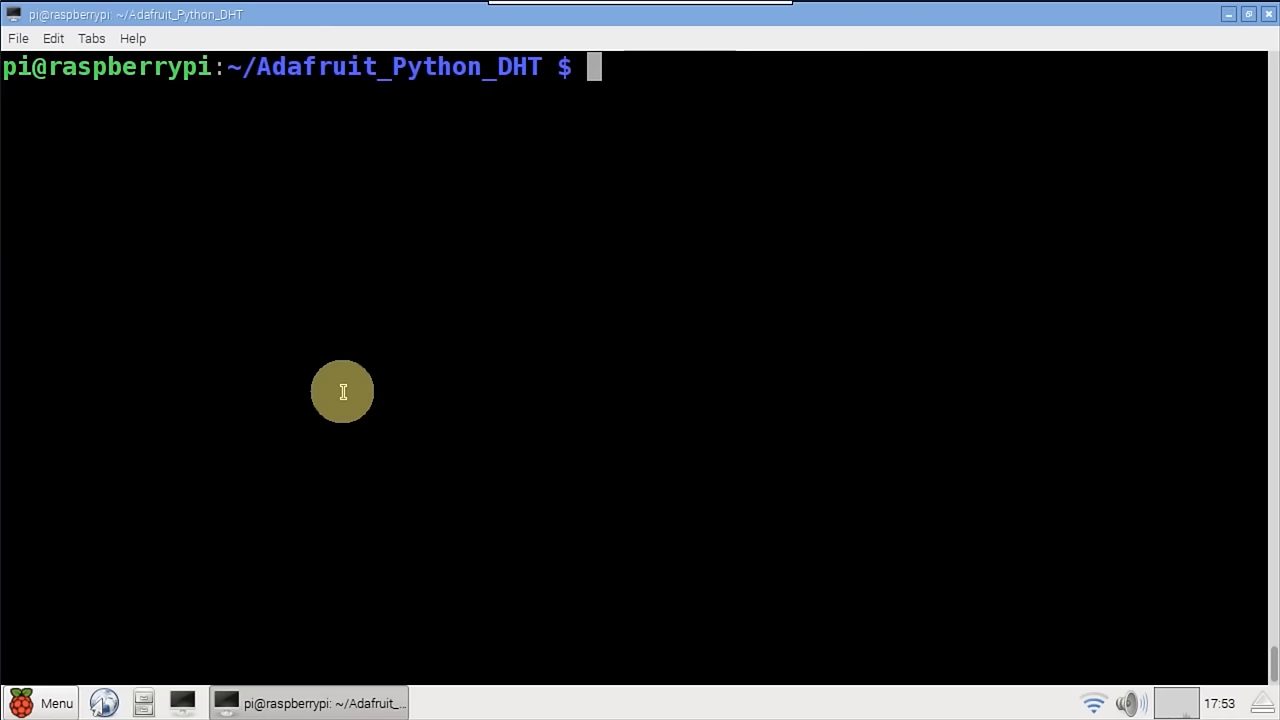
Install the Adafruit_DHT library with sudo python setup.py install, then sudo reboot the Pi.
{"action": "type", "text": "sudo python setup.py install"}
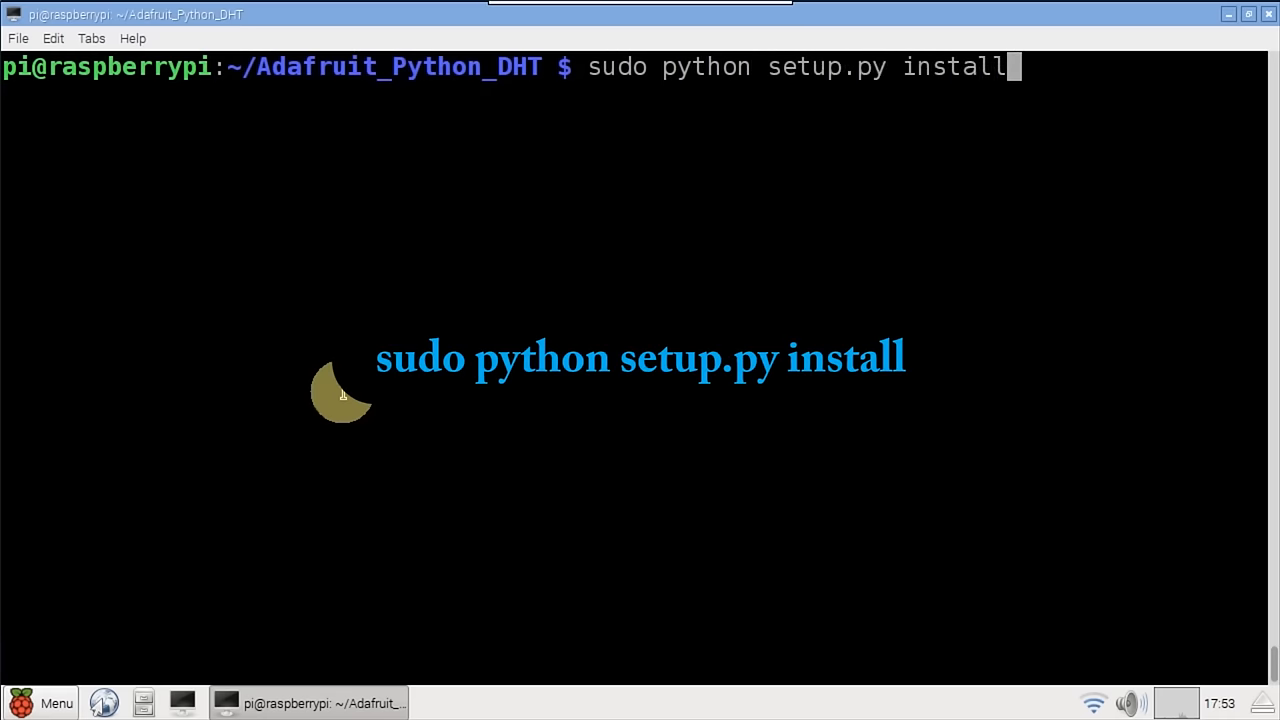
{"action": "key", "text": "Return"}
{"action": "type", "text": "sudo"}
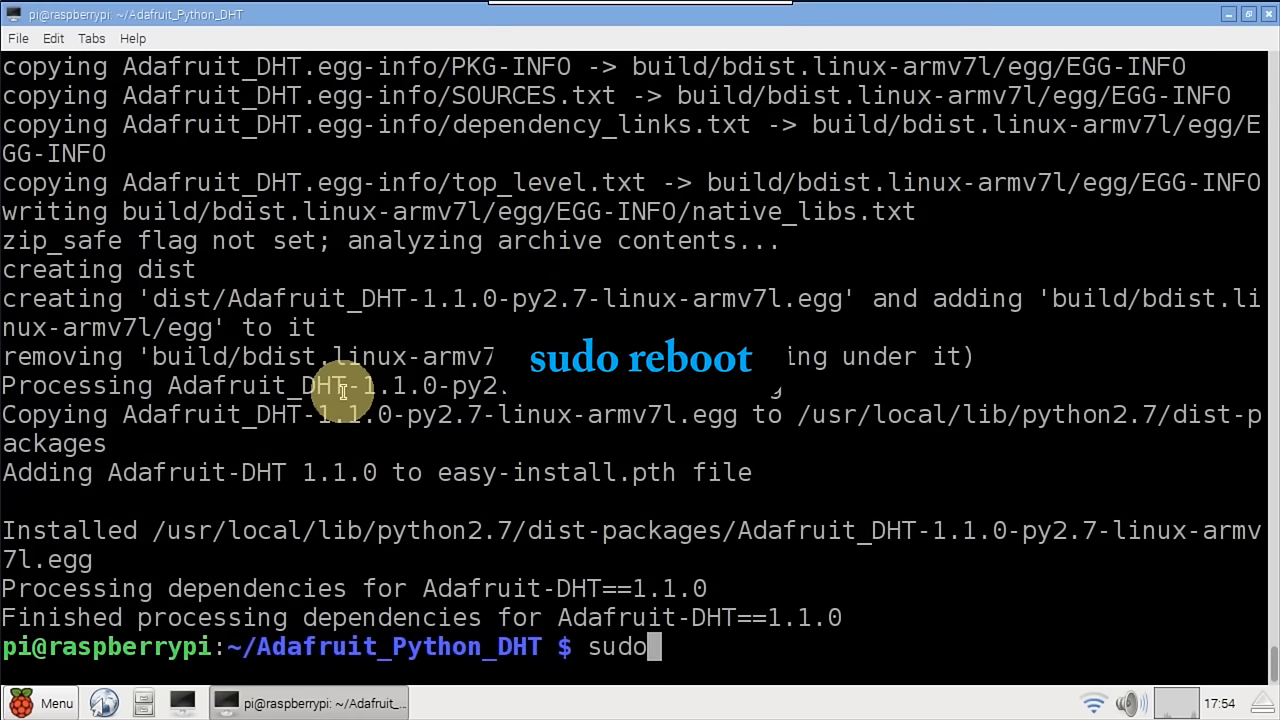
{"action": "type", "text": "reboo"}
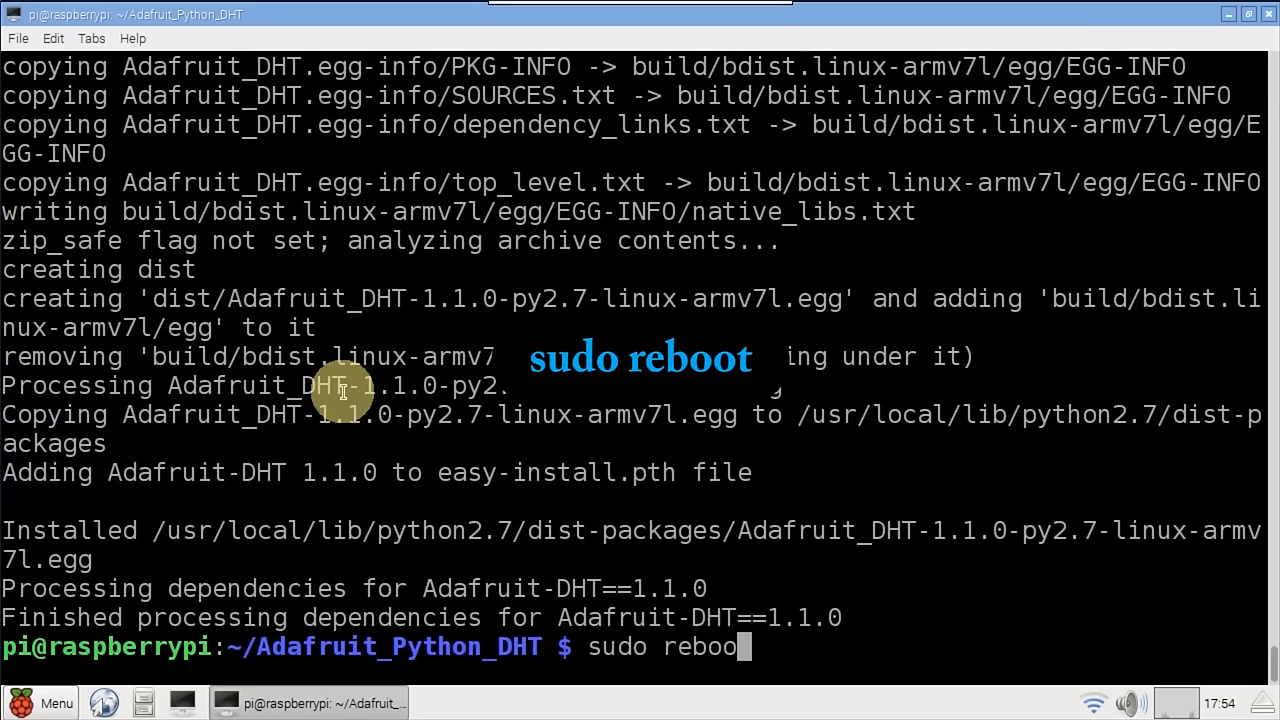
{"action": "type", "text": "t"}
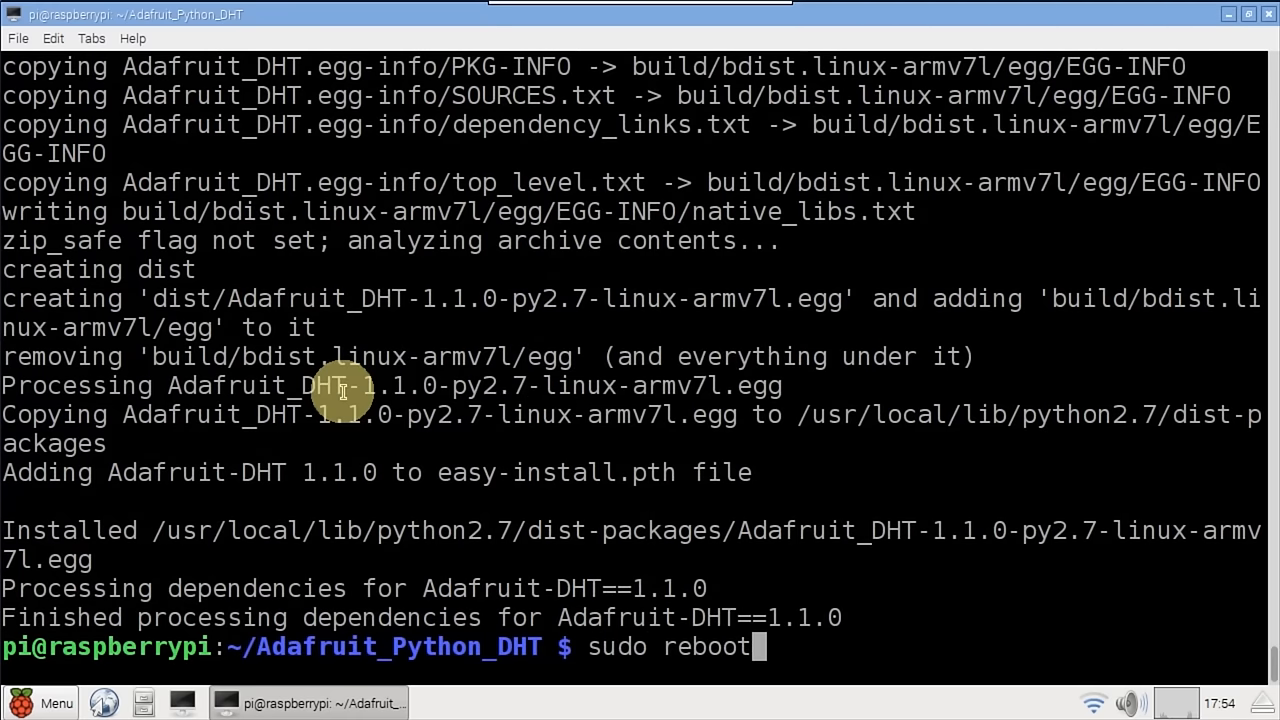
{"action": "key", "text": "Return"}
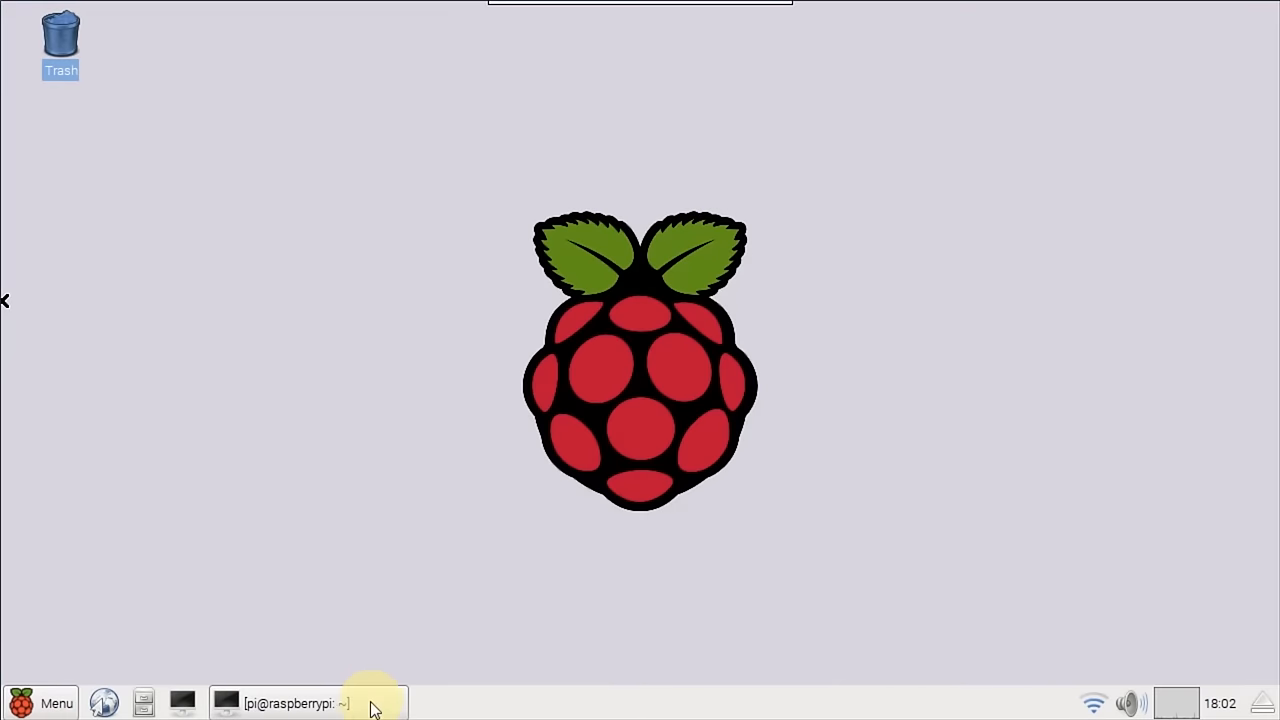
In weatherTest2.py, add import sys and append the Adafruit_CharLCD folder to sys.path.
{"action": "left_click", "coordinate": [290, 704]}
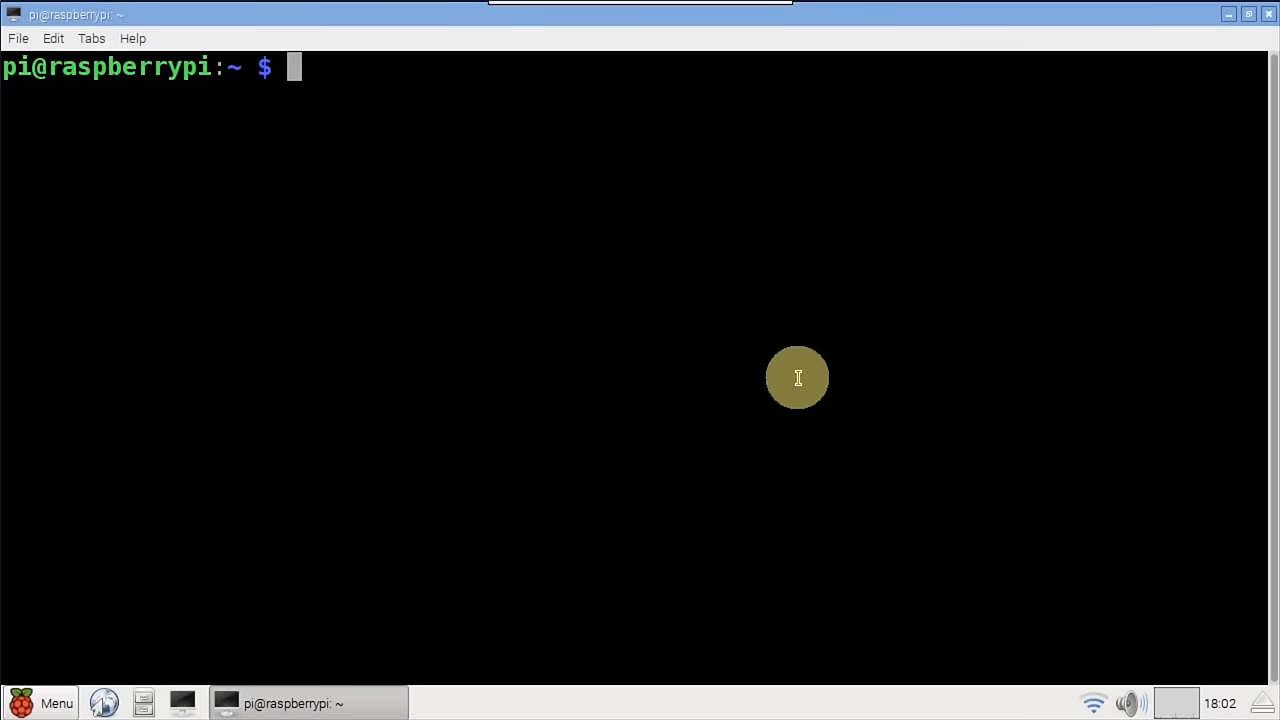
{"action": "key", "text": "Return"}
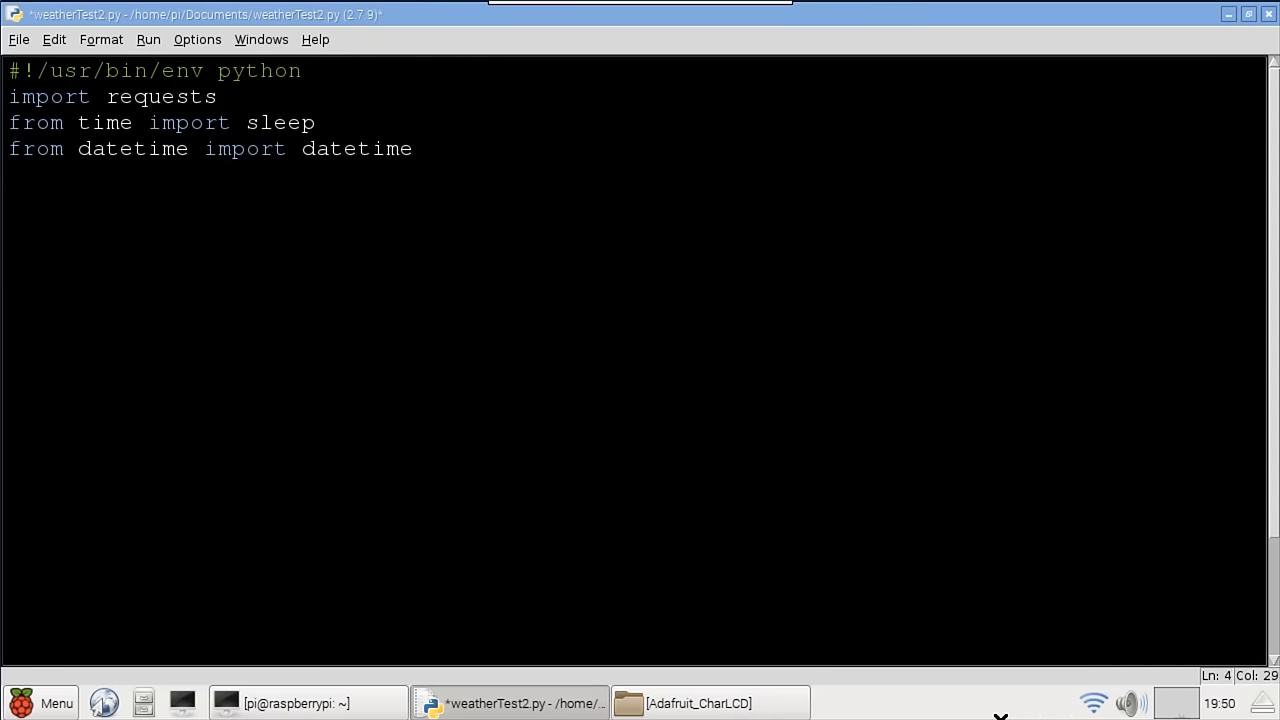
{"action": "left_click", "coordinate": [412, 148]}
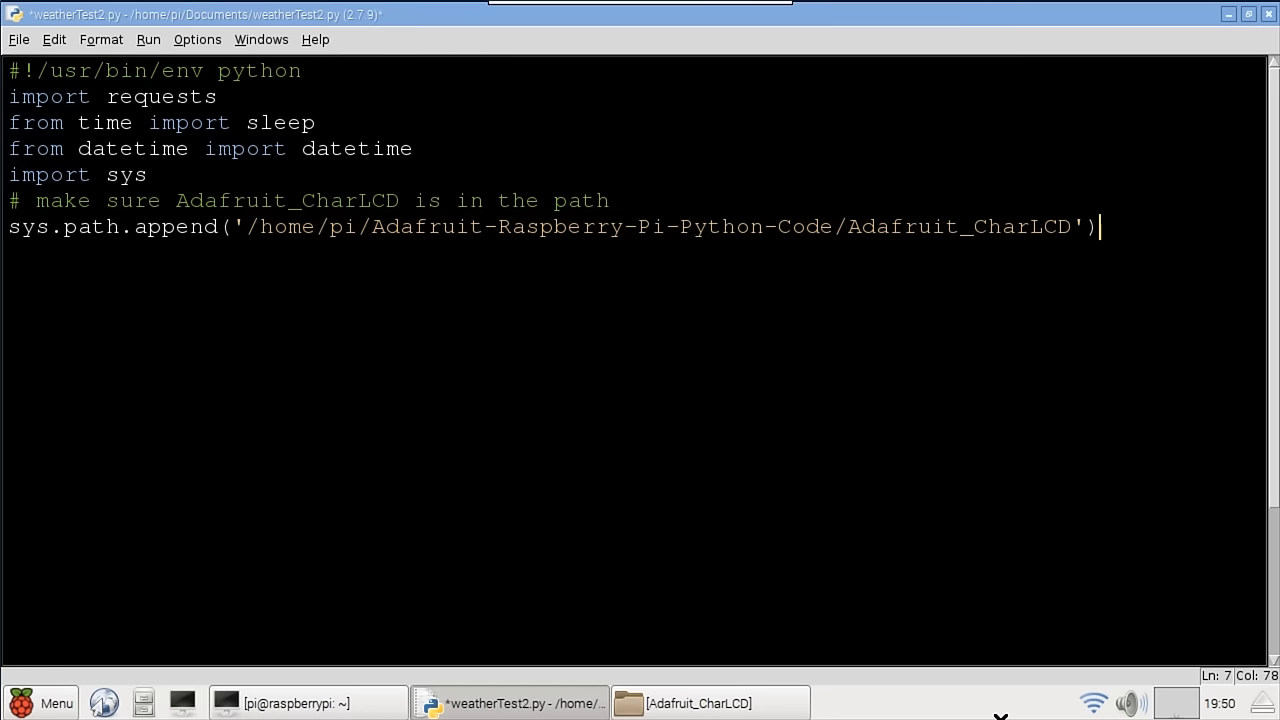
{"action": "mouse_move", "coordinate": [416, 312]}
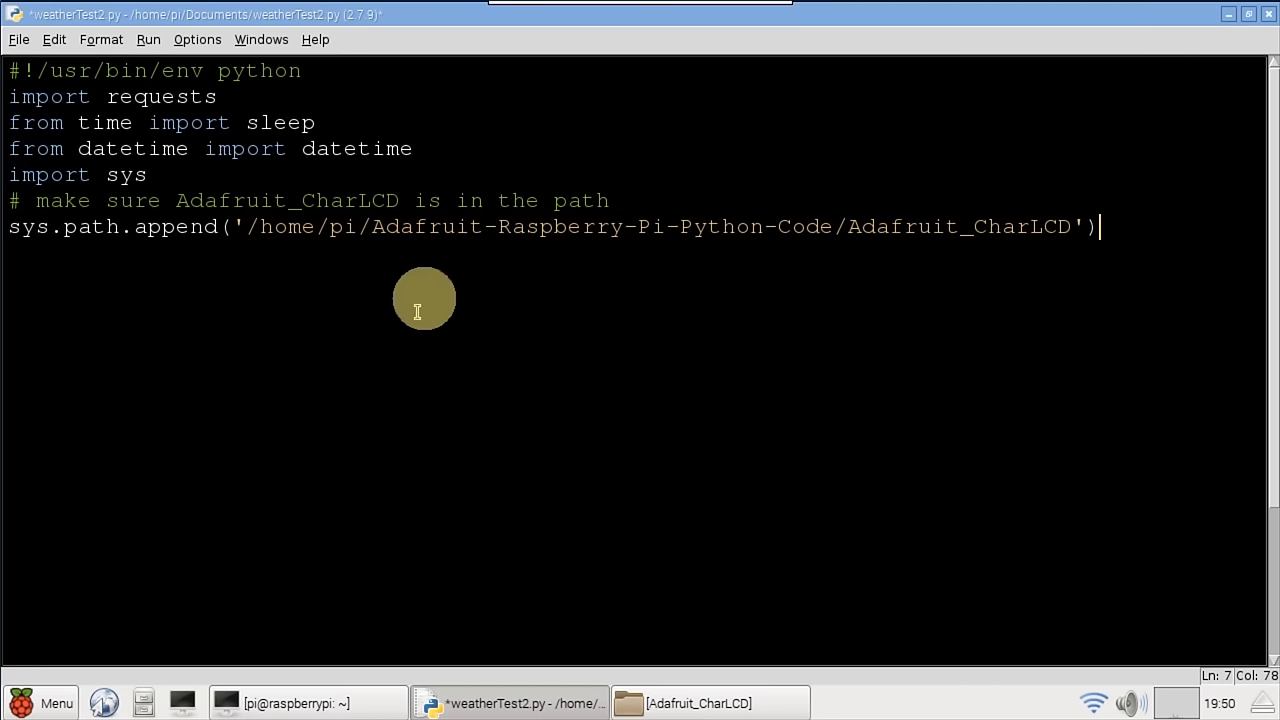
{"action": "left_click", "coordinate": [710, 704]}
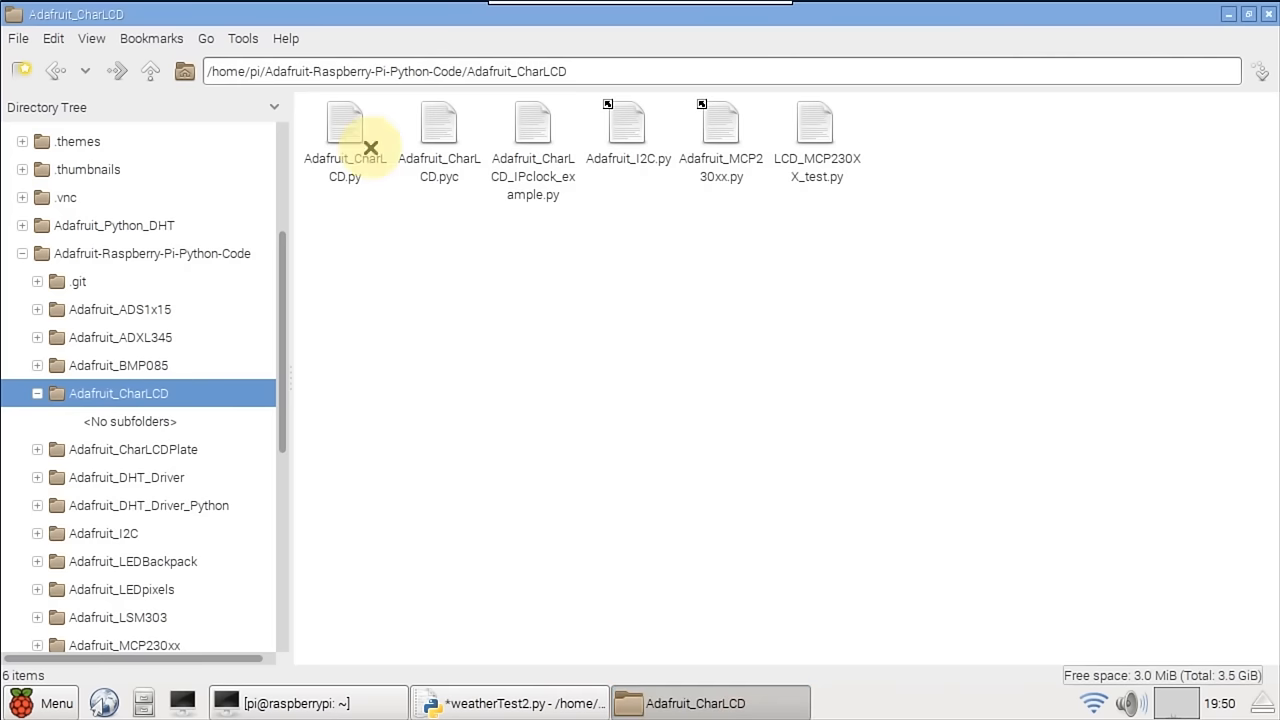
{"action": "mouse_move", "coordinate": [380, 192]}
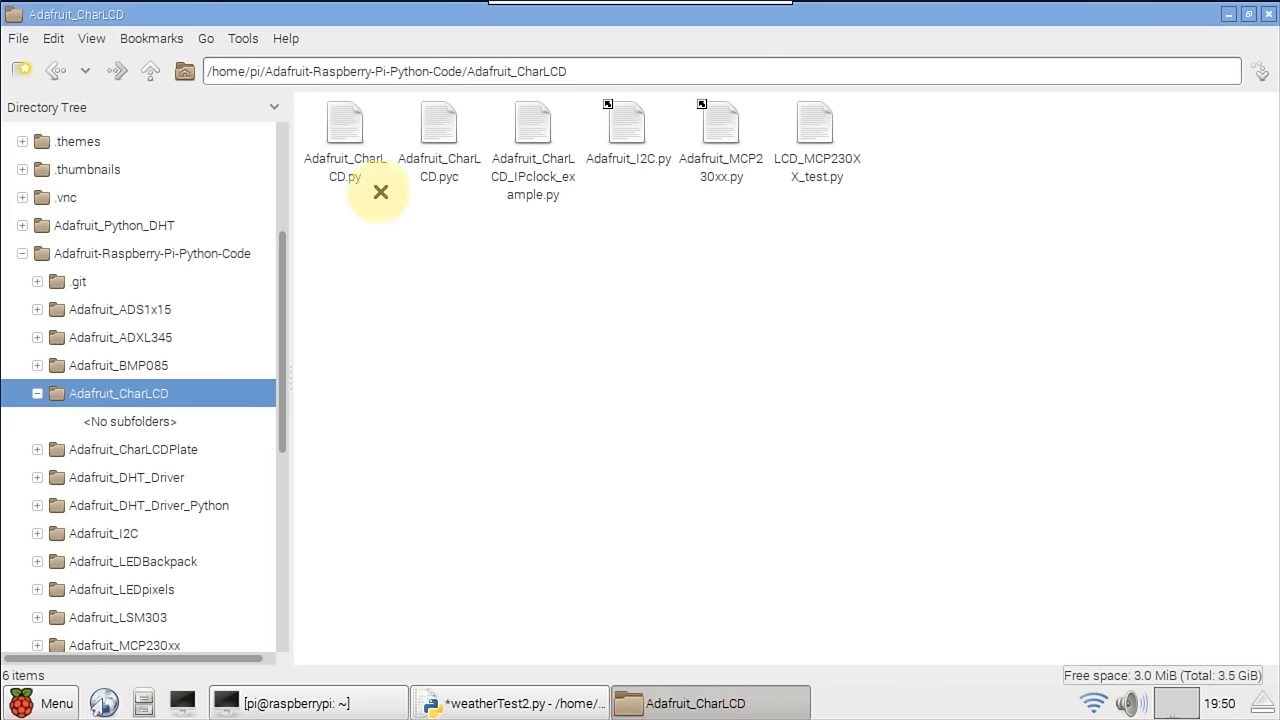
{"action": "left_click", "coordinate": [344, 122]}
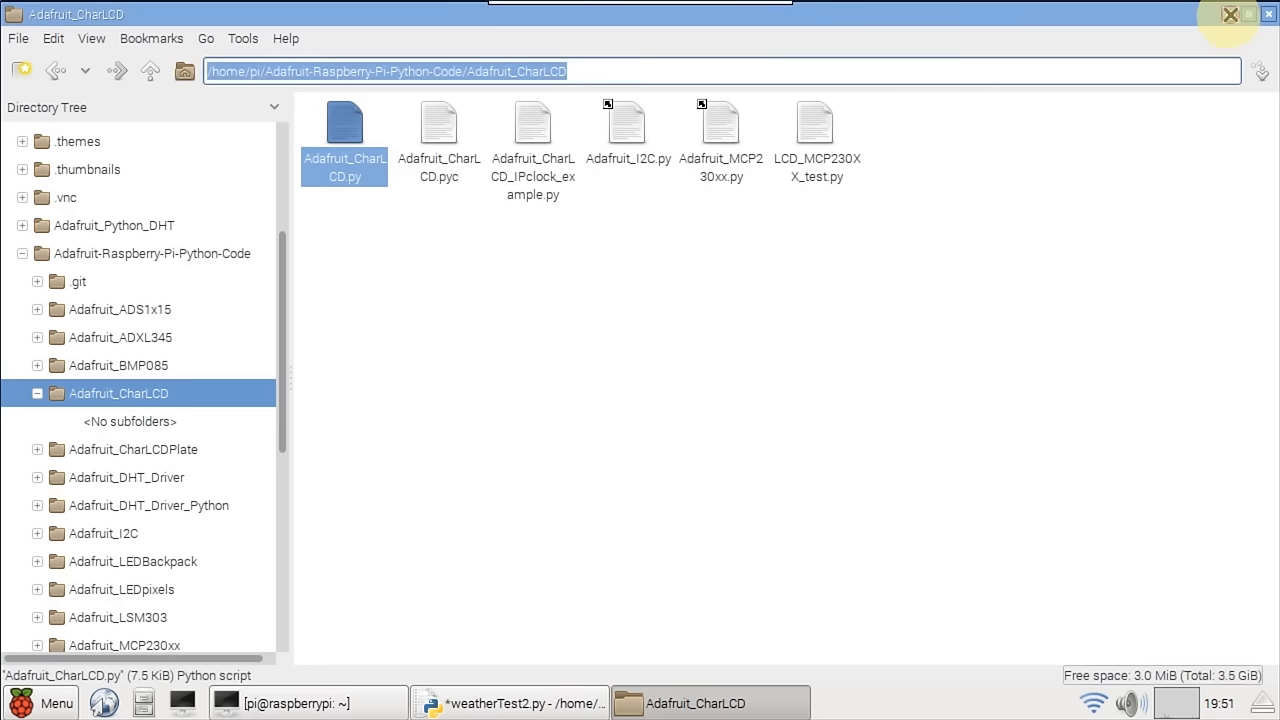
{"action": "left_click", "coordinate": [510, 704]}
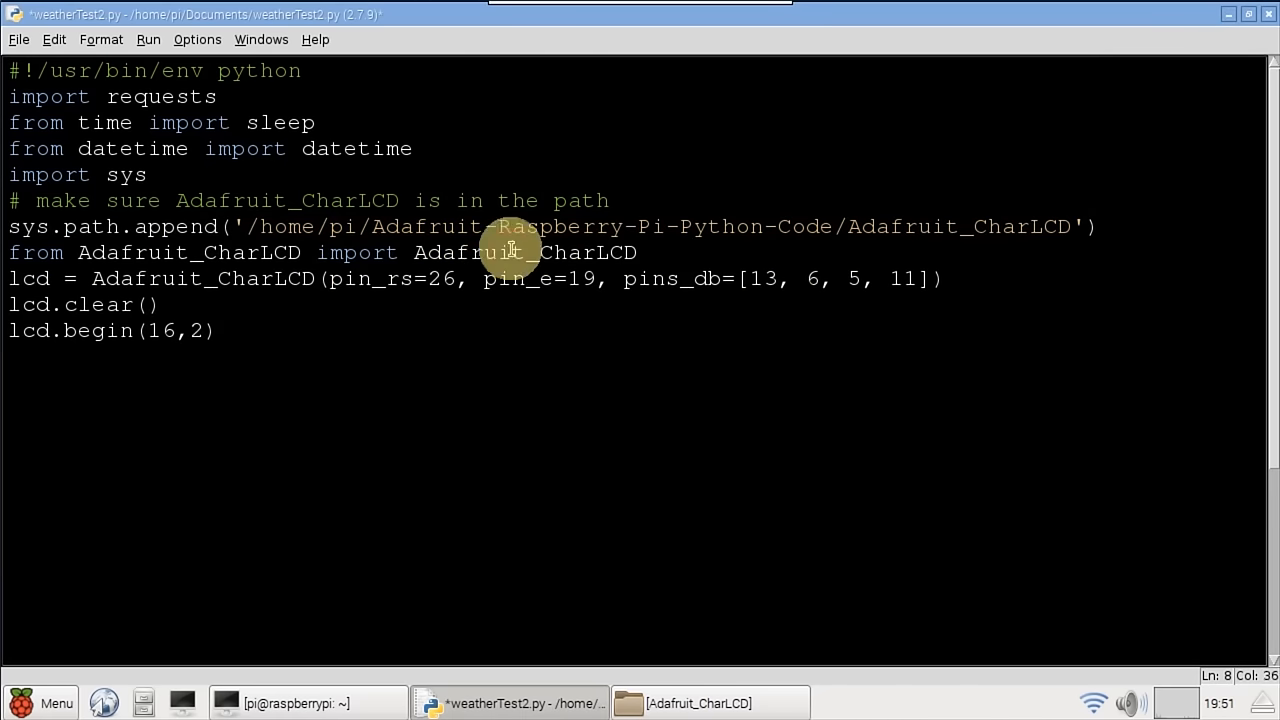
Review the lcd setup and begin call, then add 'import Adafruit_DHT as dht'.
{"action": "double_click", "coordinate": [28, 278]}
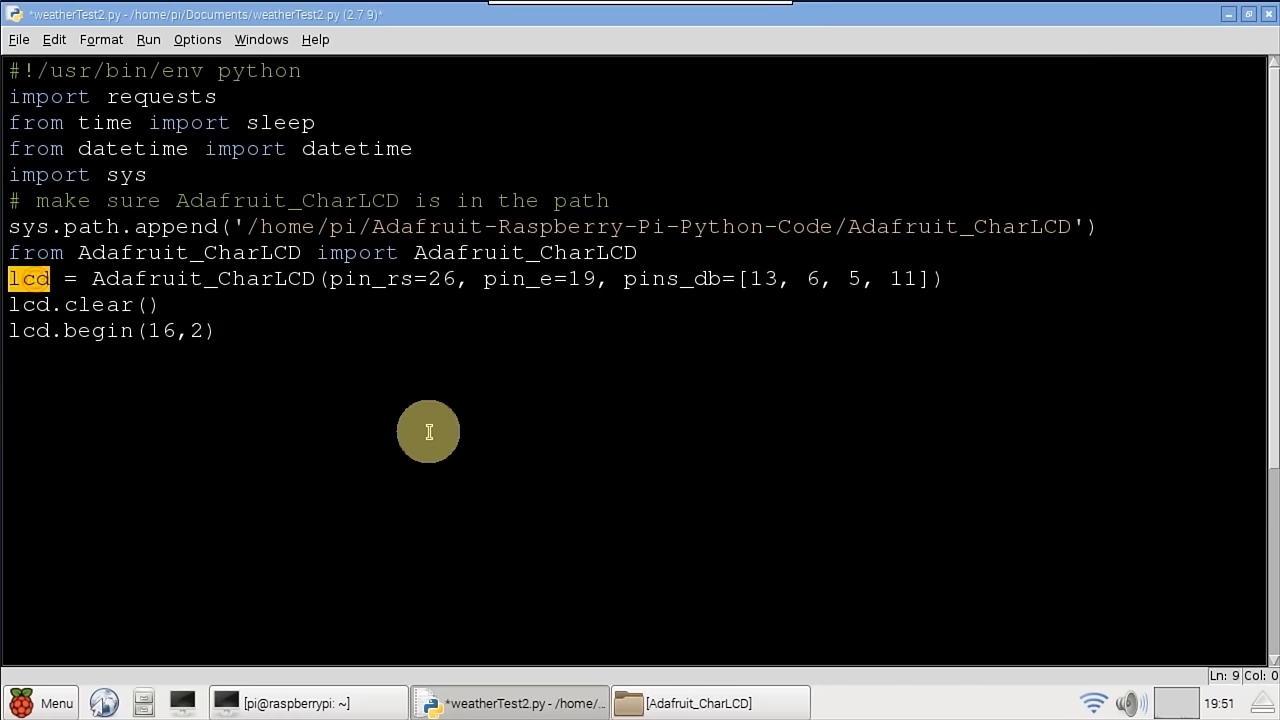
{"action": "mouse_move", "coordinate": [418, 308]}
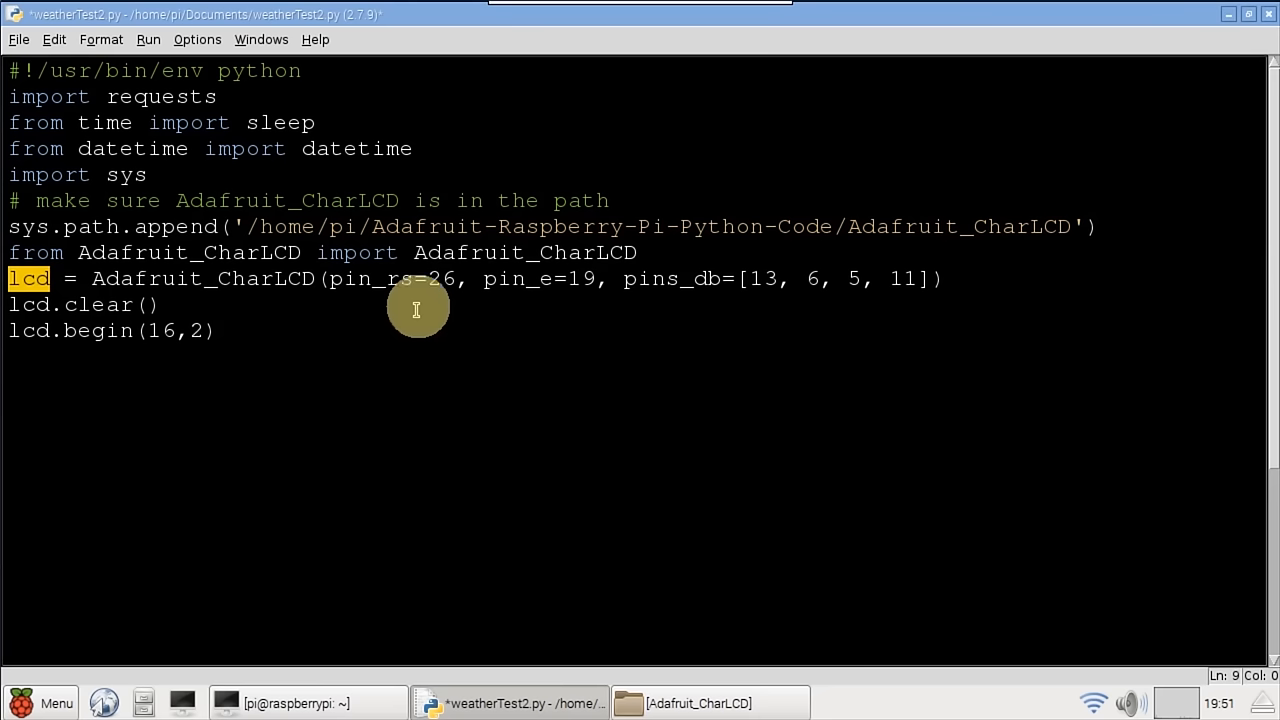
{"action": "mouse_move", "coordinate": [444, 276]}
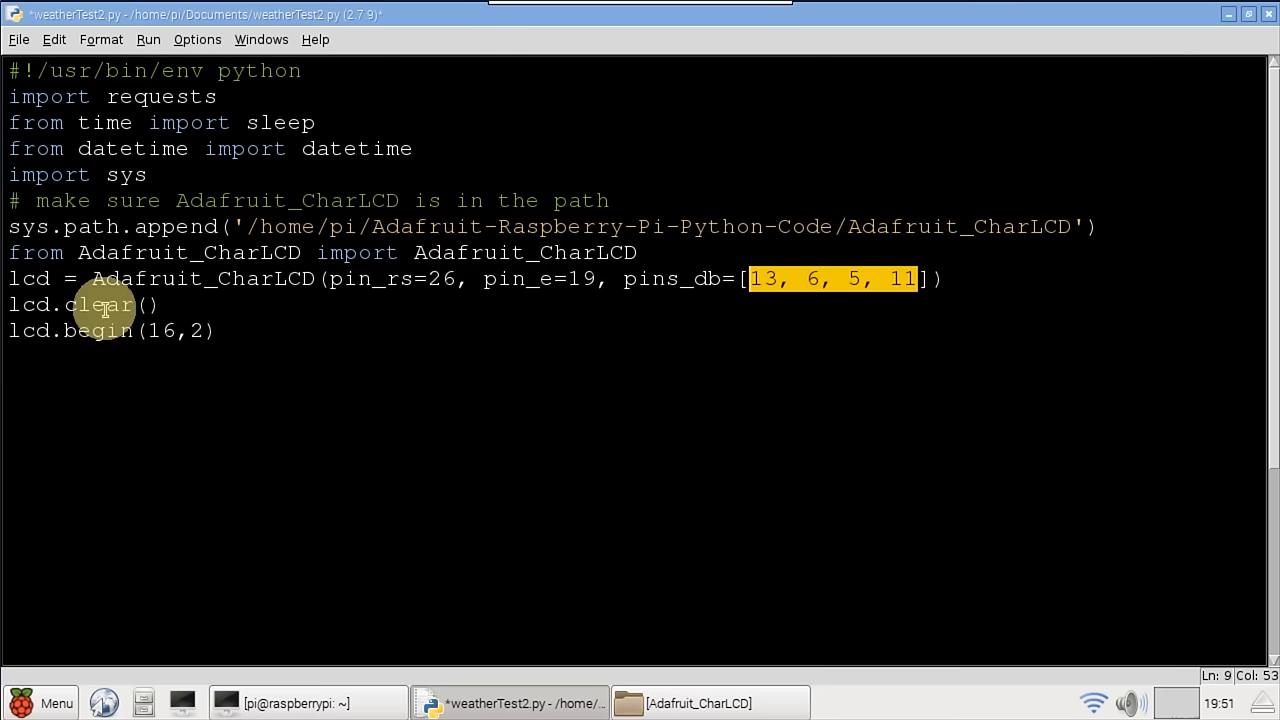
{"action": "double_click", "coordinate": [96, 332]}
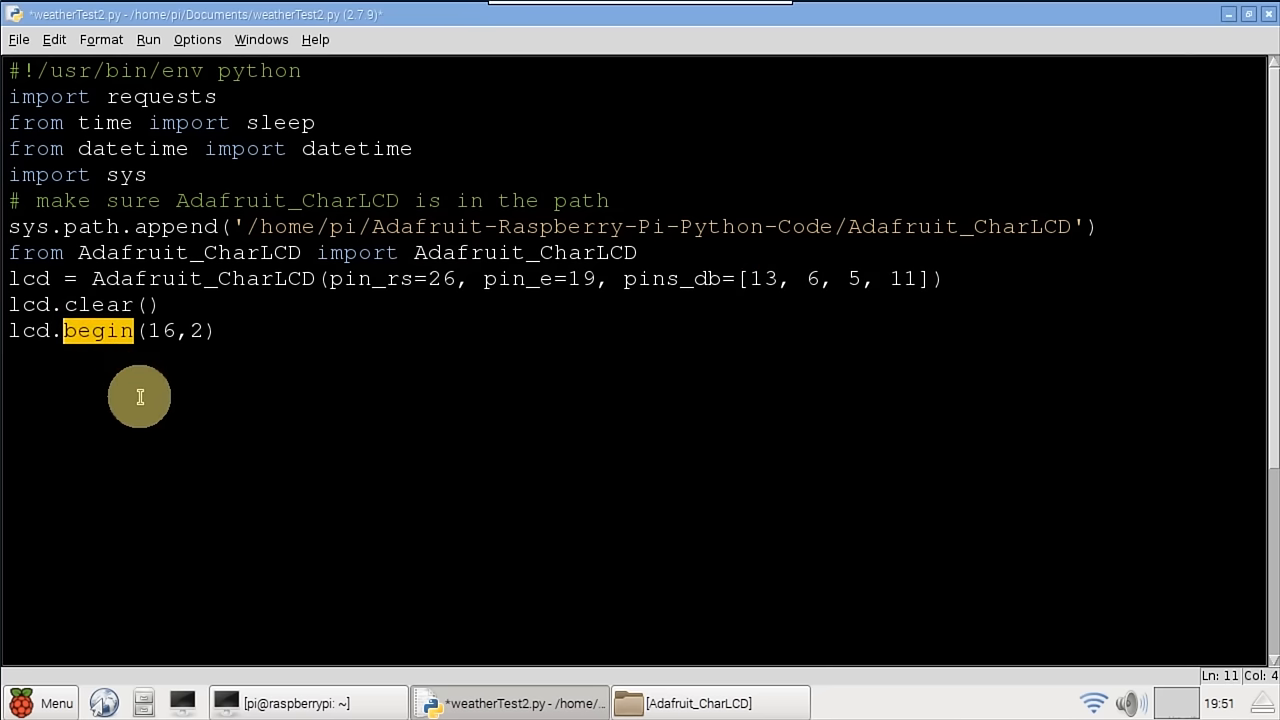
{"action": "type", "text": "import Adafruit_DHT as dht"}
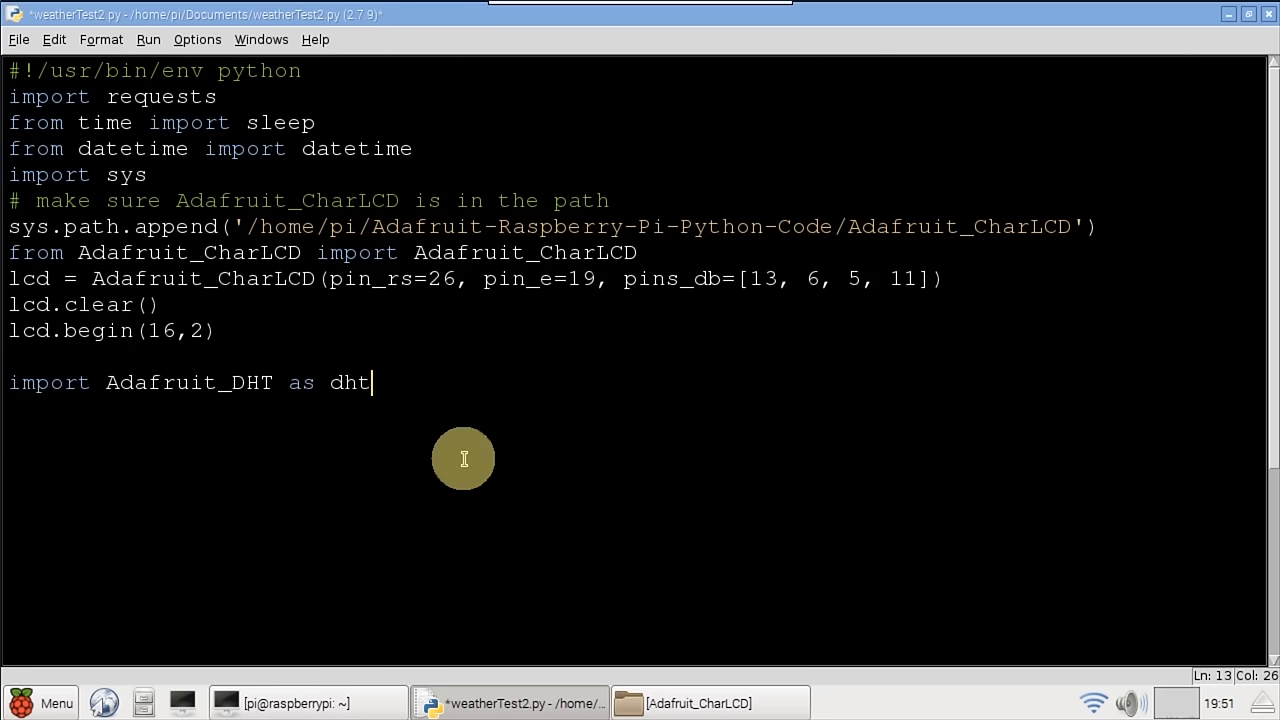
{"action": "mouse_move", "coordinate": [342, 382]}
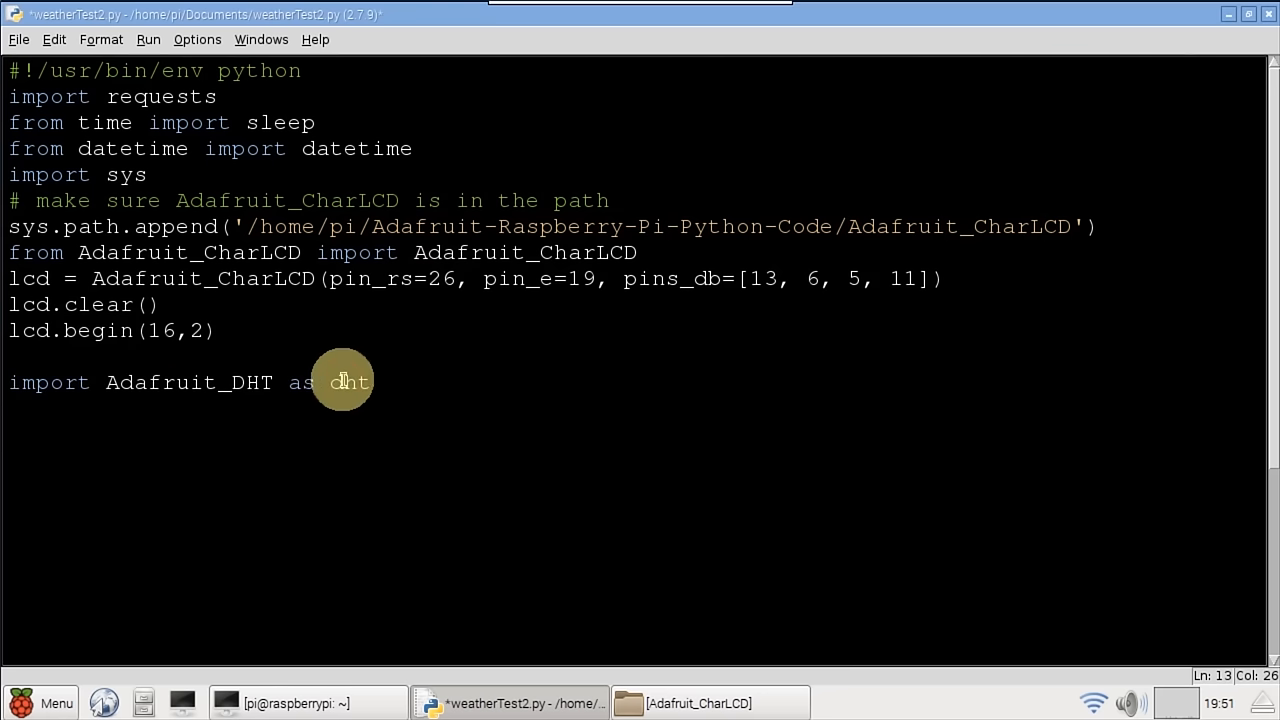
{"action": "double_click", "coordinate": [348, 382]}
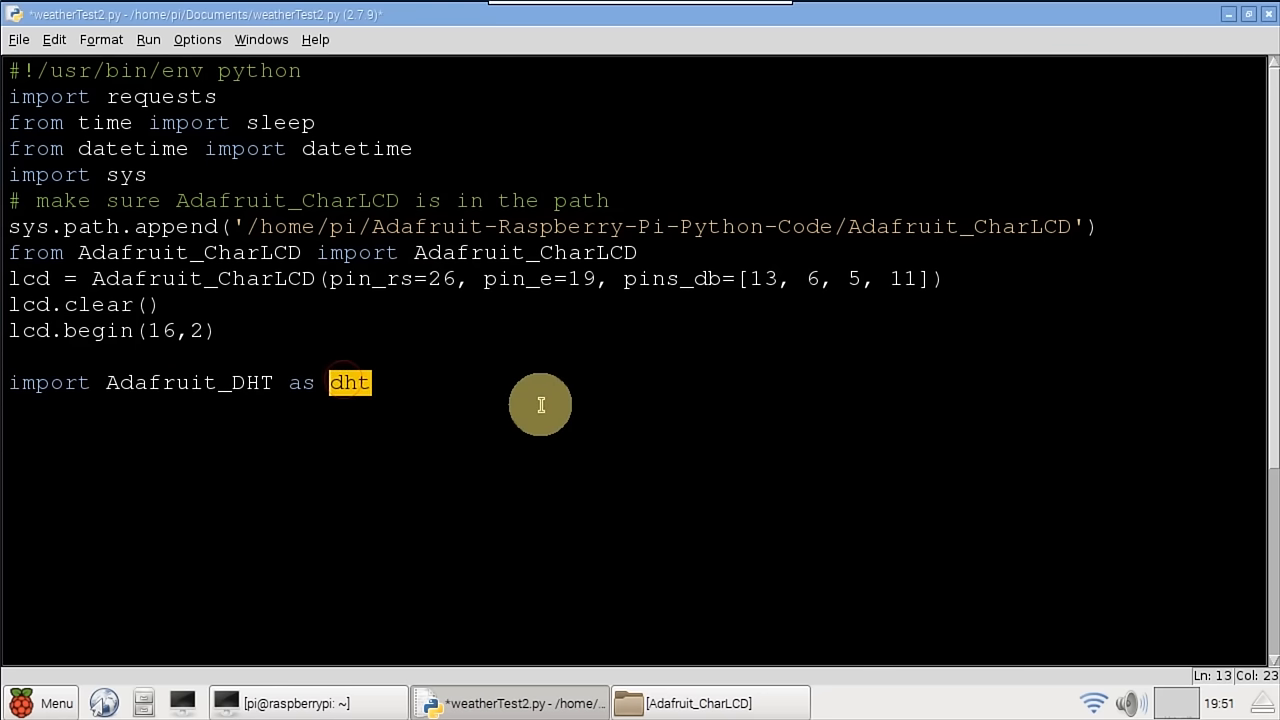
{"action": "key", "text": "Return"}
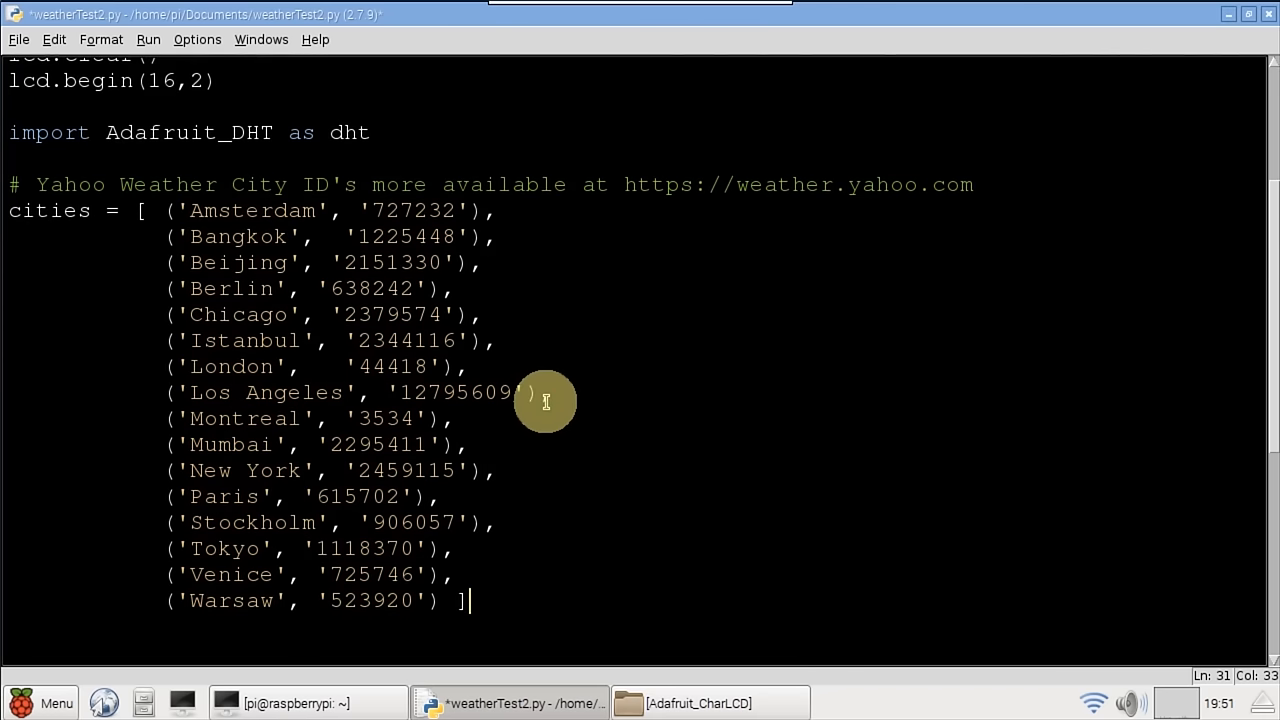
Add city_codes = ",".join([c[1] for c in cities]) below the cities list.
{"action": "double_click", "coordinate": [48, 210]}
{"action": "type", "text": "city_codes = \",\".join([c[1] for c in cities])"}
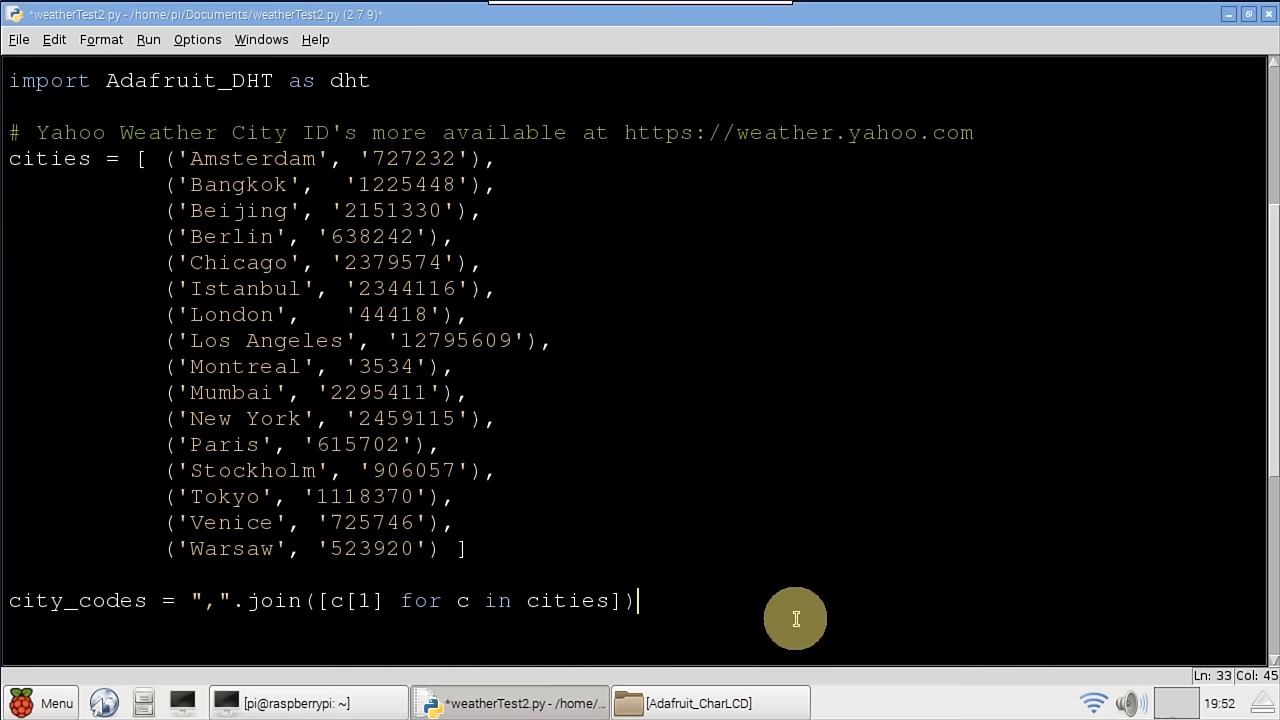
{"action": "mouse_move", "coordinate": [716, 624]}
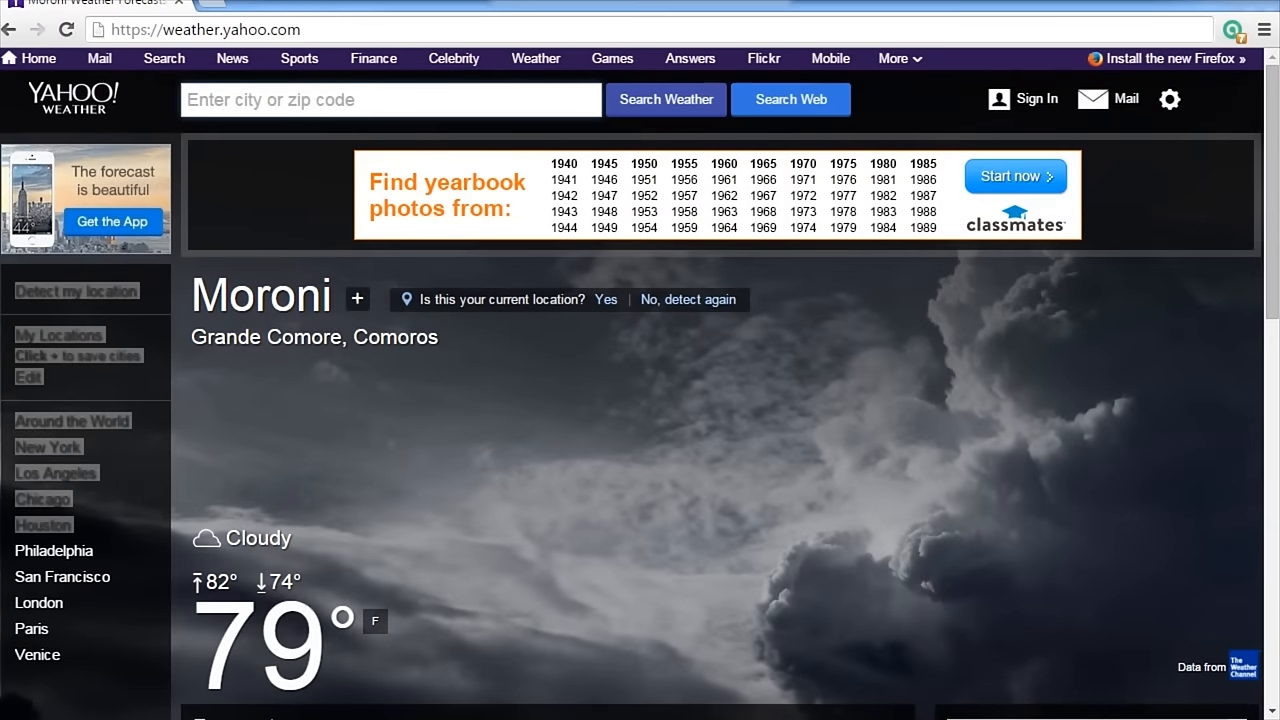
Search Yahoo Weather for 'new o', choose New Orleans, LA, US, and read its city ID from the URL.
{"action": "left_click", "coordinate": [390, 100]}
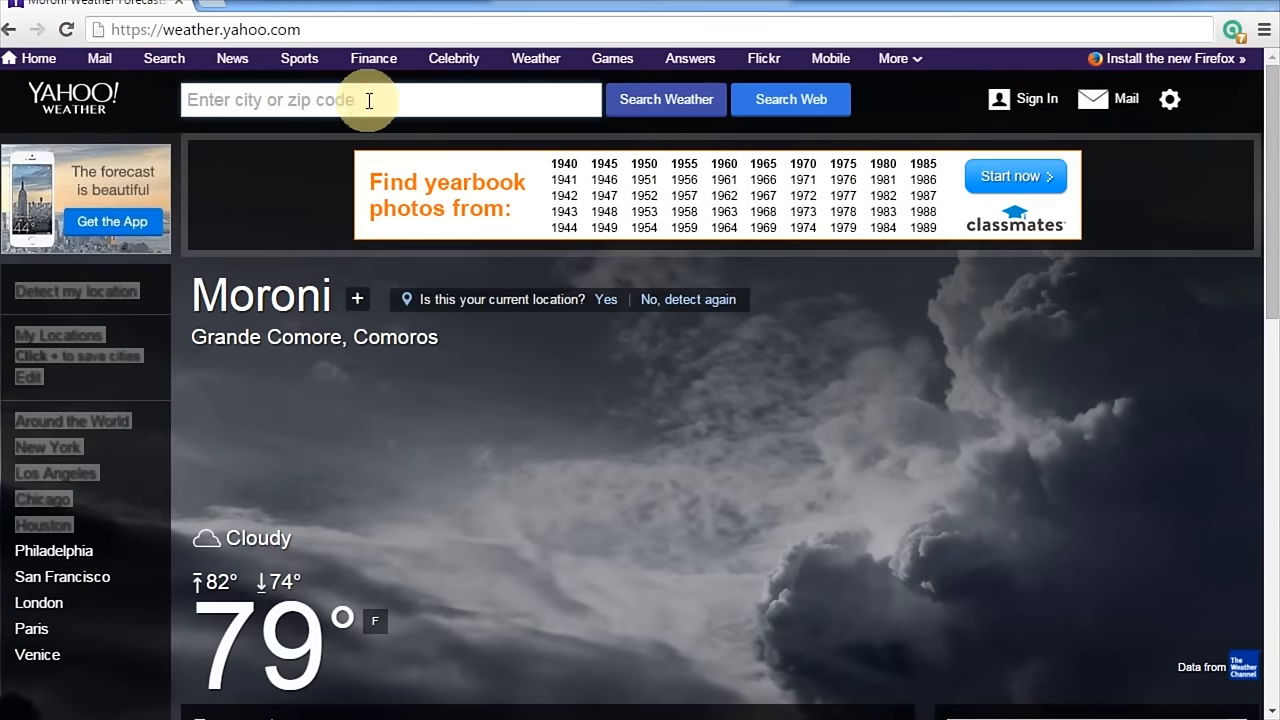
{"action": "type", "text": "new o"}
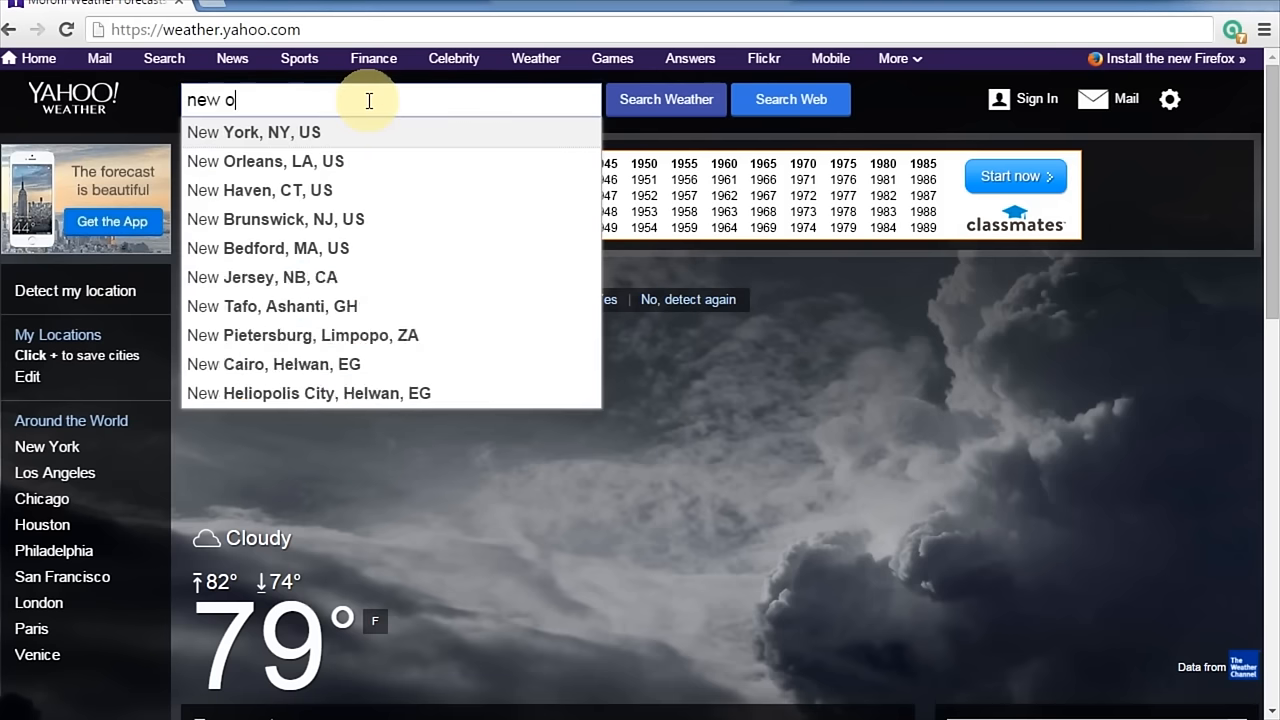
{"action": "left_click", "coordinate": [264, 160]}
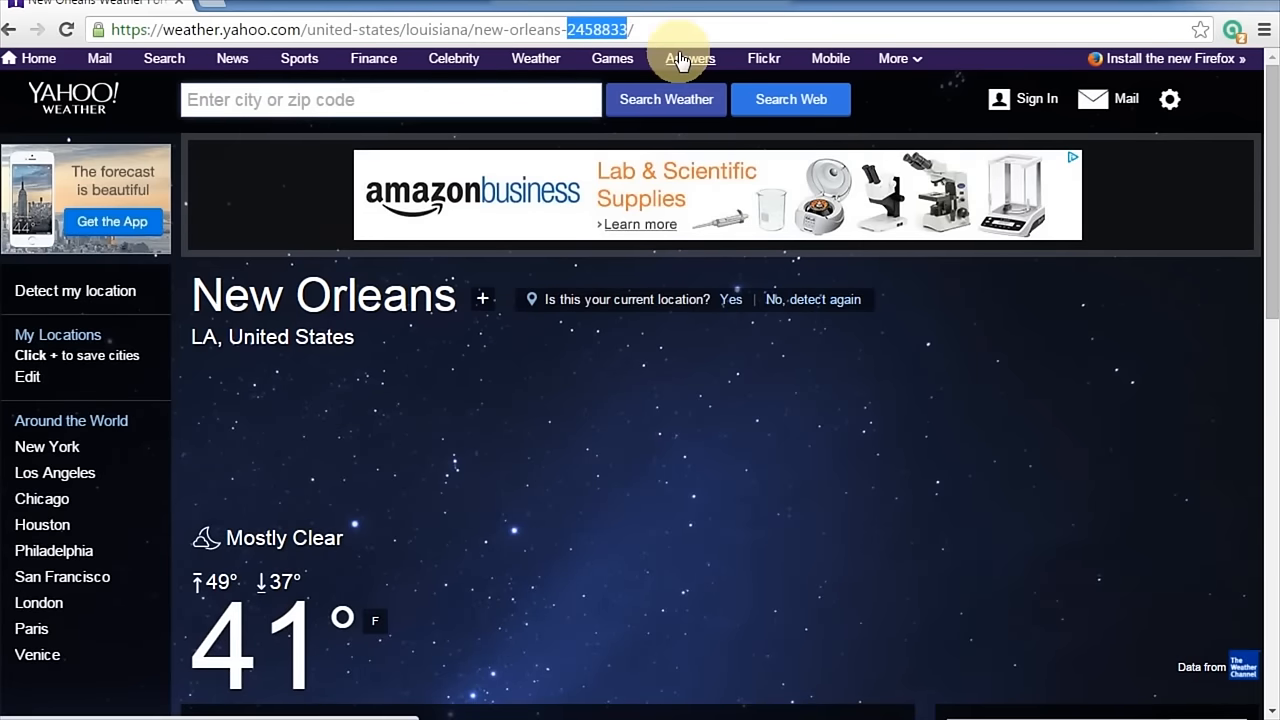
{"action": "left_click", "coordinate": [510, 704]}
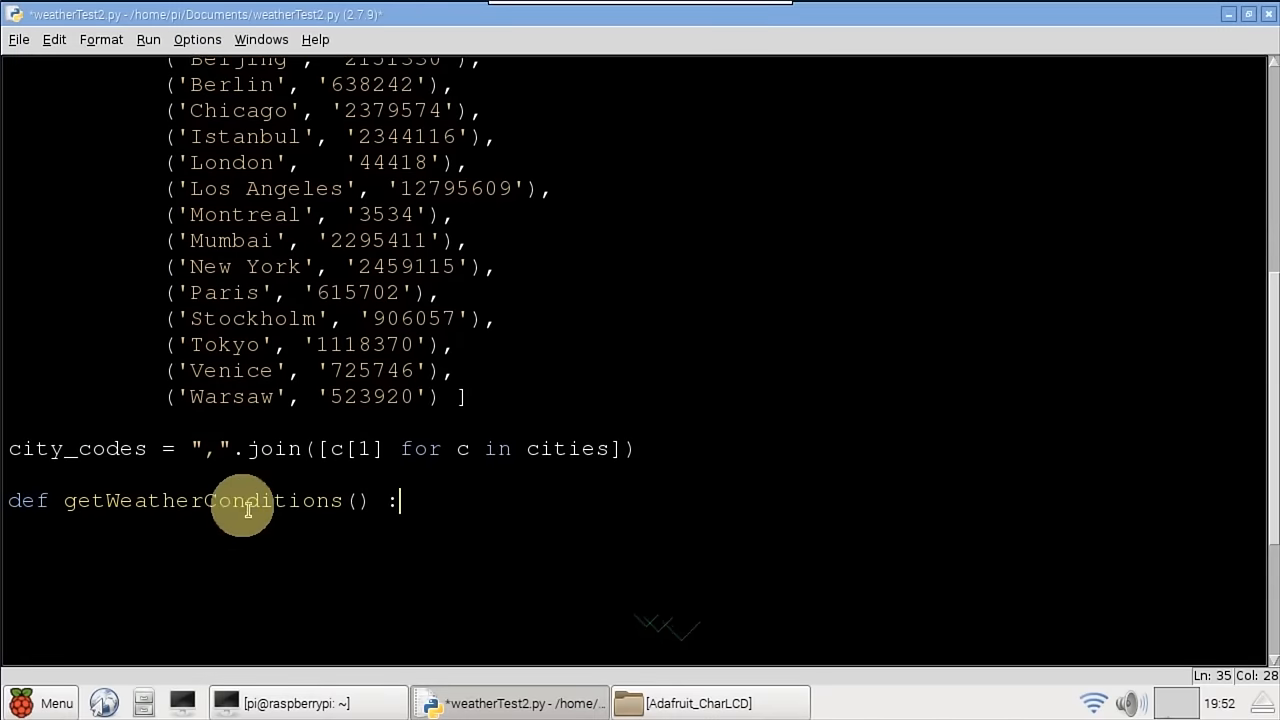
{"action": "mouse_move", "coordinate": [476, 508]}
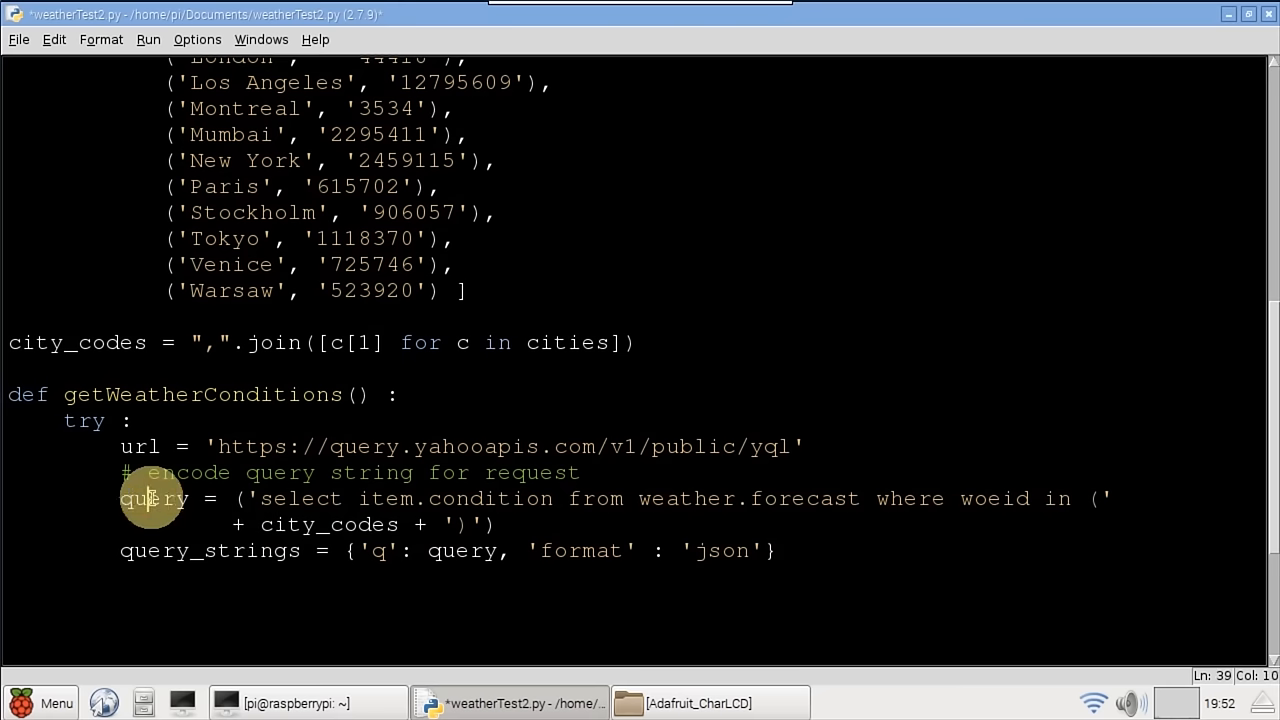
Review the query and no-cache headers in getWeatherConditions while adding the JSON return and Feed Error fallback.
{"action": "double_click", "coordinate": [152, 498]}
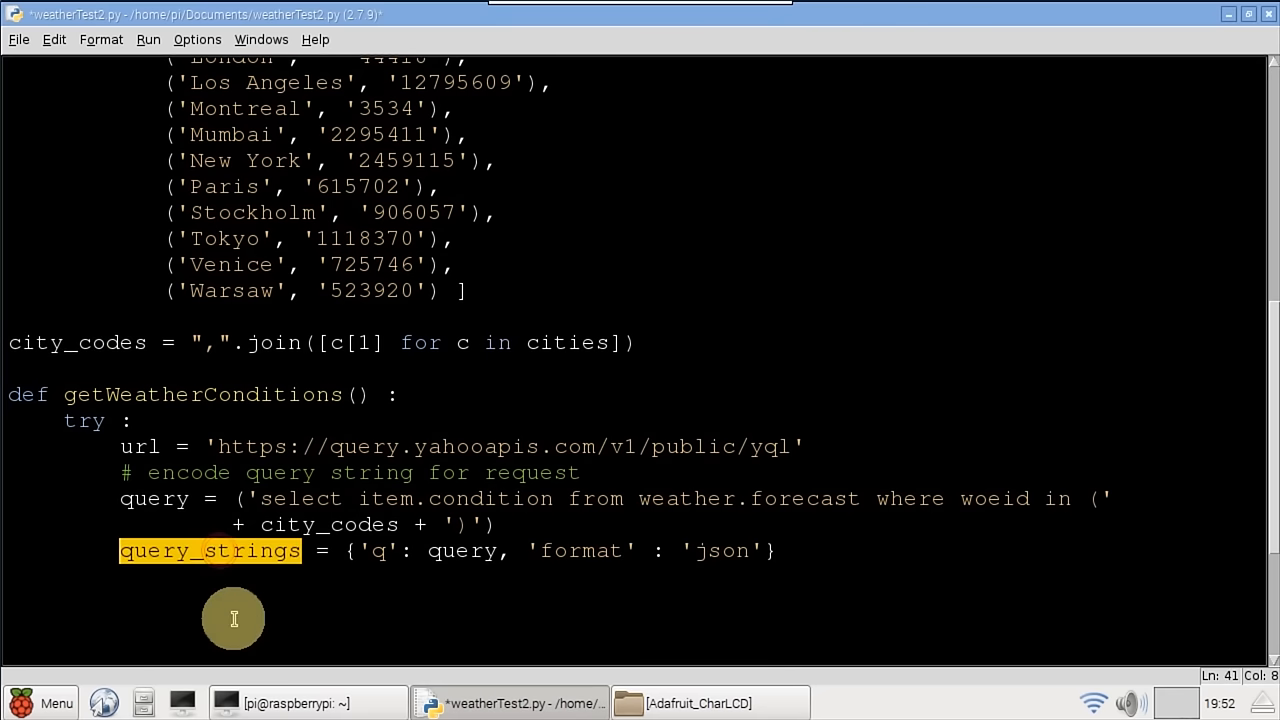
{"action": "mouse_move", "coordinate": [452, 560]}
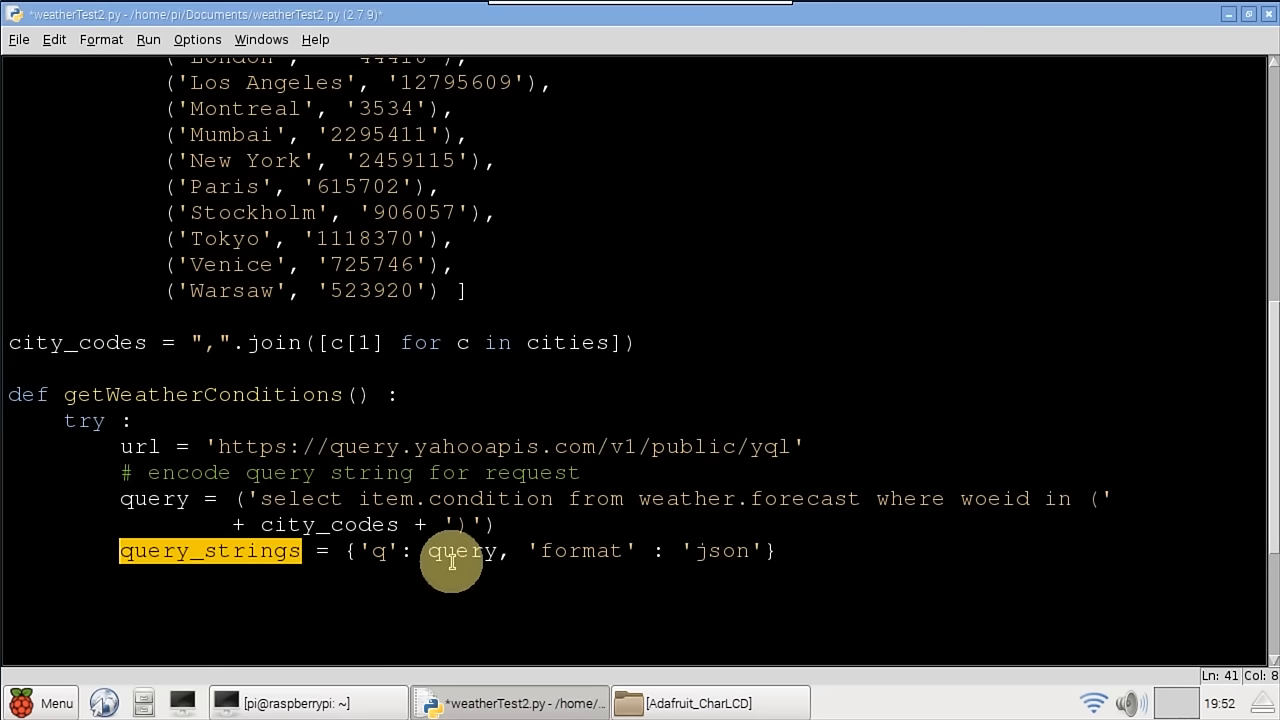
{"action": "mouse_move", "coordinate": [790, 574]}
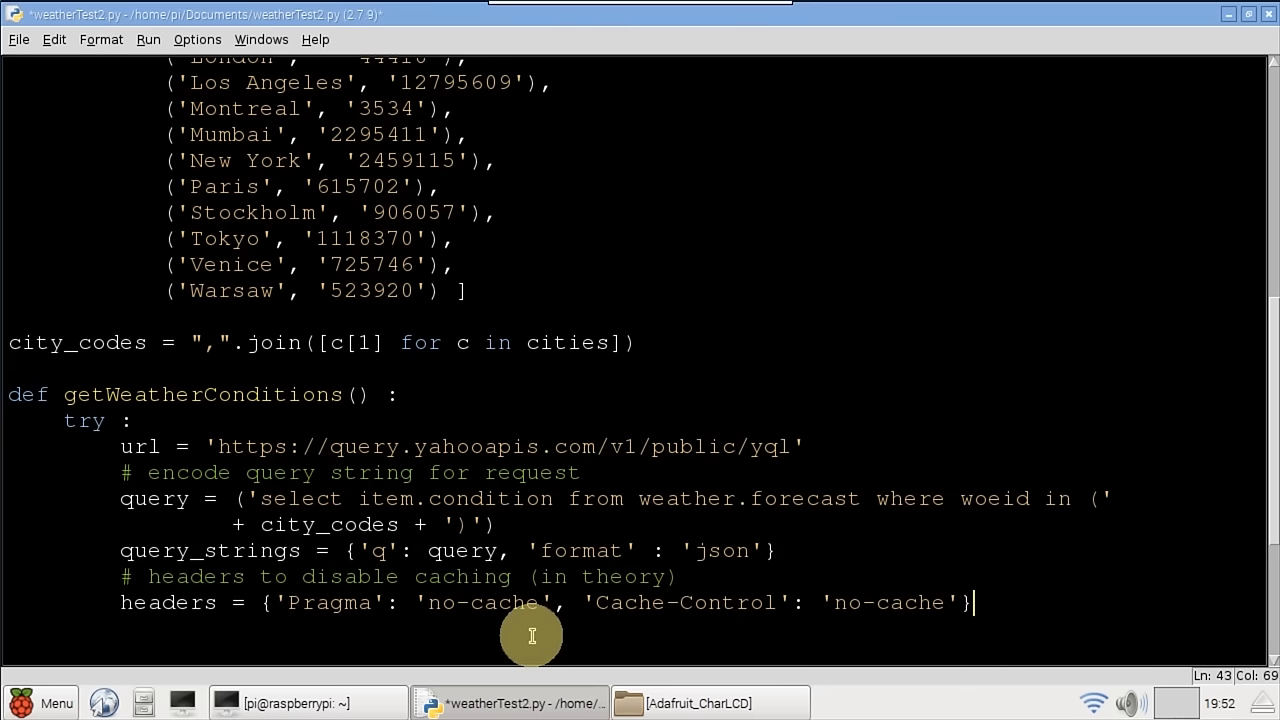
{"action": "double_click", "coordinate": [168, 602]}
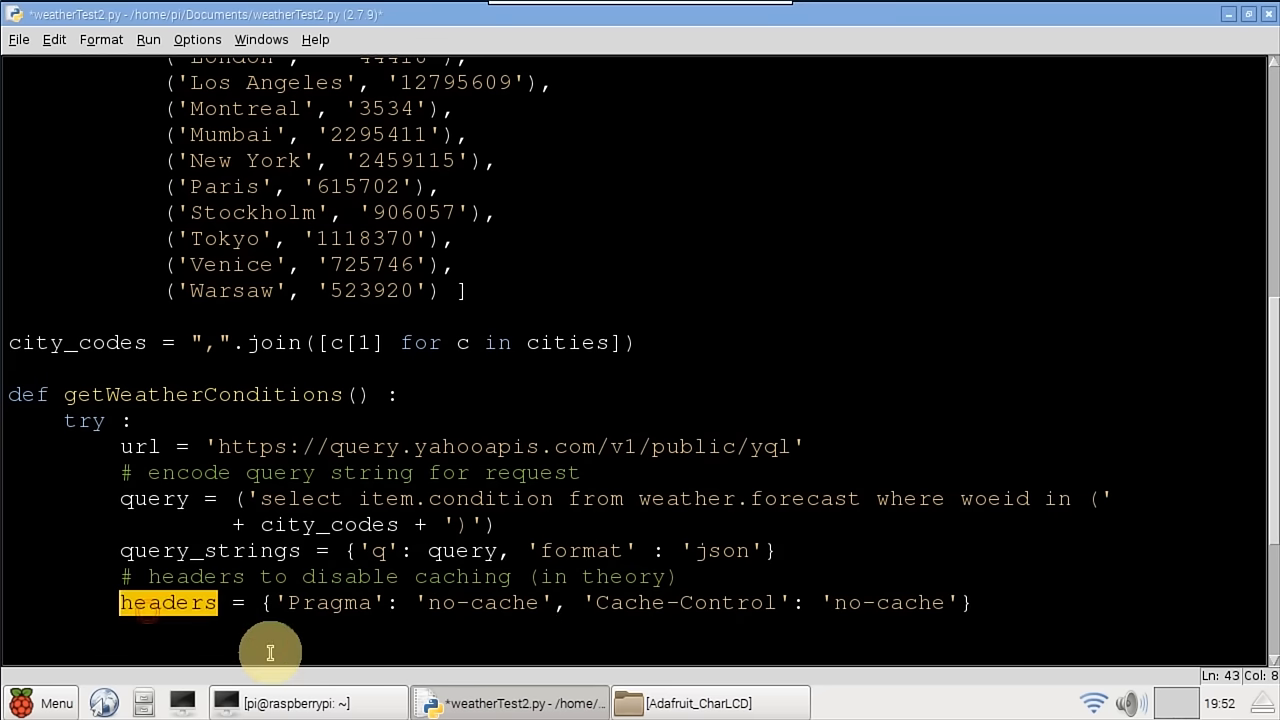
{"action": "mouse_move", "coordinate": [484, 604]}
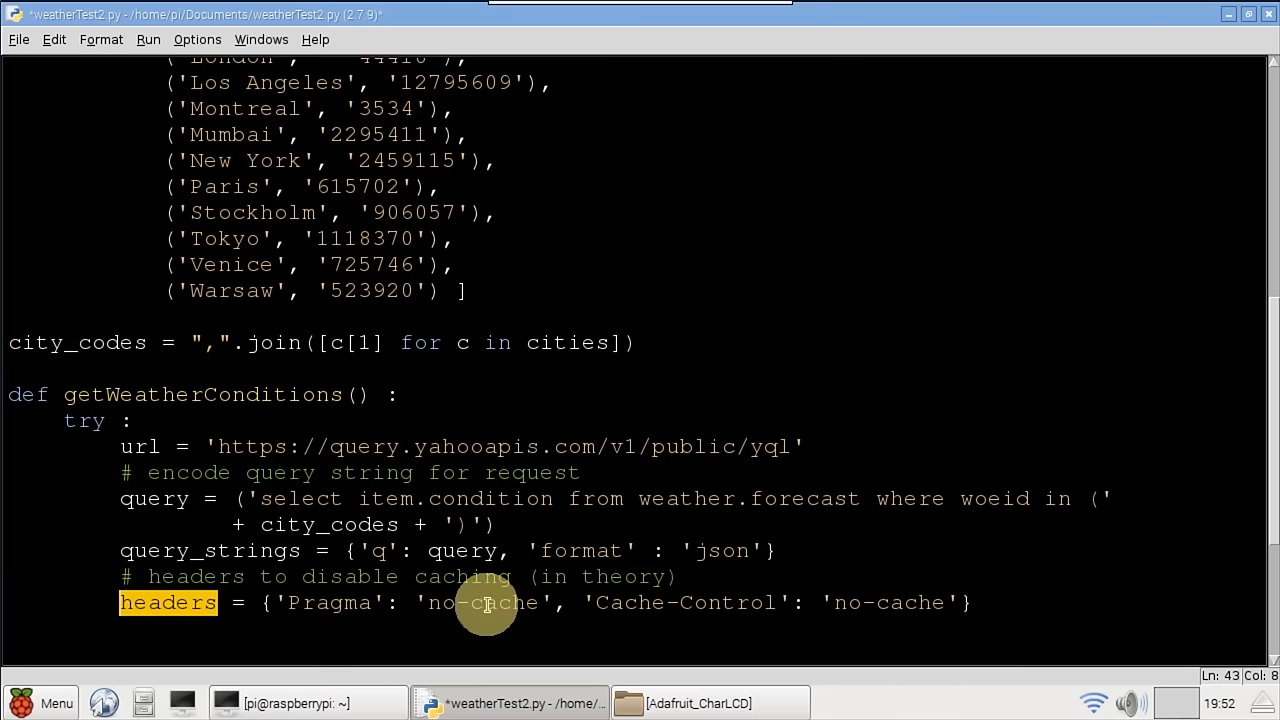
{"action": "double_click", "coordinate": [888, 602]}
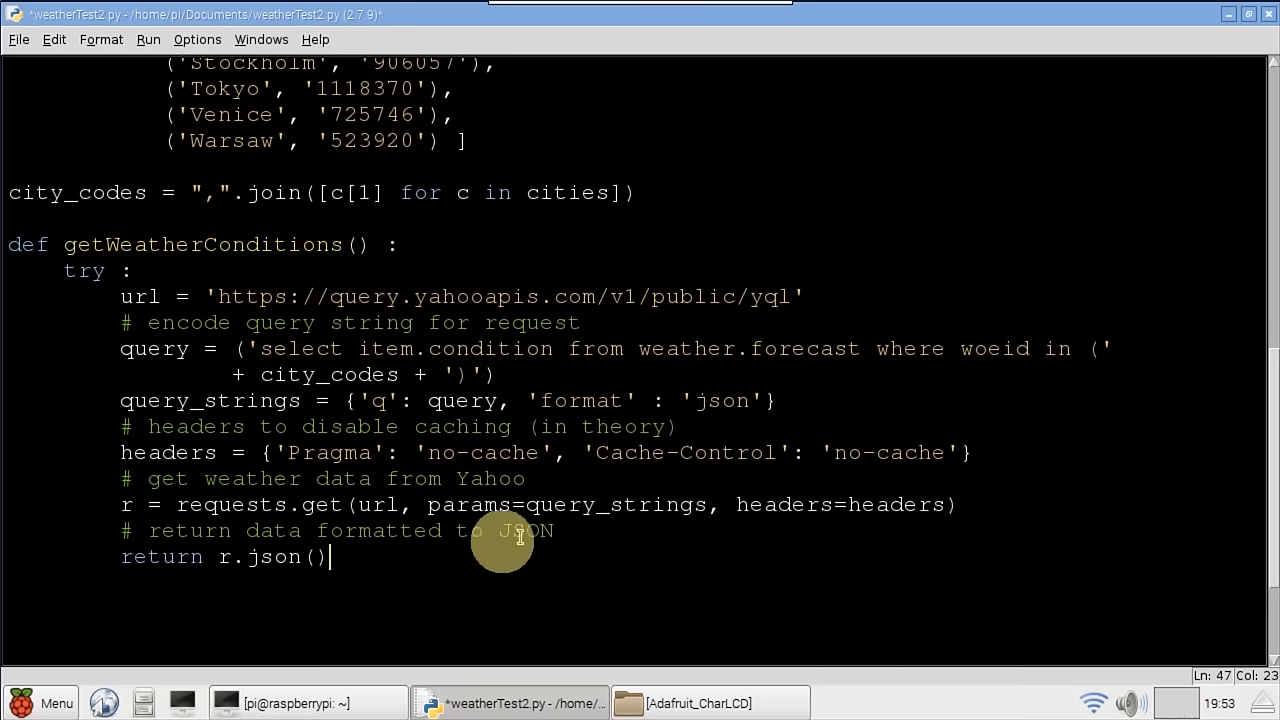
{"action": "double_click", "coordinate": [272, 556]}
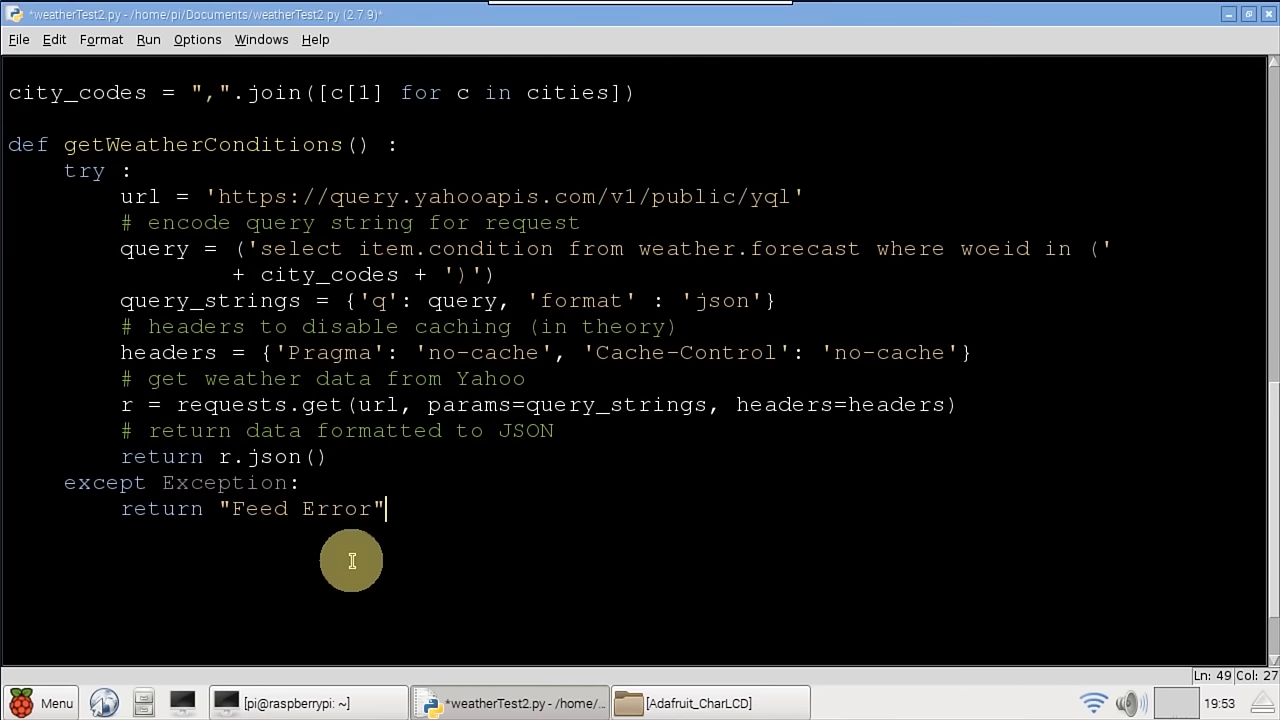
{"action": "mouse_move", "coordinate": [192, 560]}
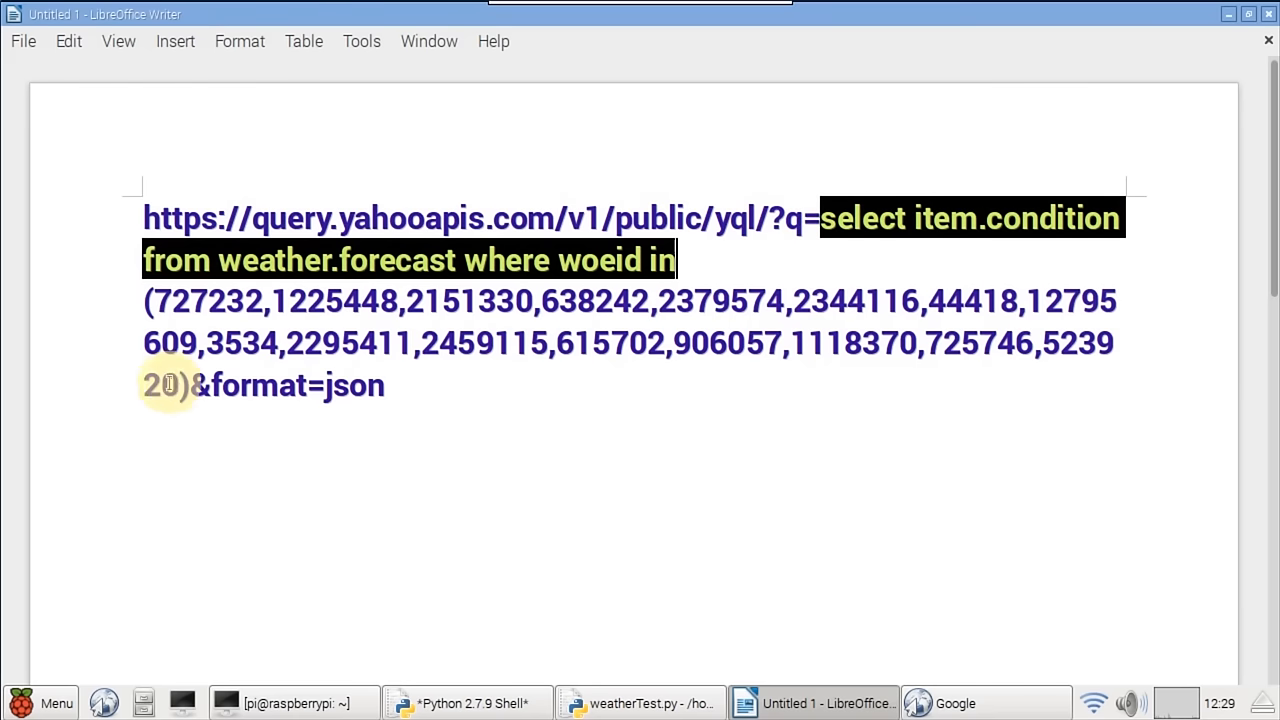
{"action": "double_click", "coordinate": [354, 384]}
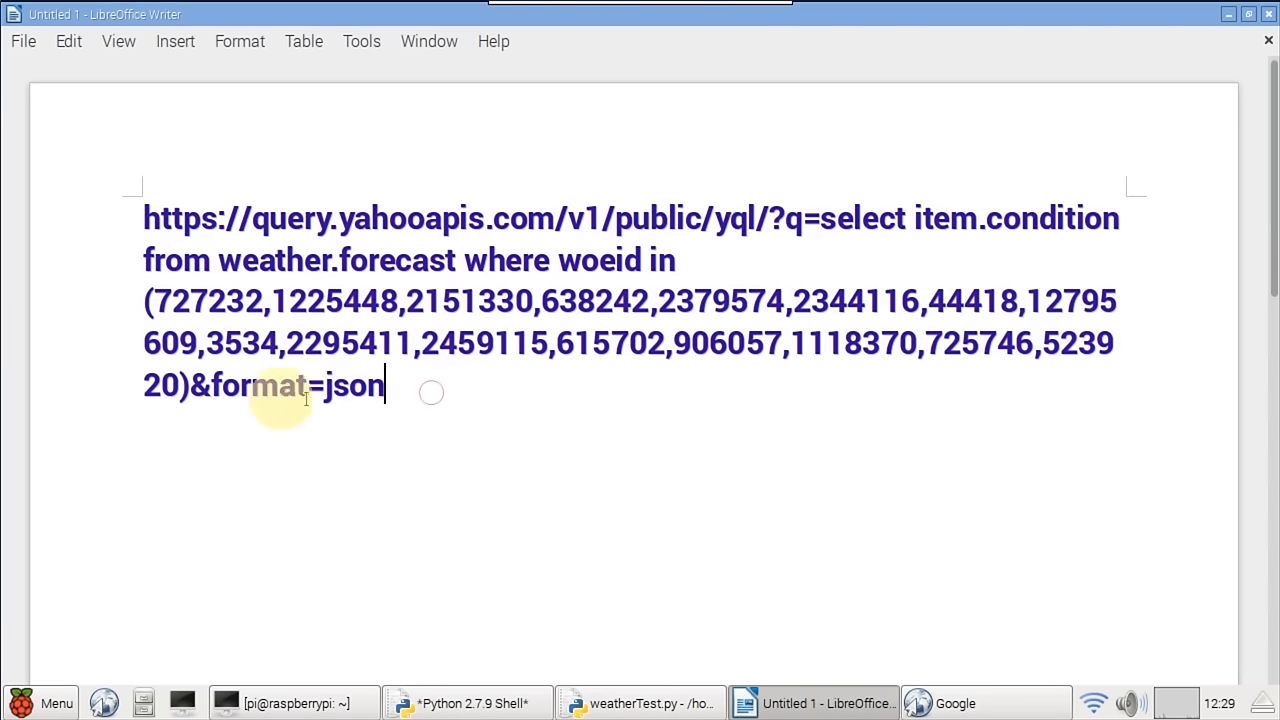
{"action": "left_click_drag", "start_coordinate": [380, 384], "coordinate": [144, 218]}
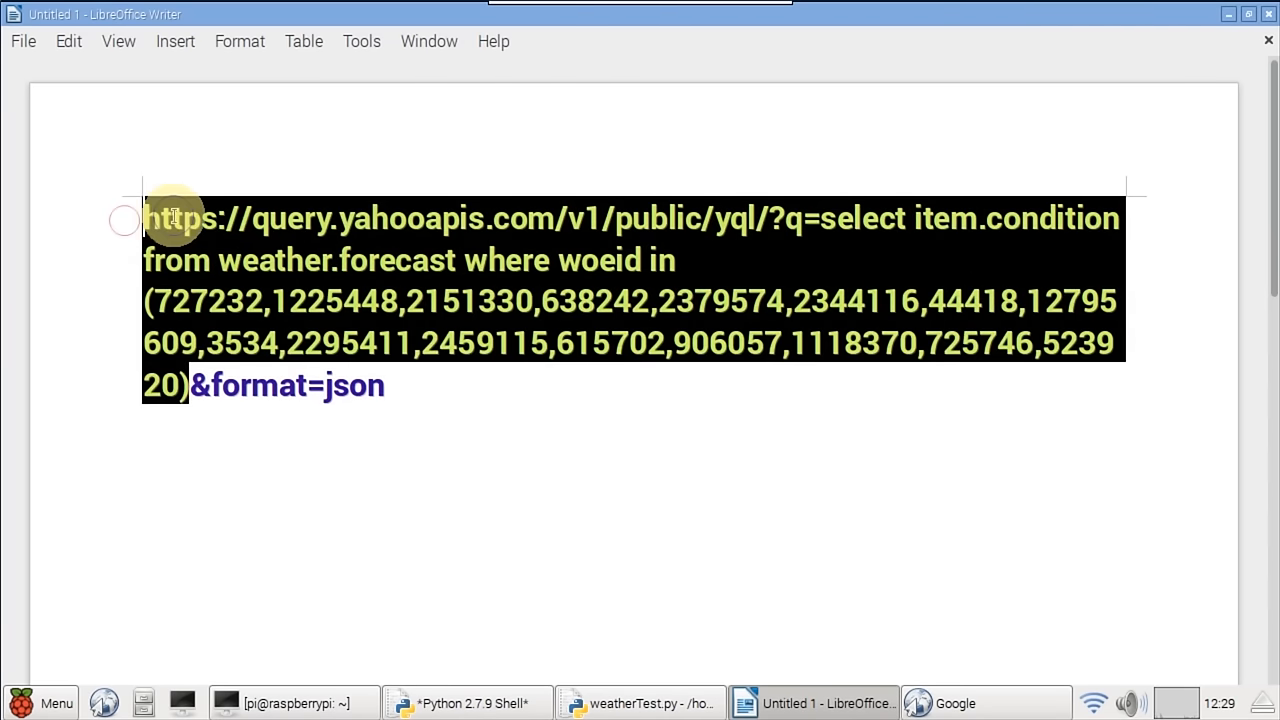
{"action": "left_click", "coordinate": [984, 702]}
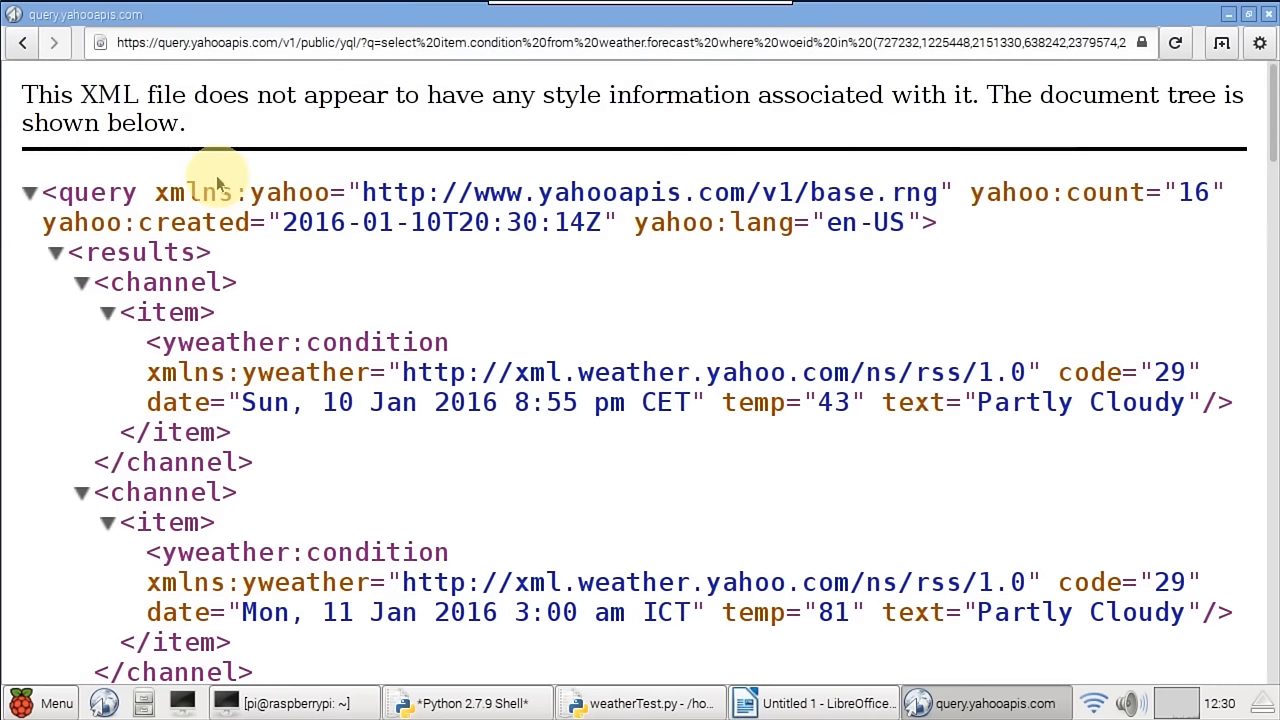
{"action": "mouse_move", "coordinate": [616, 336]}
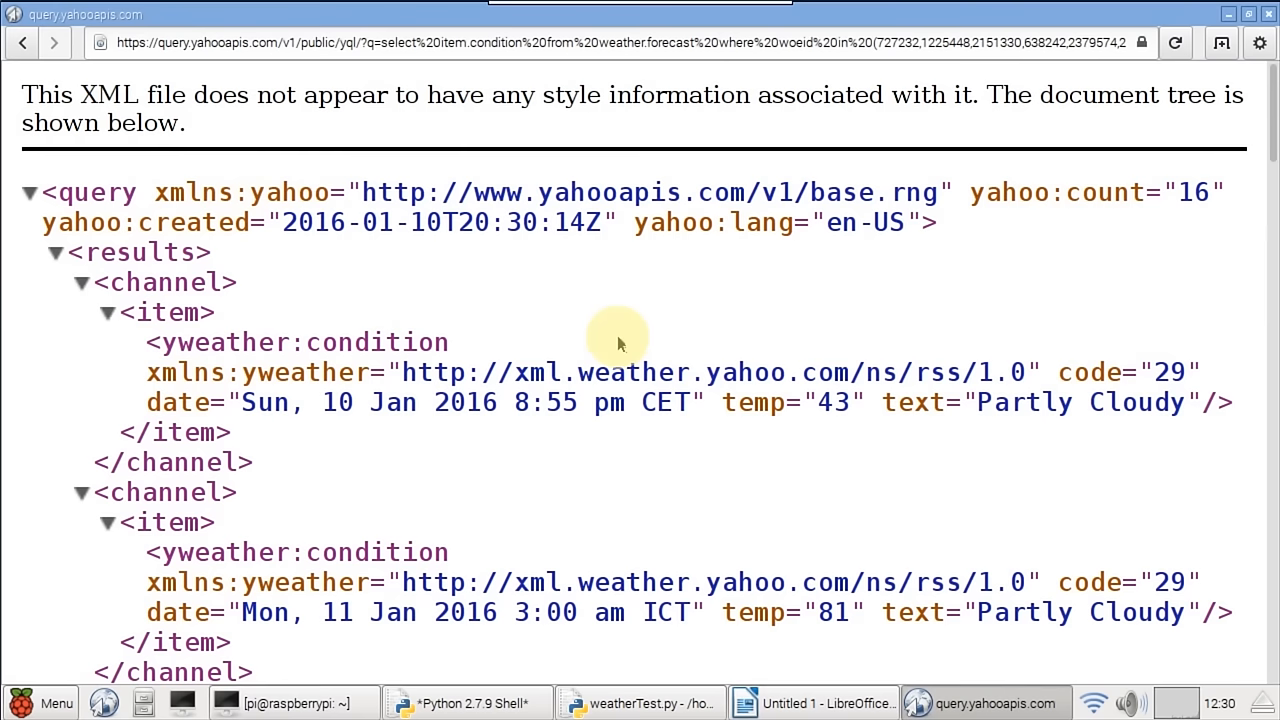
{"action": "mouse_move", "coordinate": [140, 228]}
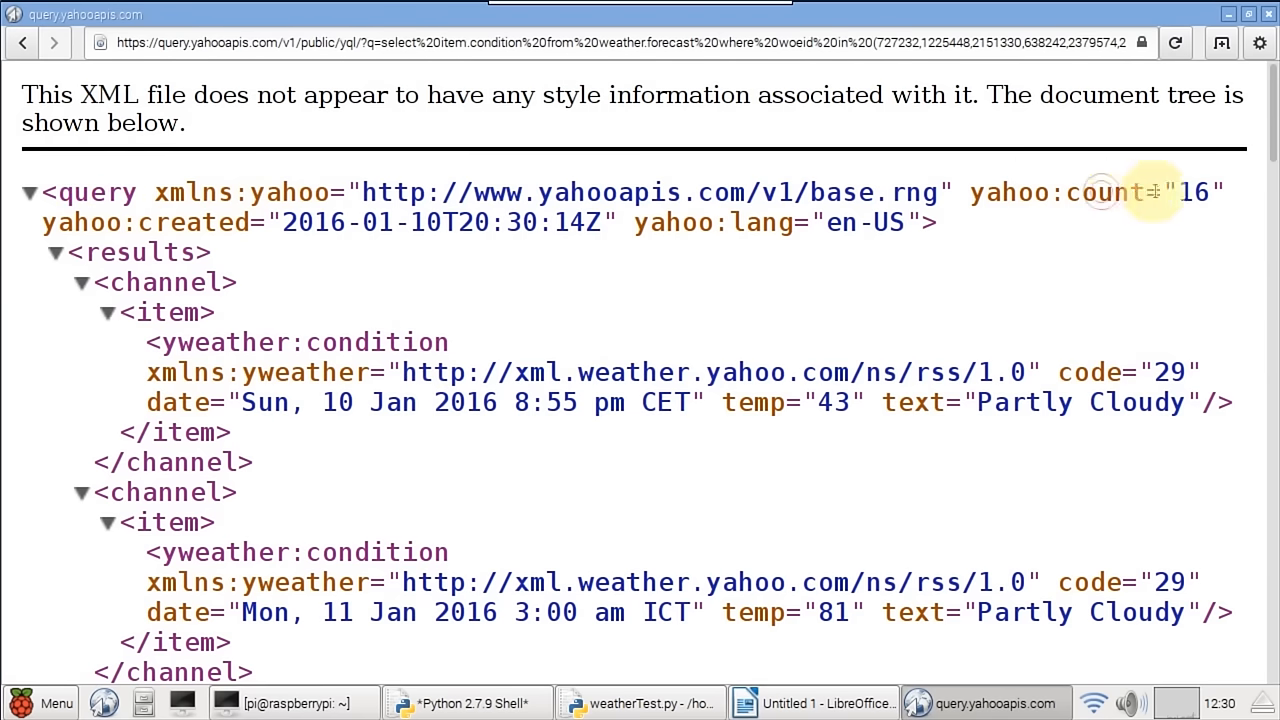
Inspect the created timestamp and city result attributes in the XML response, then return to the query URL document.
{"action": "double_click", "coordinate": [196, 222]}
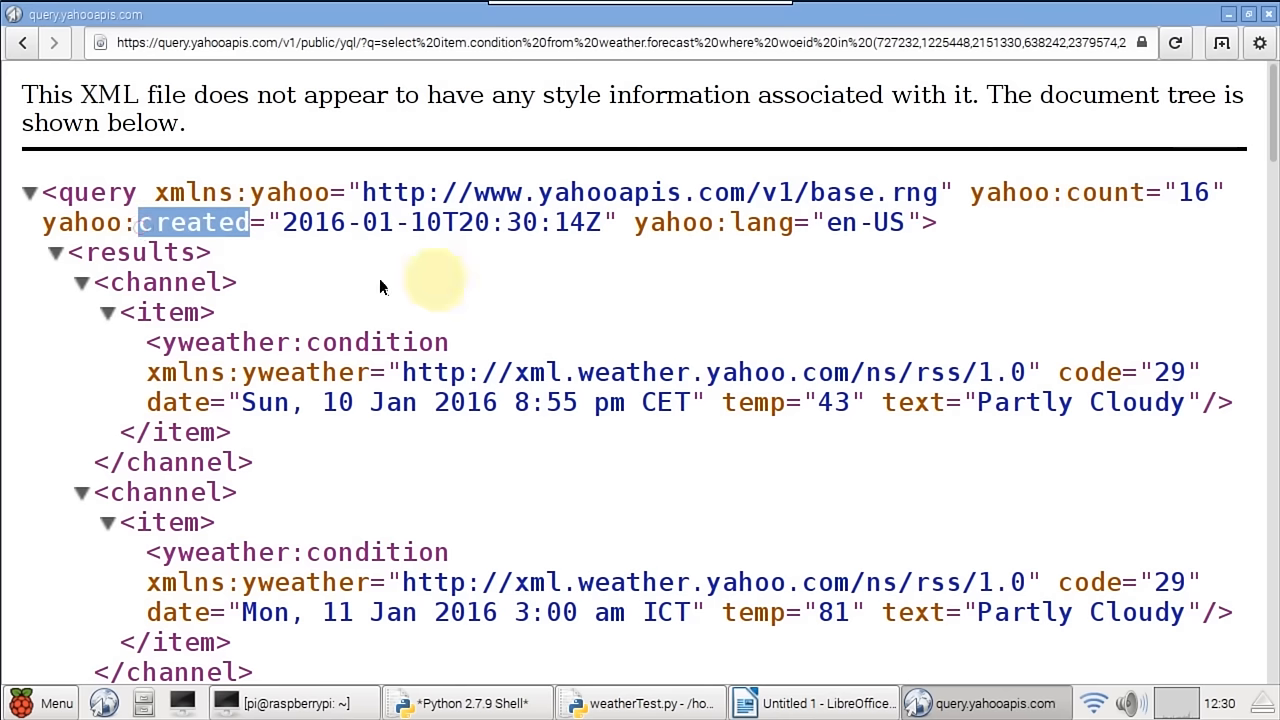
{"action": "double_click", "coordinate": [162, 282]}
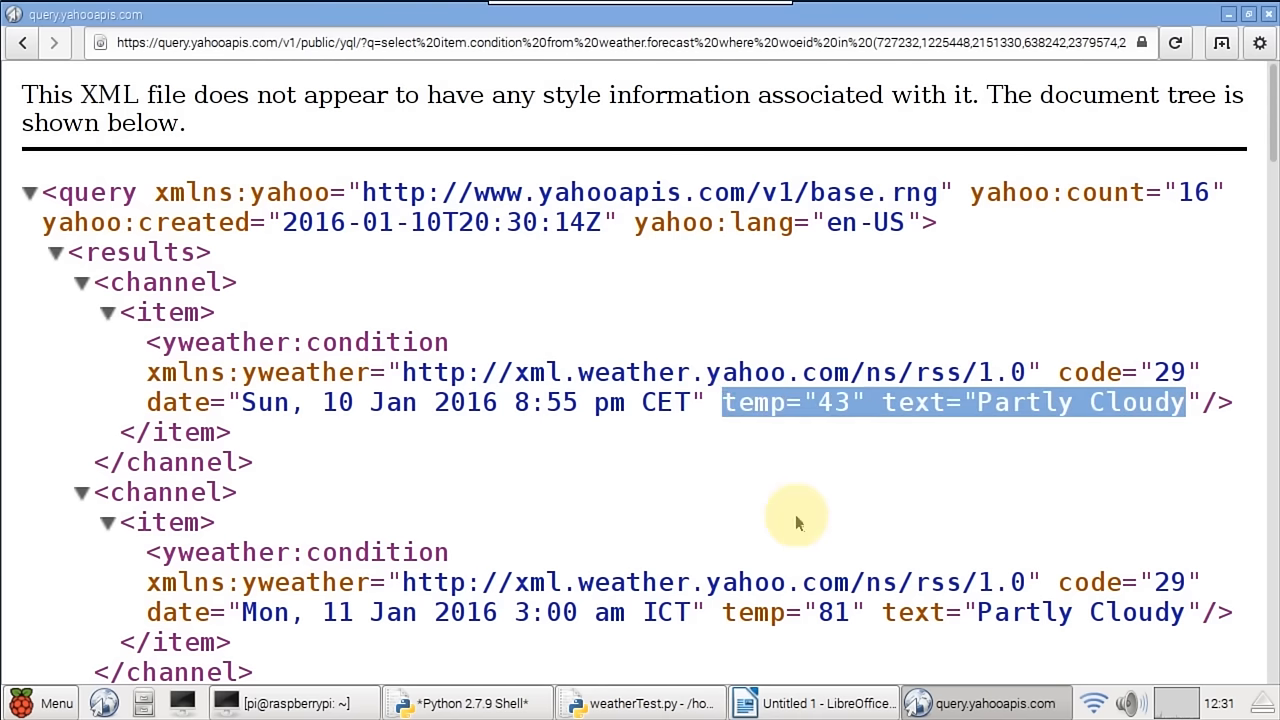
{"action": "left_click", "coordinate": [814, 702]}
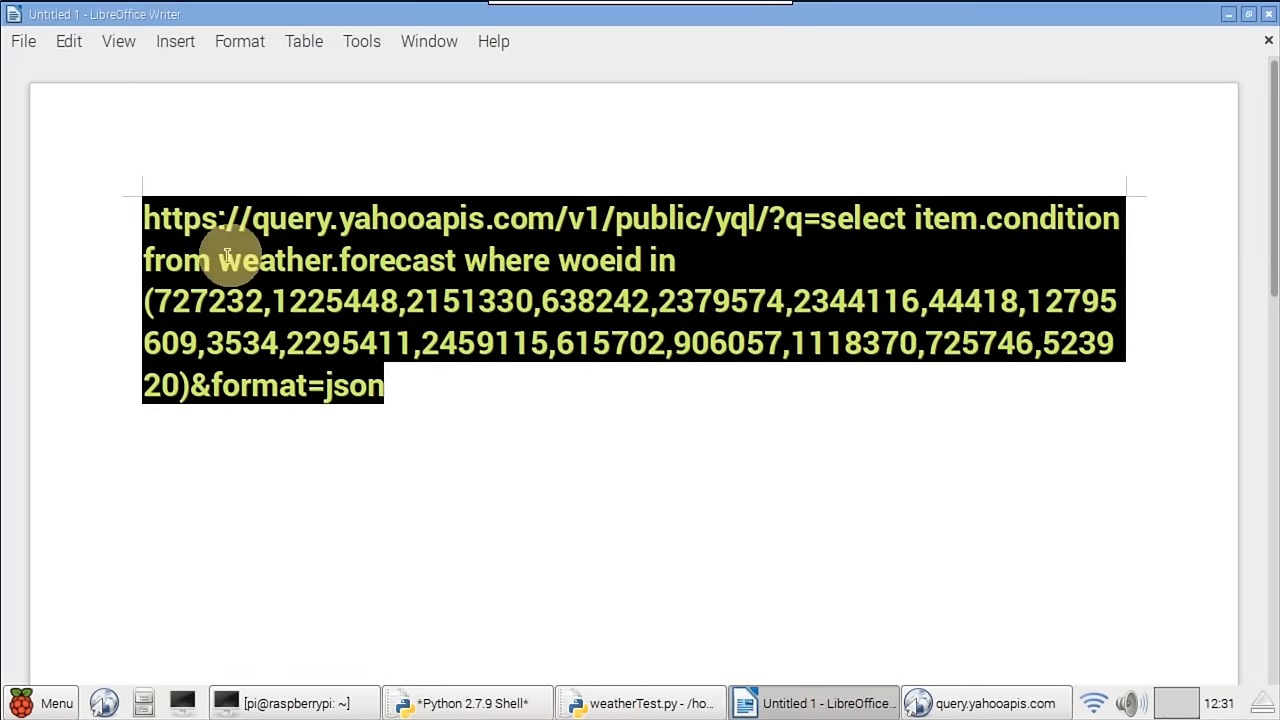
Reload the YQL query in Chromium as JSON and highlight the item key in the results.
{"action": "left_click", "coordinate": [986, 704]}
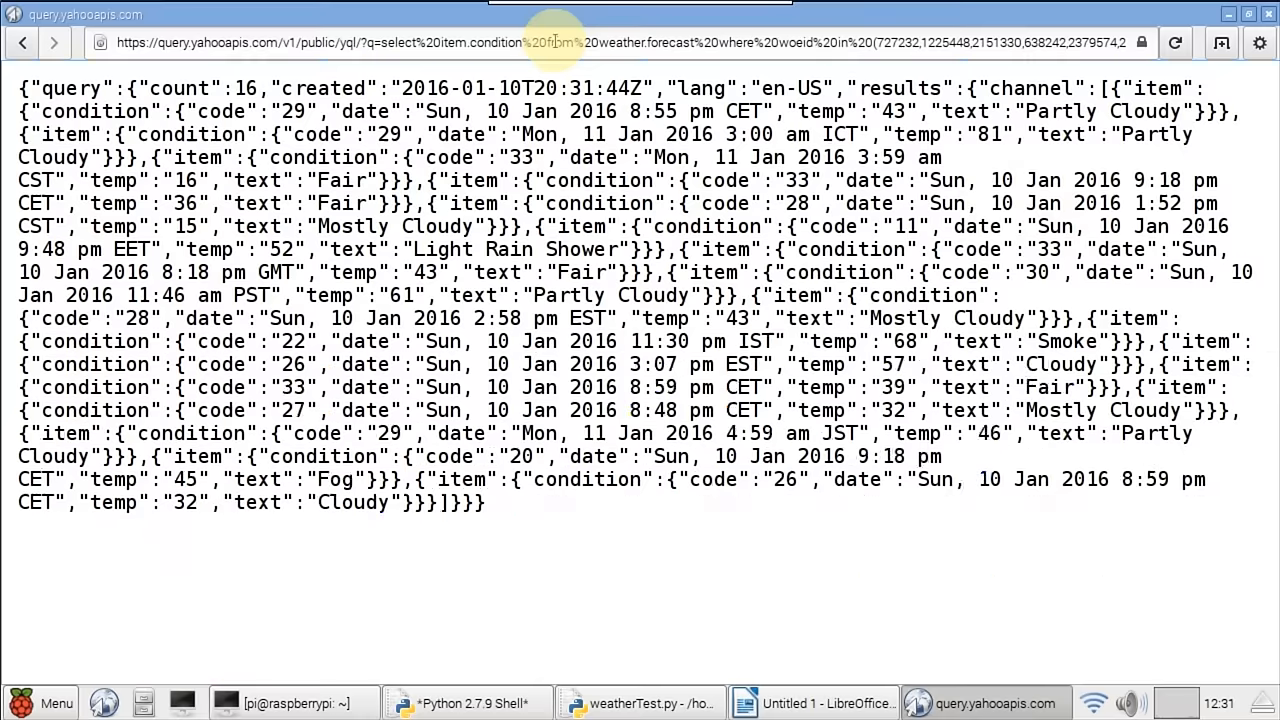
{"action": "double_click", "coordinate": [68, 88]}
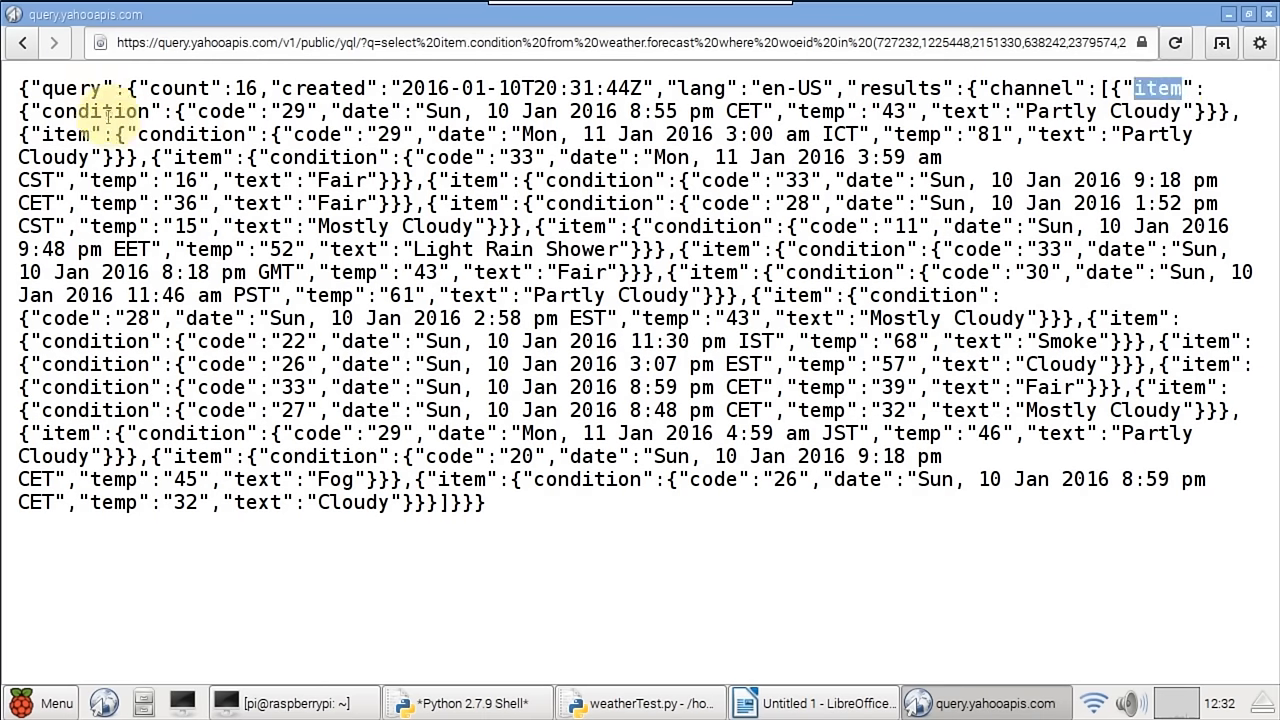
{"action": "double_click", "coordinate": [364, 112]}
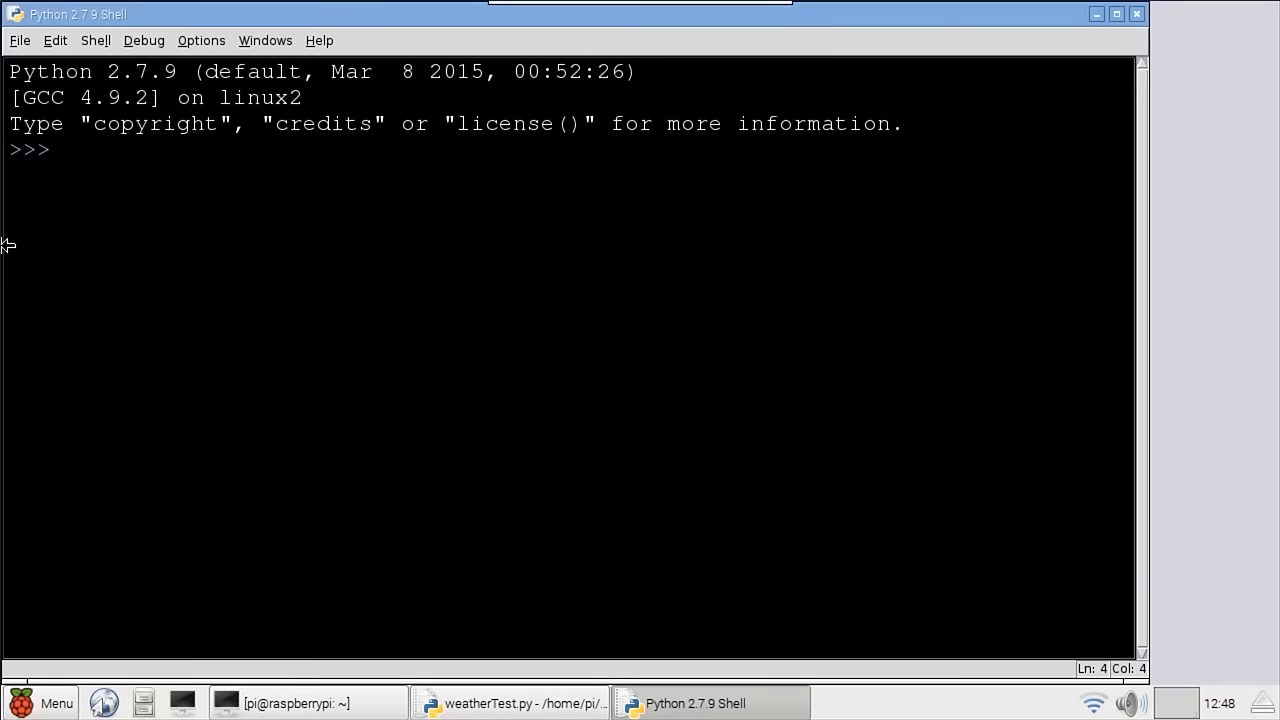
Build an animals dictionary with 'birds' and 'mammals' lists and look up animals['mammals'].
{"action": "type", "text": "animals = {}"}
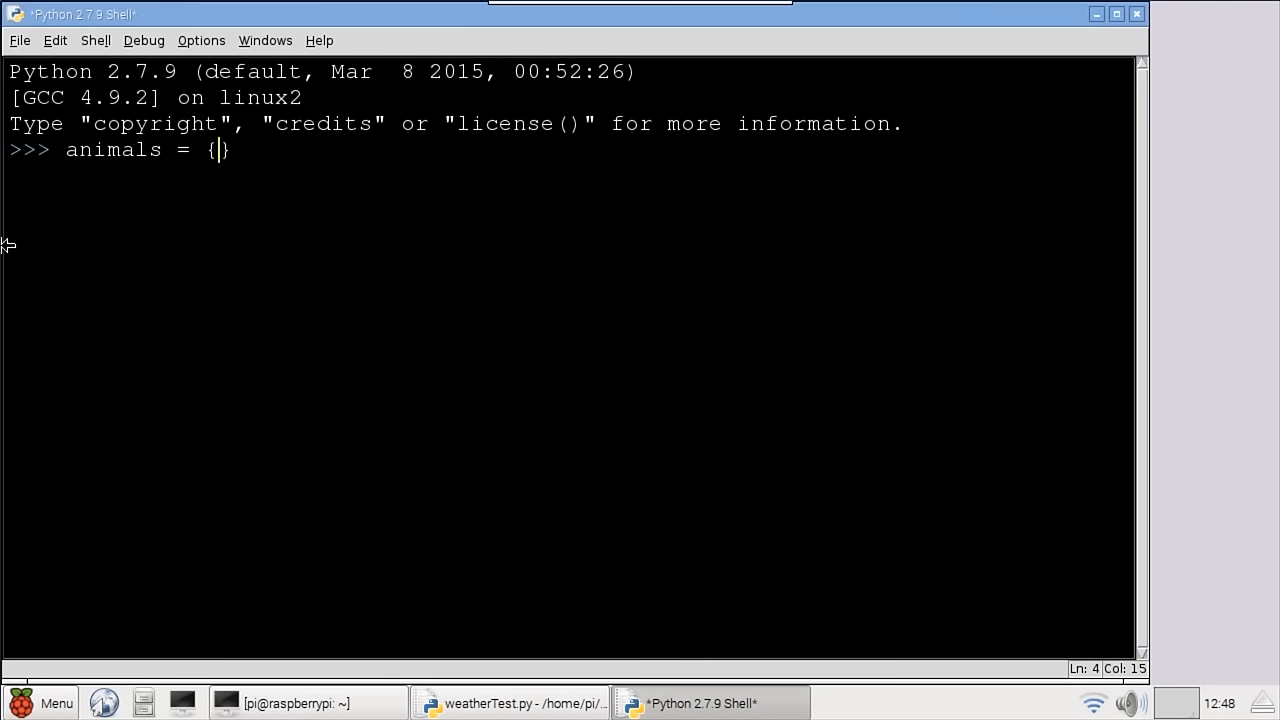
{"action": "type", "text": "'birds':'"}
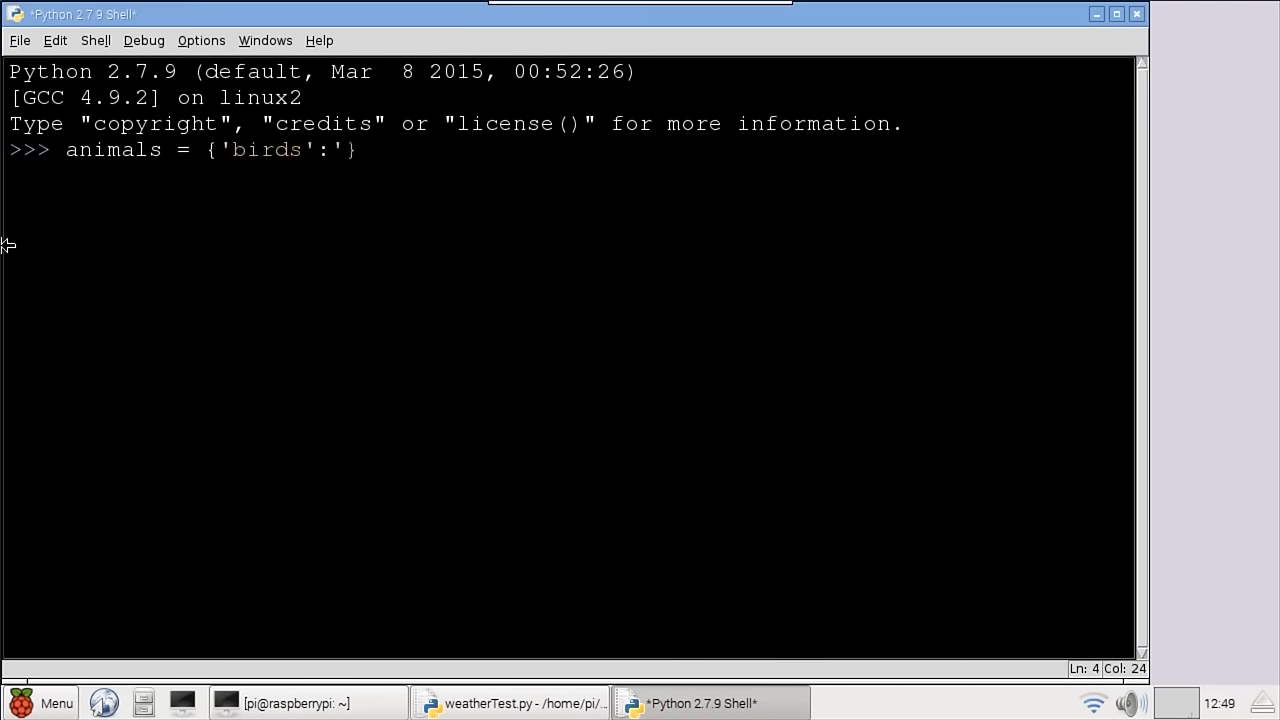
{"action": "type", "text": "duck', 'ma"}
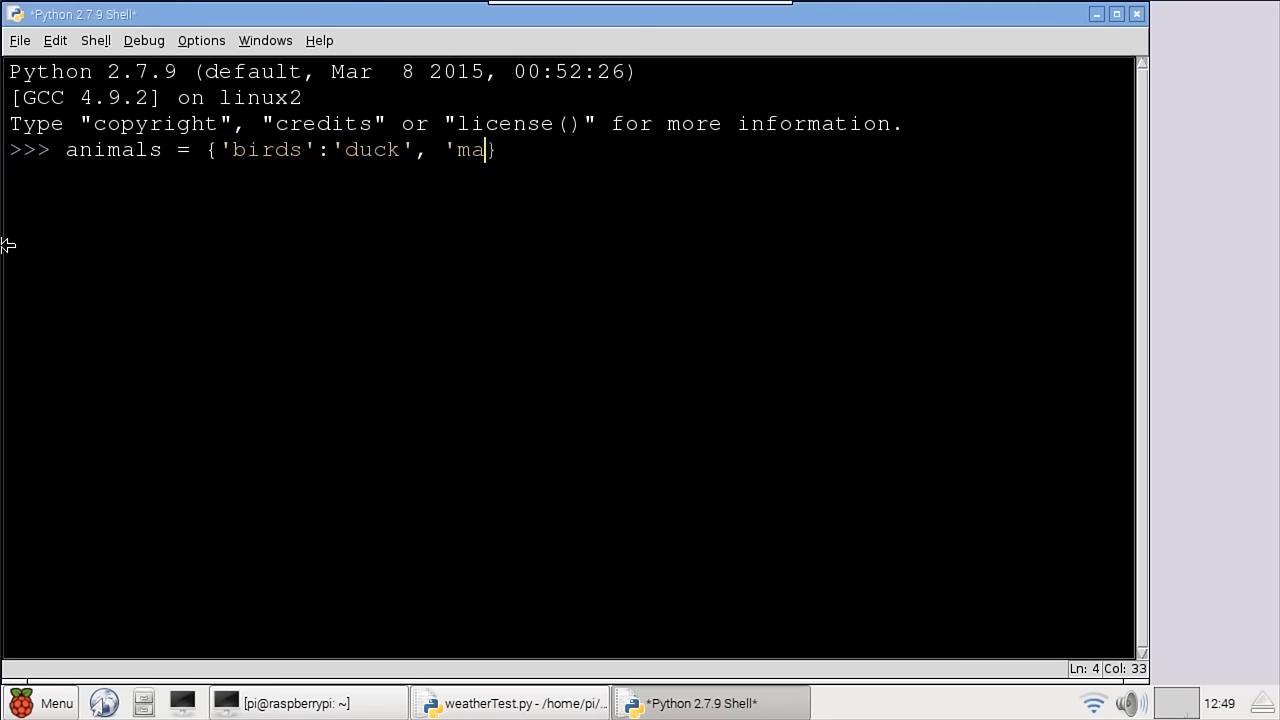
{"action": "type", "text": "mmals':['cat]"}
{"action": "type", "text": "an"}
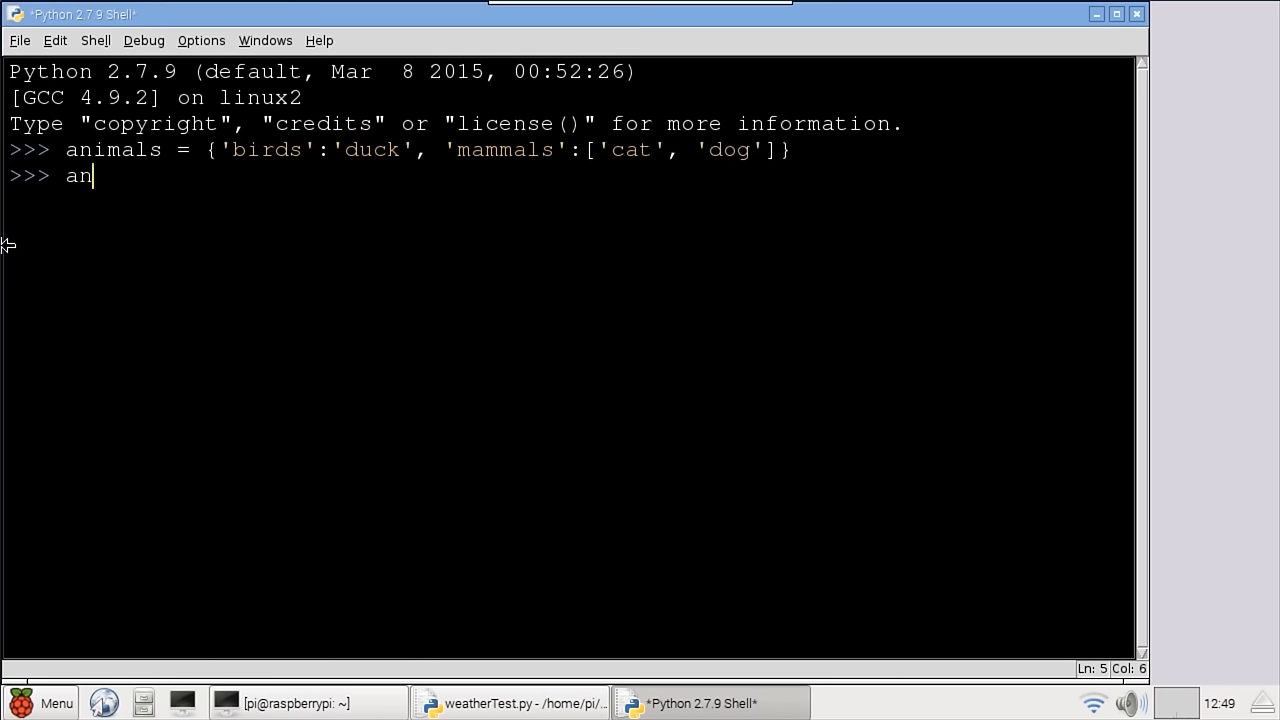
{"action": "type", "text": "imals['mammals"}
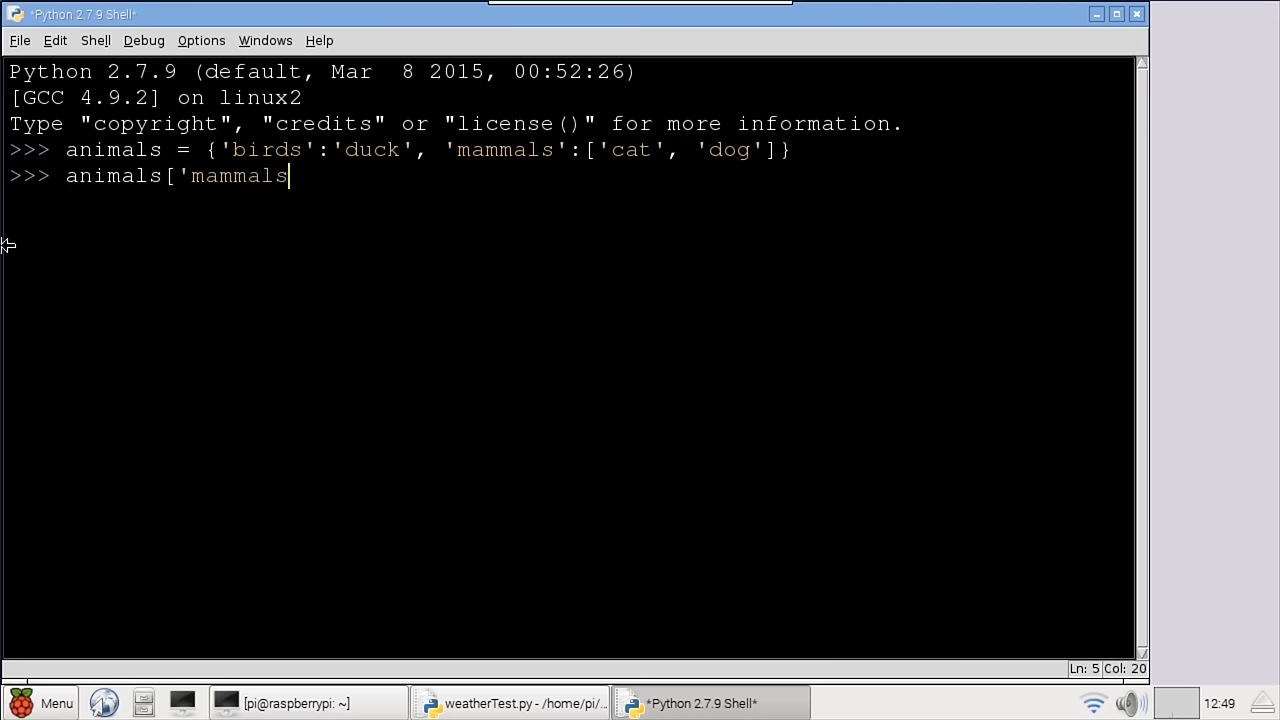
{"action": "key", "text": "Return"}
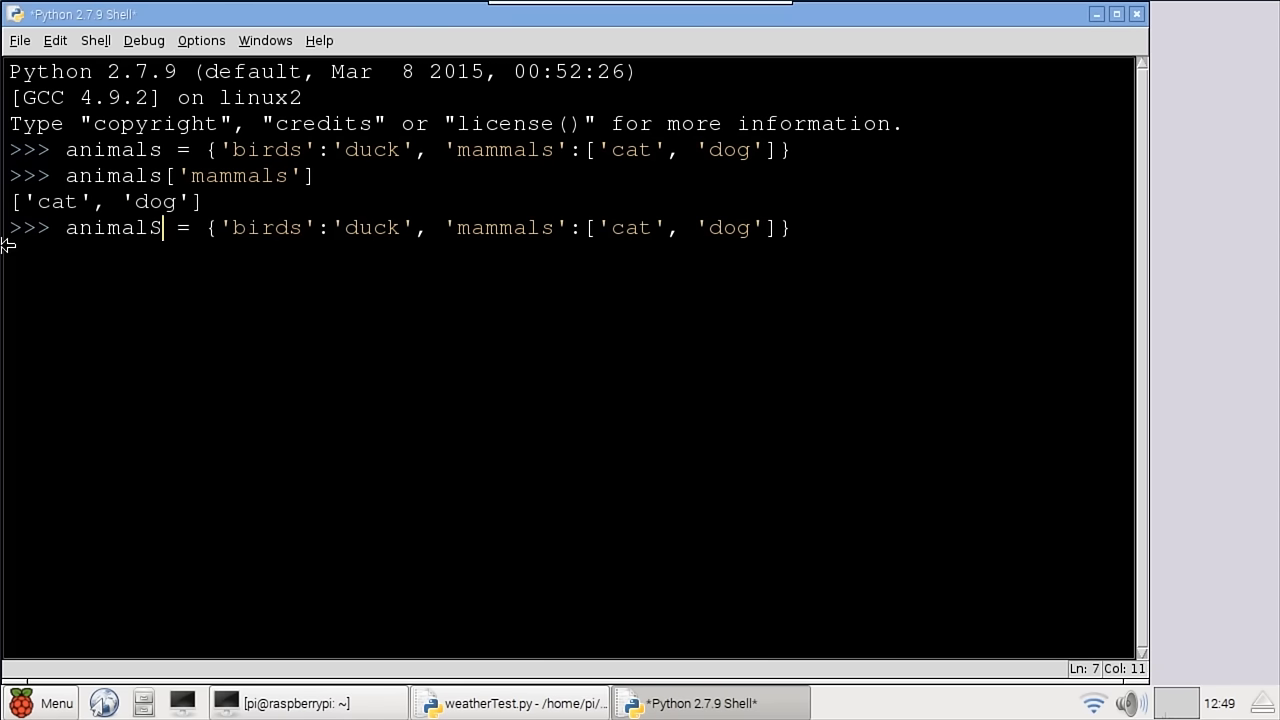
Define the nested animalSounds dictionary with duck 'quack' and mammals cat 'meow'.
{"action": "type", "text": "Sounds"}
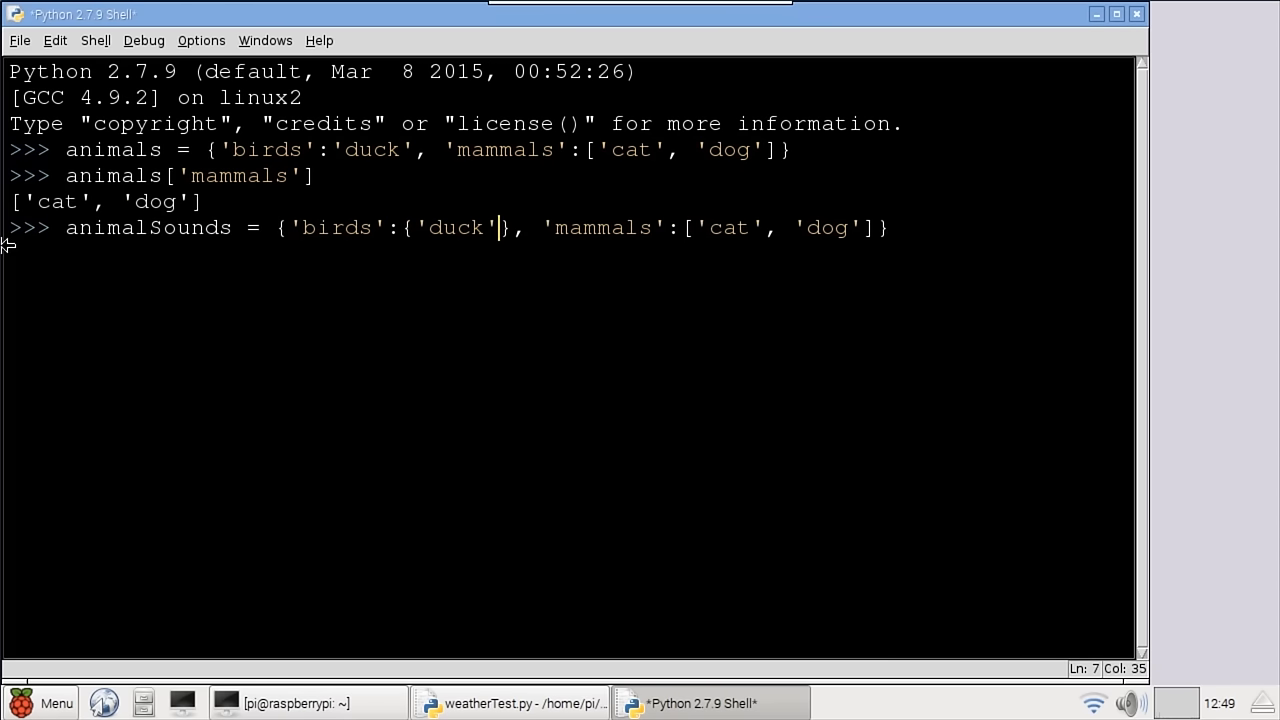
{"action": "type", "text": ":'qua"}
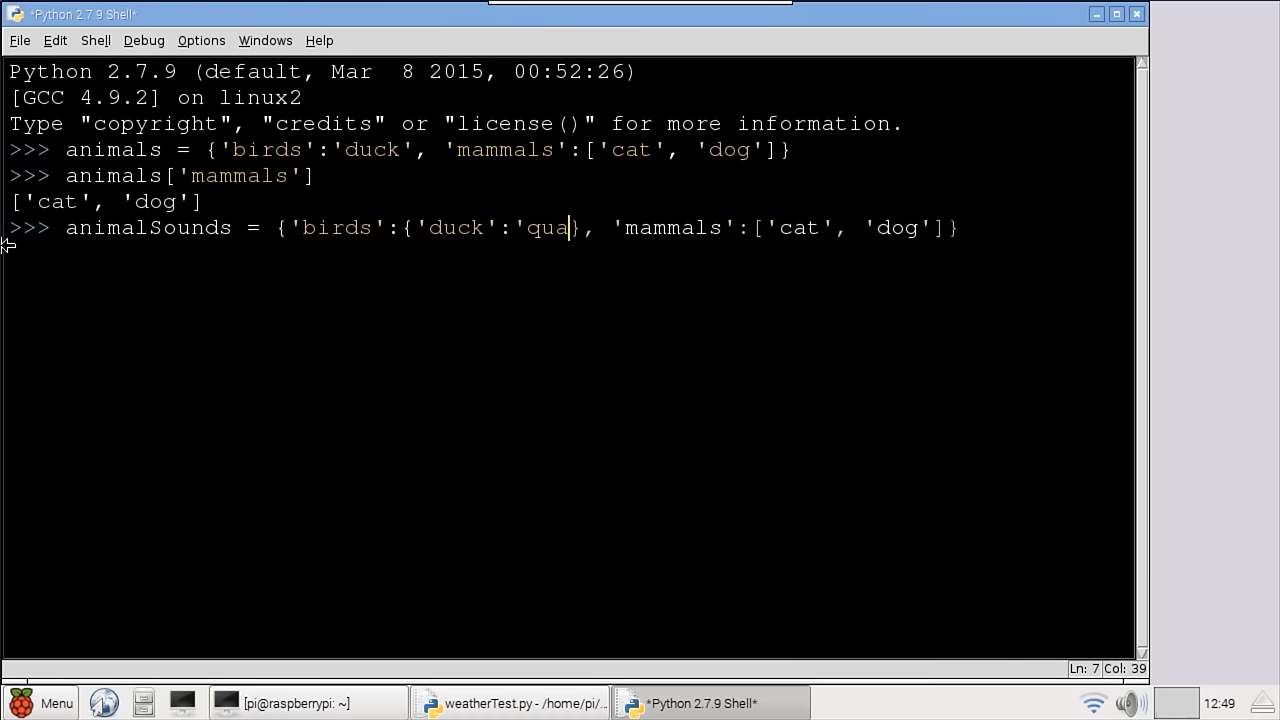
{"action": "type", "text": "ck'}, 'mammals':{"}
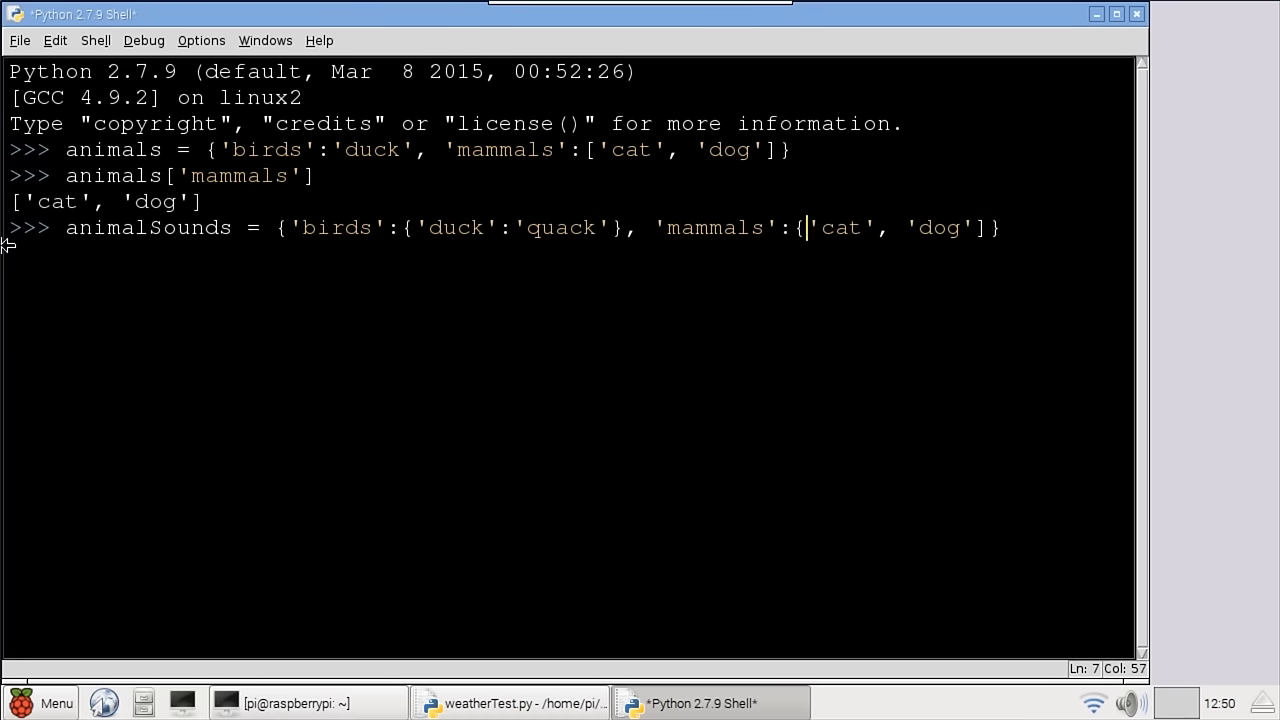
{"action": "type", "text": ":'meow"}
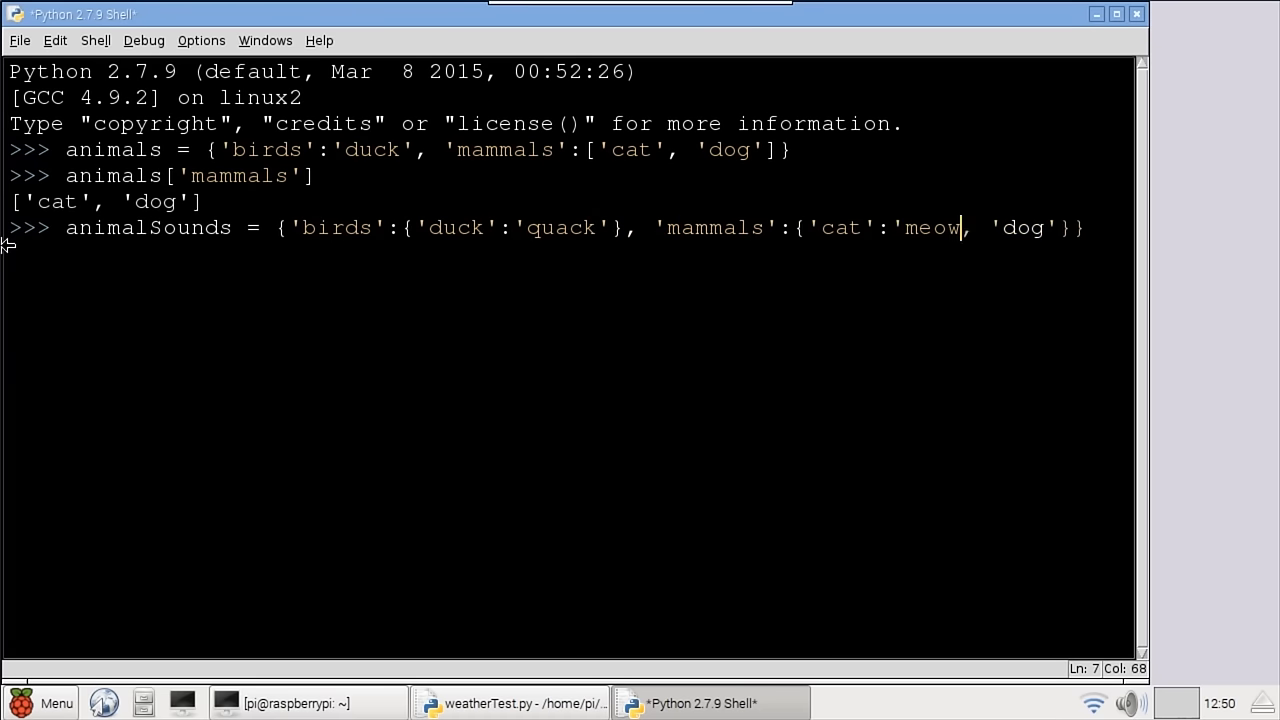
{"action": "key", "text": "Return"}
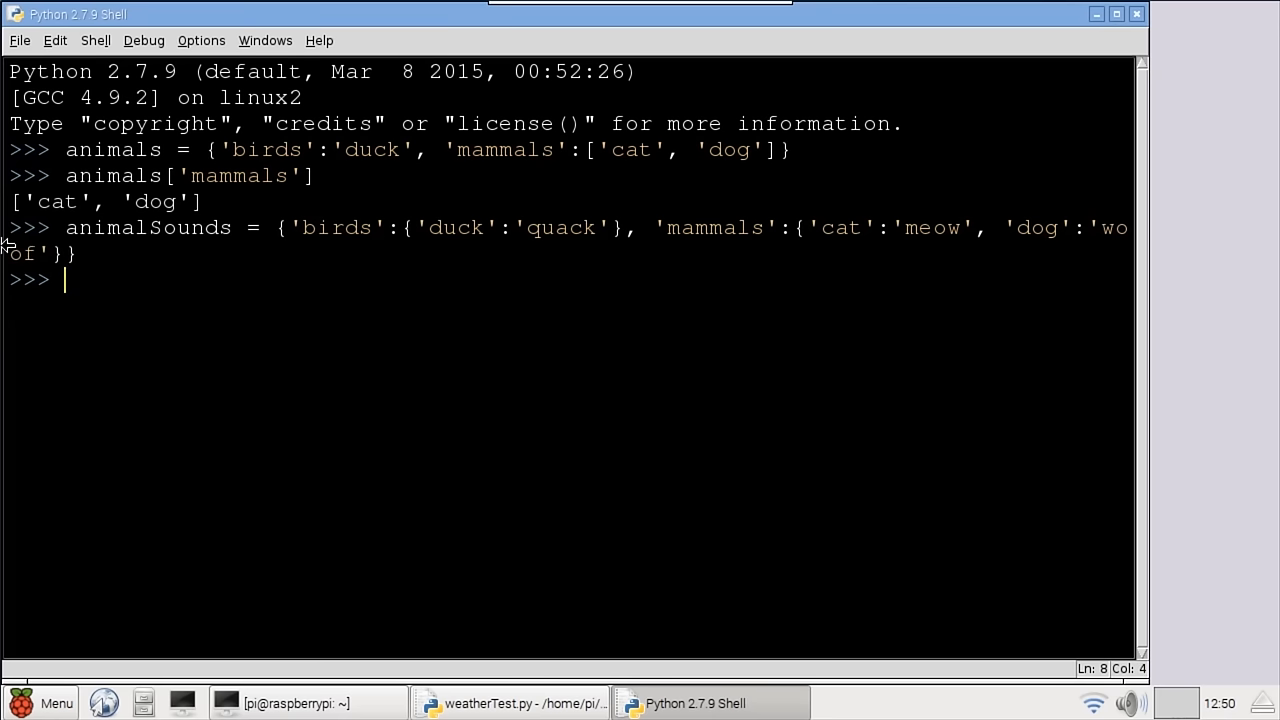
Evaluate animalSounds lookups for mammals, cat and duck, returning 'woof', 'meow' and 'quack'.
{"action": "type", "text": "animalSounds['mammals']"}
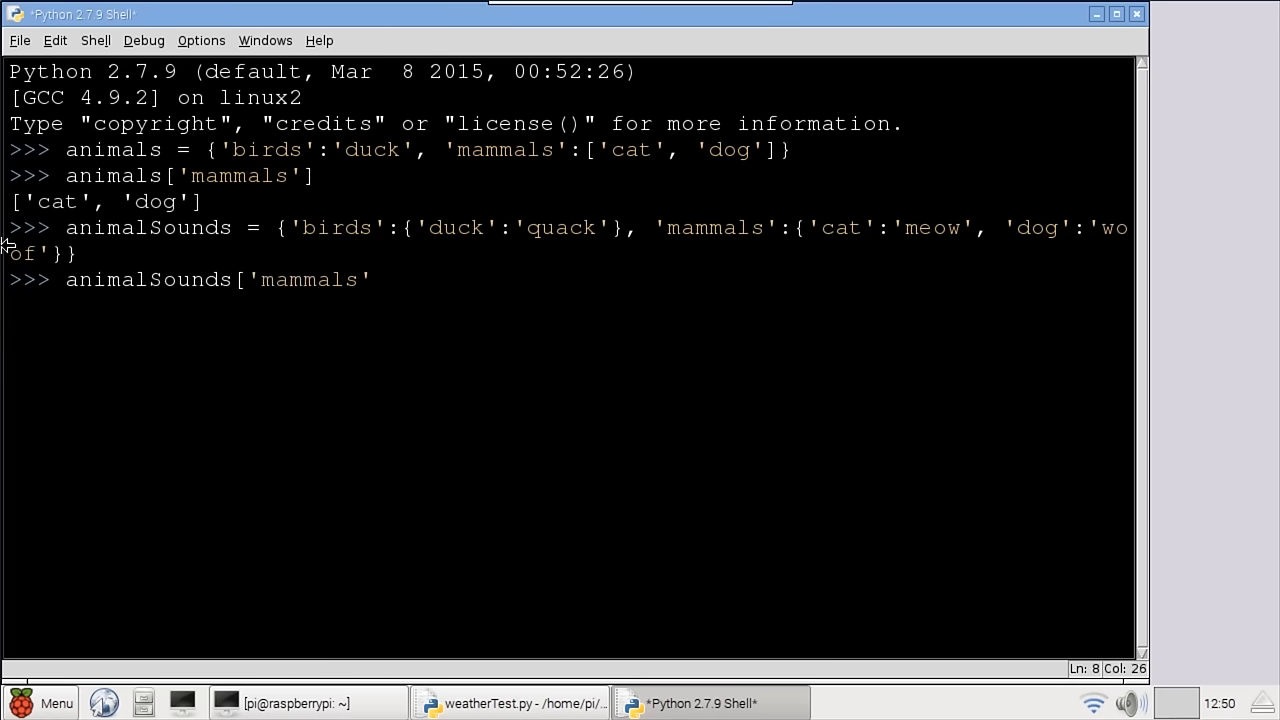
{"action": "key", "text": "Return"}
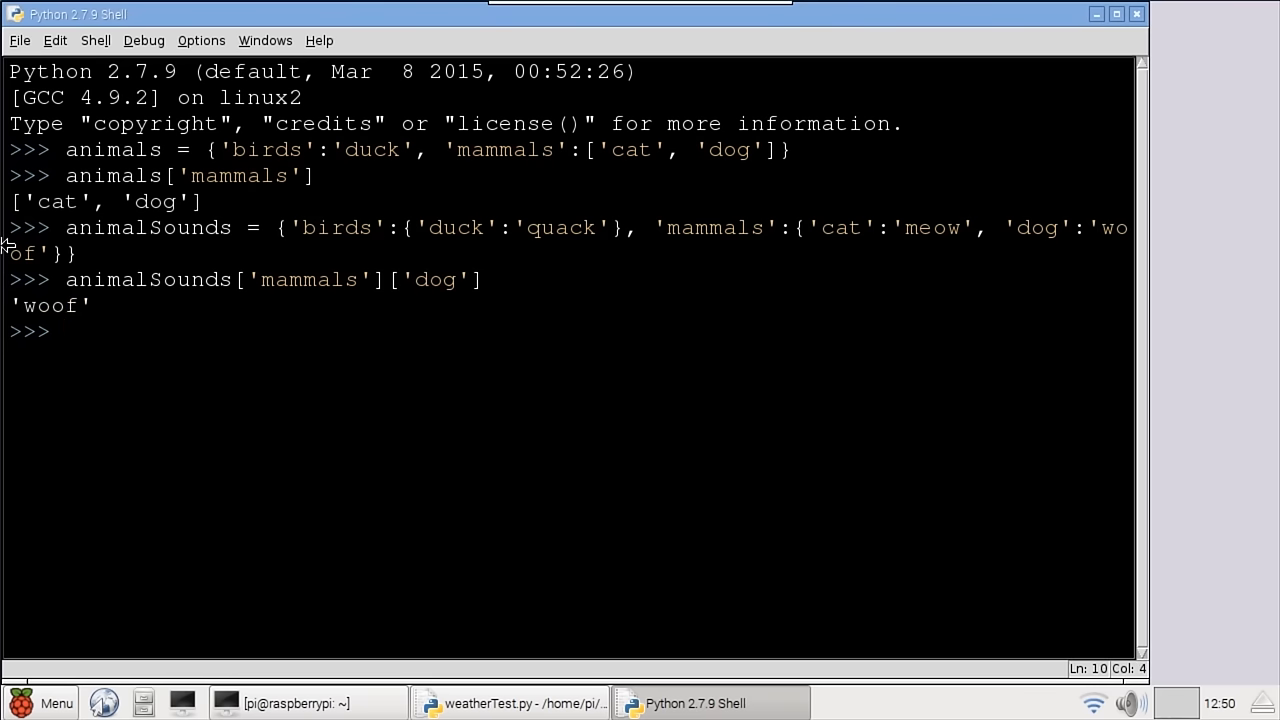
{"action": "type", "text": "animalSounds['mammals']['cat']"}
{"action": "type", "text": "animalSounds['birds'['duck']"}
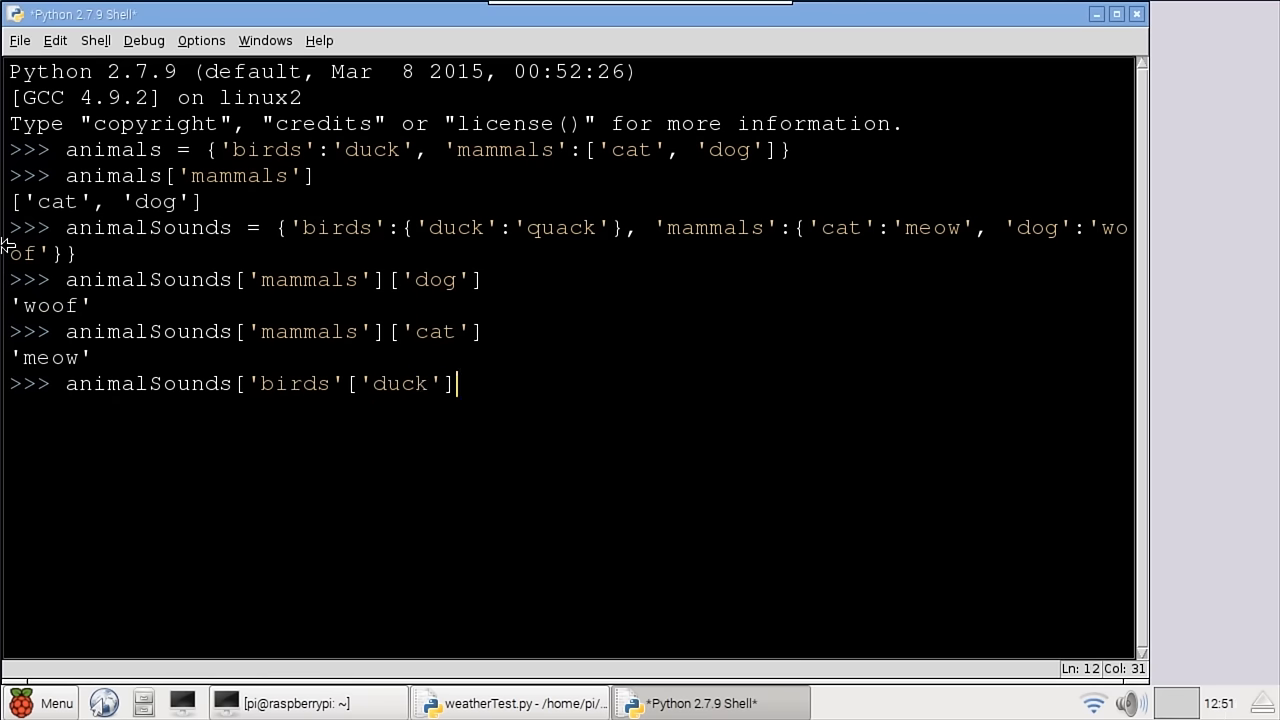
{"action": "key", "text": "Return"}
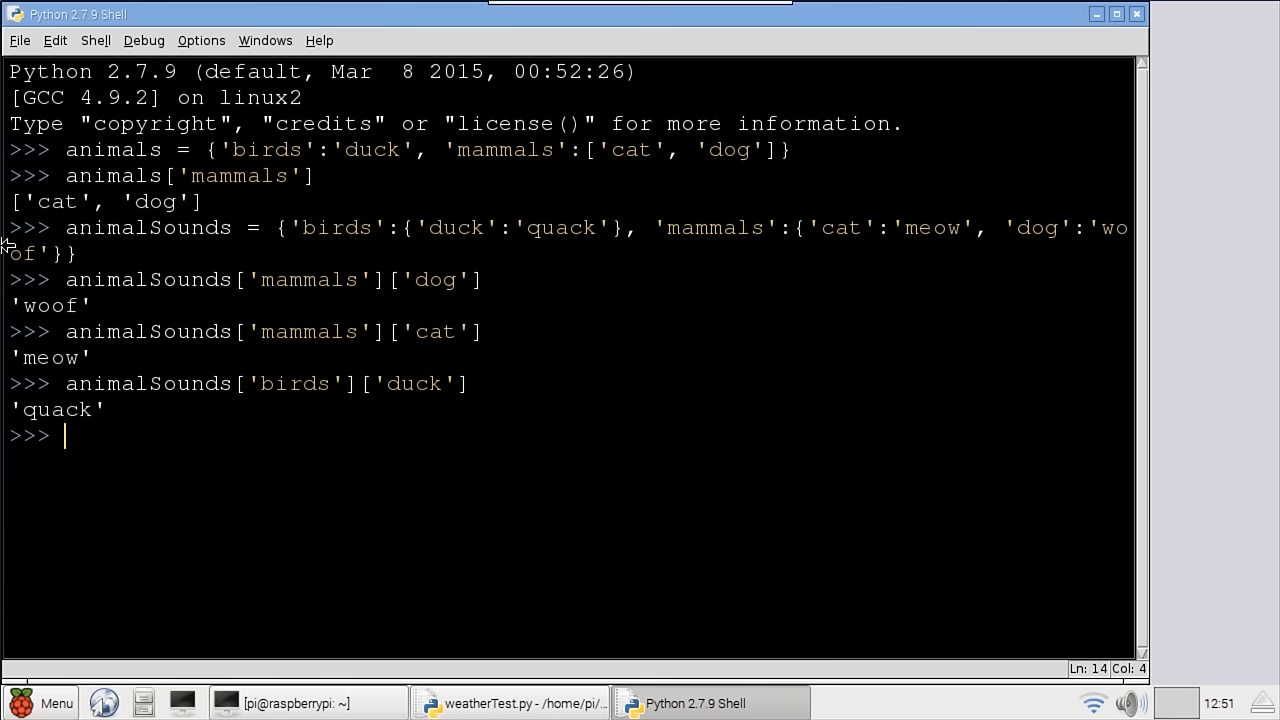
In weatherTest2.py, start the while loop with data = getWeatherConditions() and the FEED ERROR check.
{"action": "left_click", "coordinate": [510, 704]}
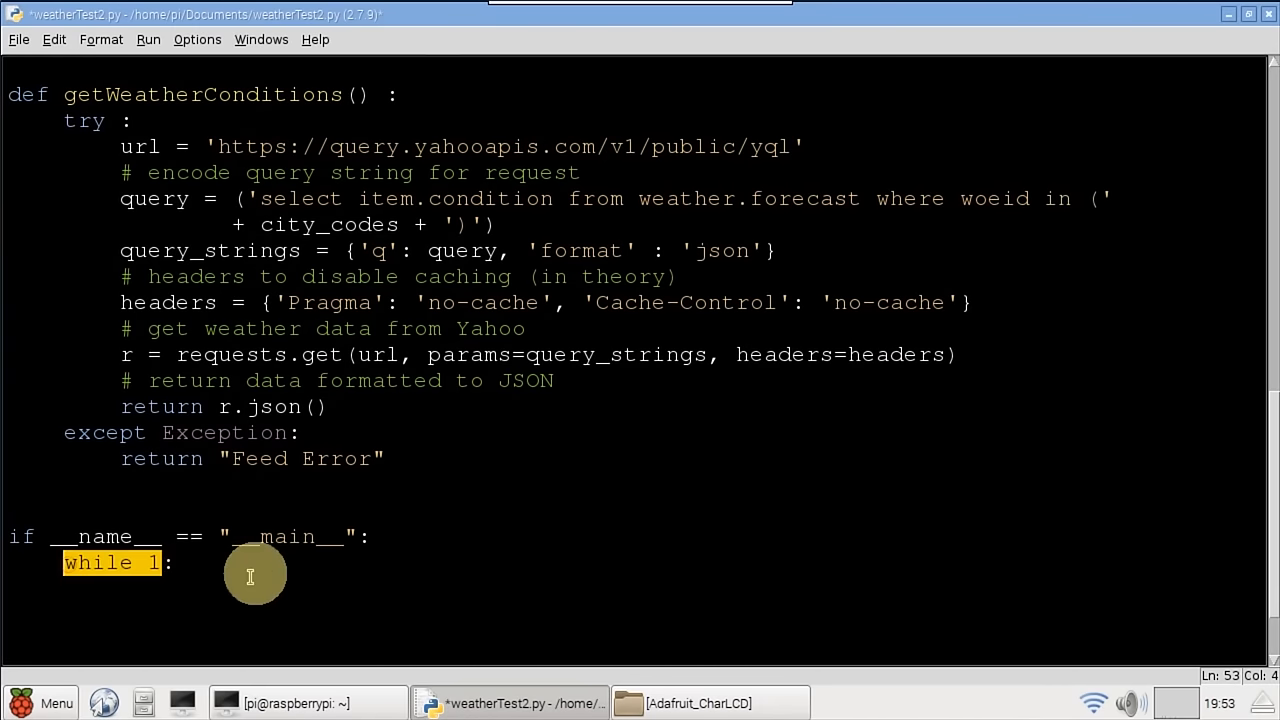
{"action": "type", "text": "data = getWeatherConditions()"}
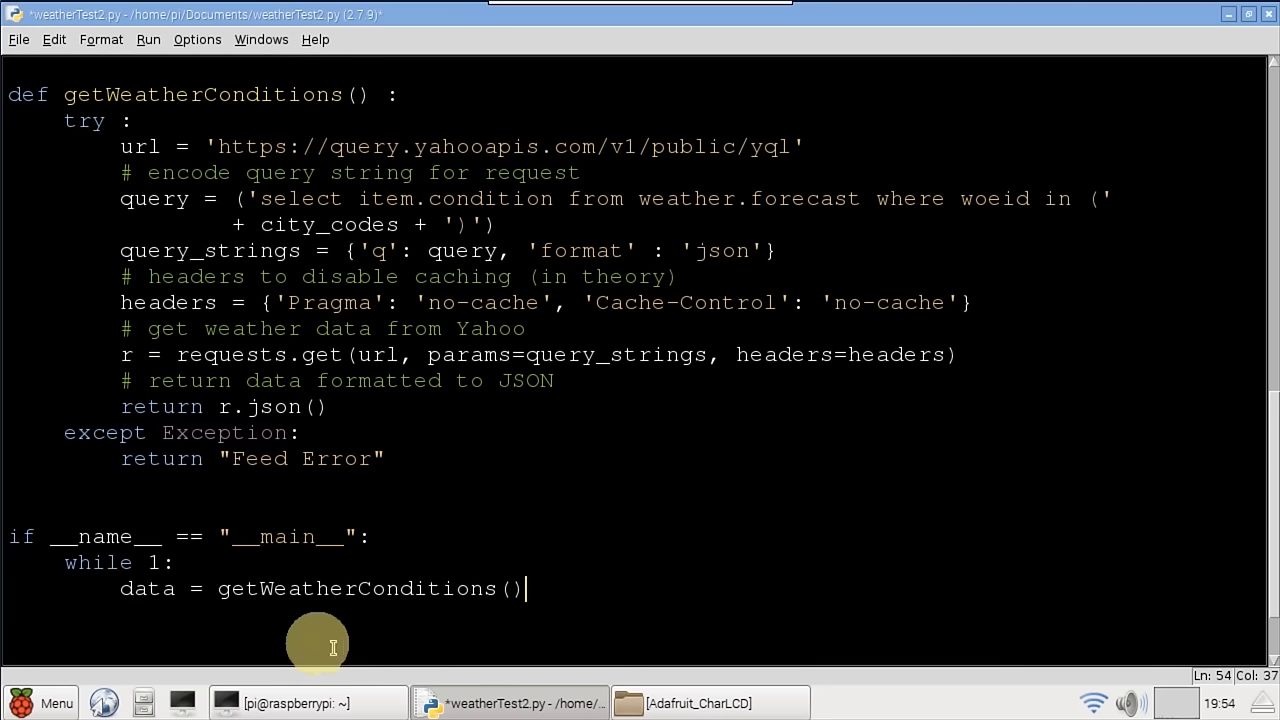
{"action": "double_click", "coordinate": [200, 94]}
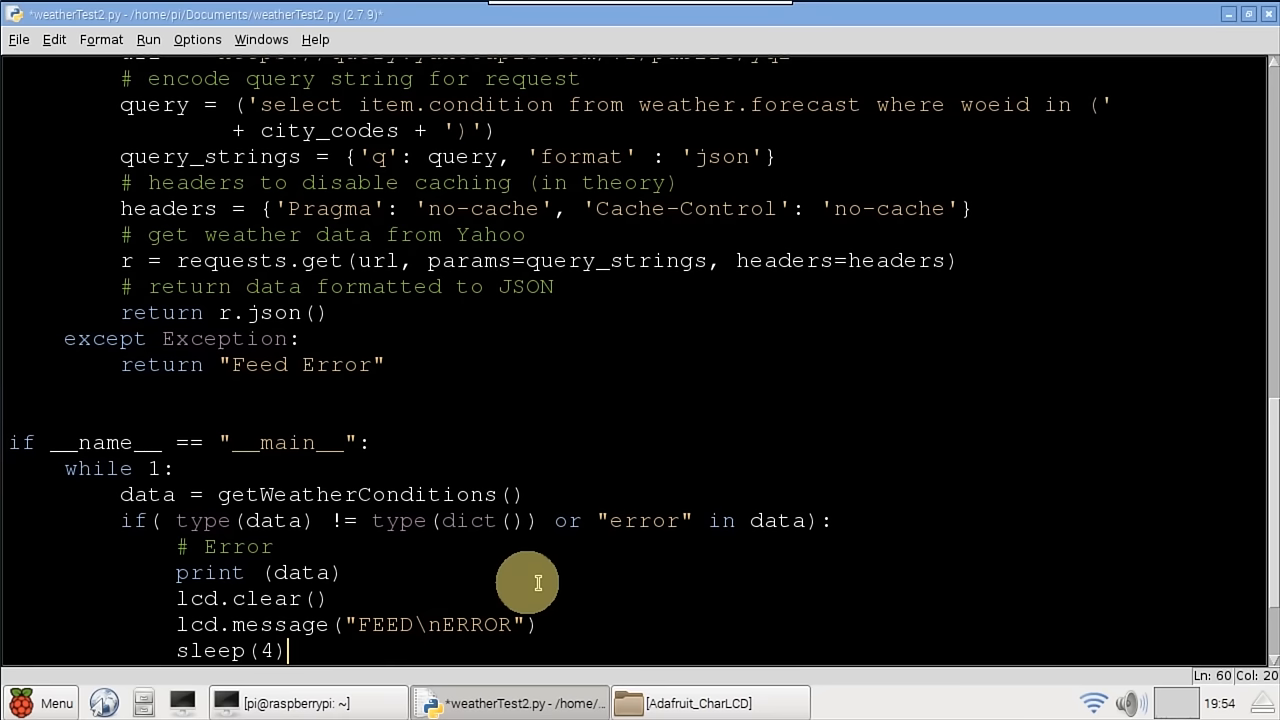
{"action": "double_click", "coordinate": [204, 520]}
{"action": "type", "text": "count = data[\"query\"][\"count\"]"}
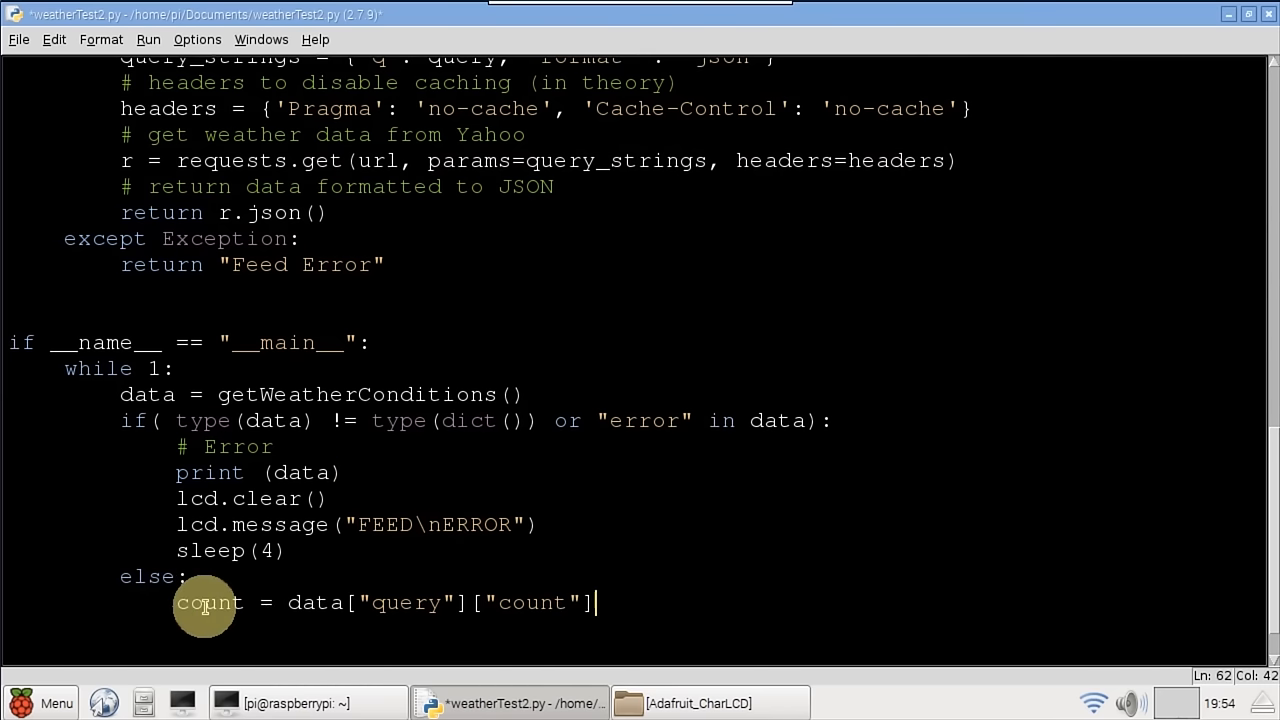
Assign the city count from the data and continue writing below that line.
{"action": "double_click", "coordinate": [208, 602]}
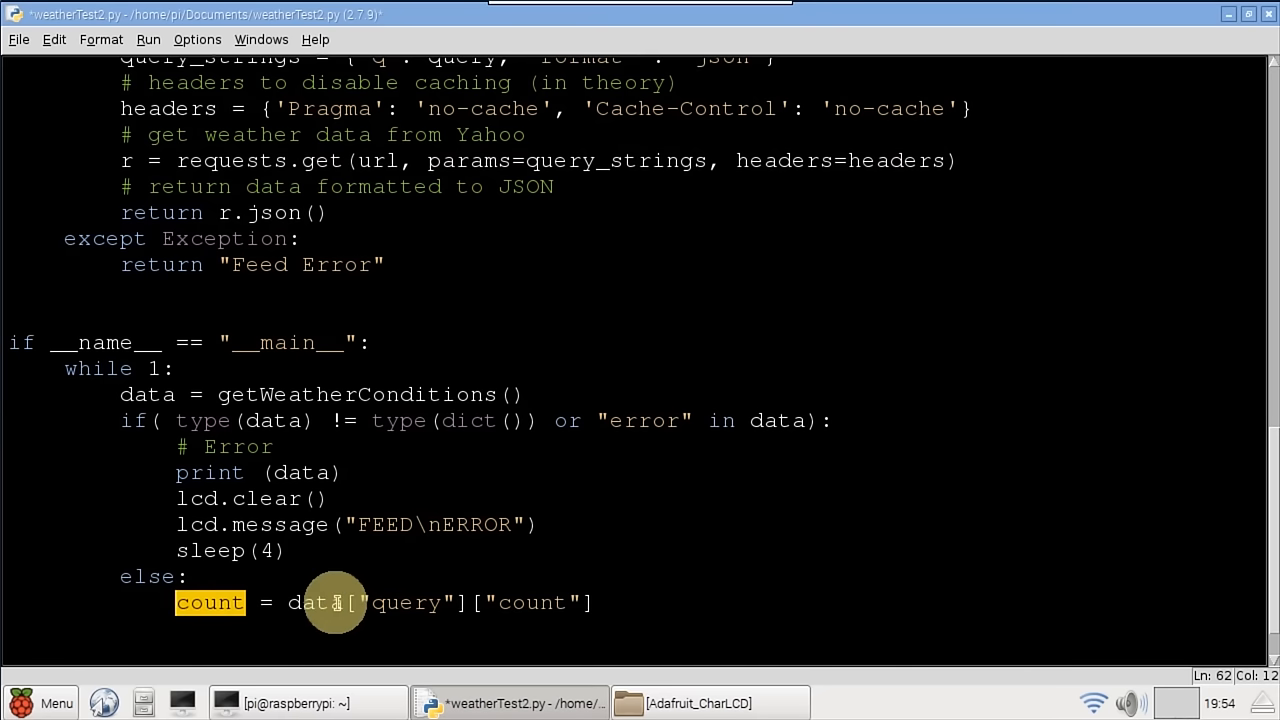
{"action": "double_click", "coordinate": [404, 602]}
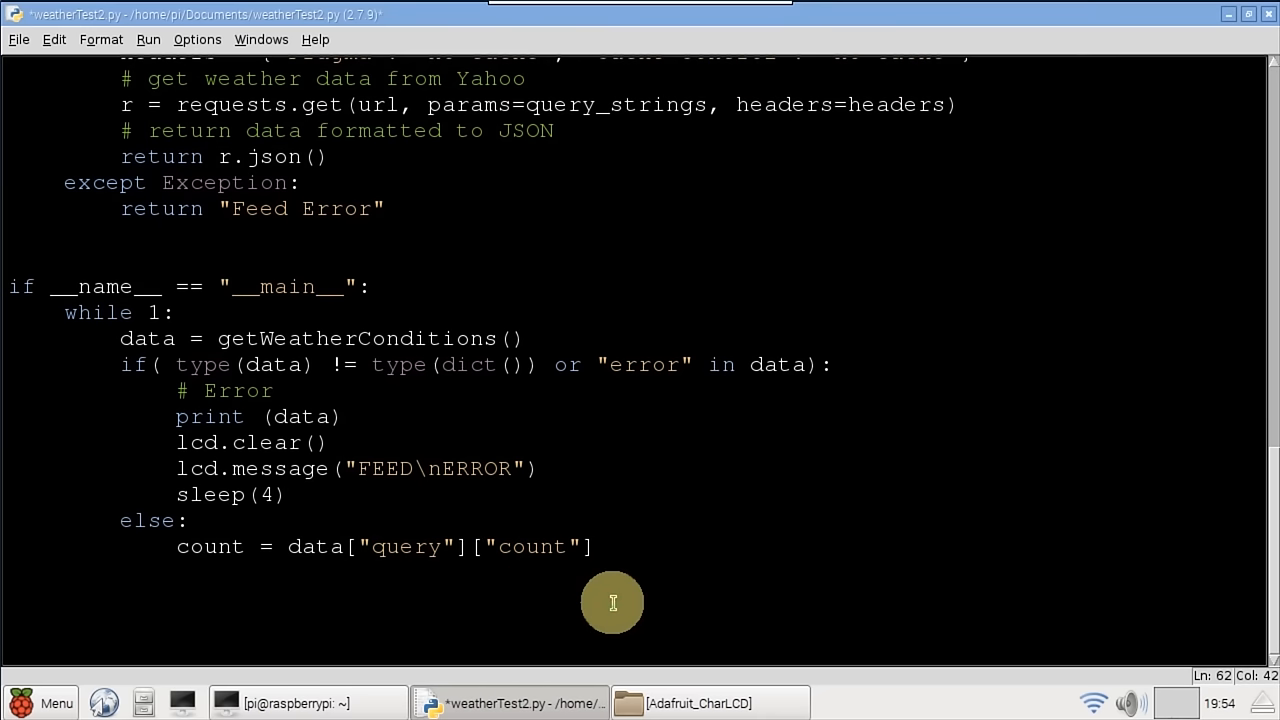
{"action": "left_click", "coordinate": [596, 546]}
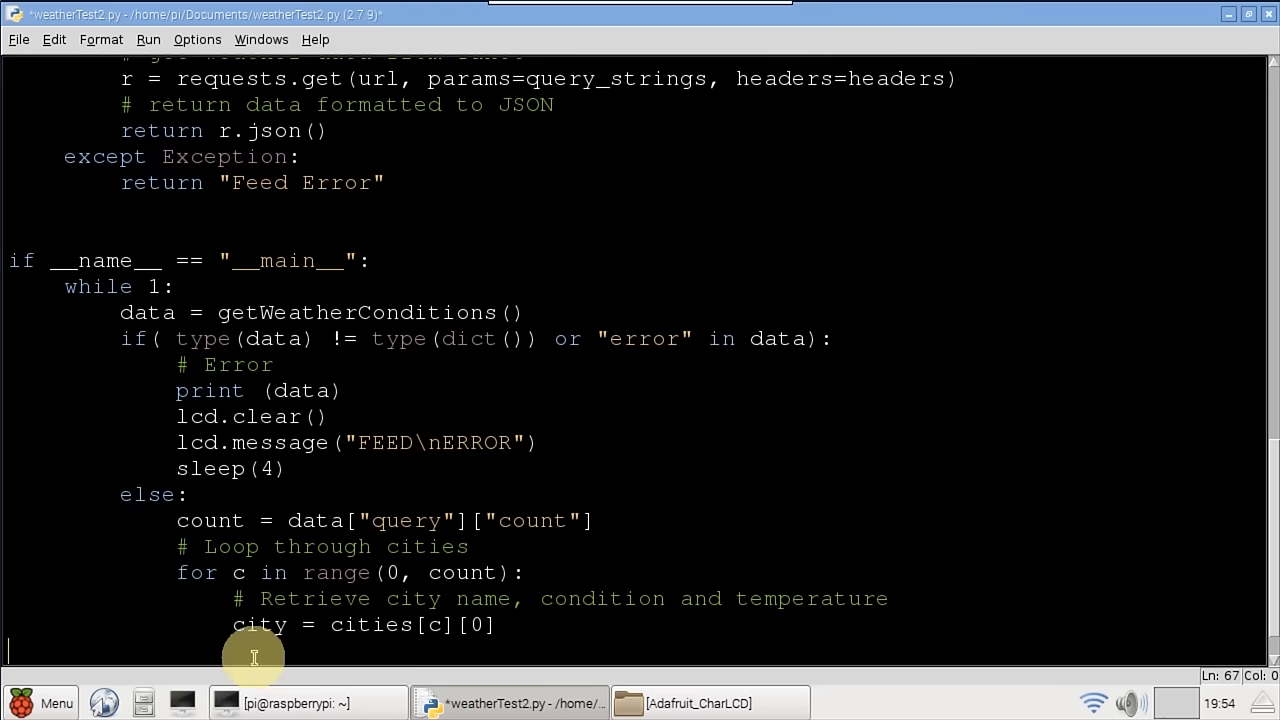
Add the for loop lines extracting each city's cond and temp for the LCD message.
{"action": "left_click", "coordinate": [496, 624]}
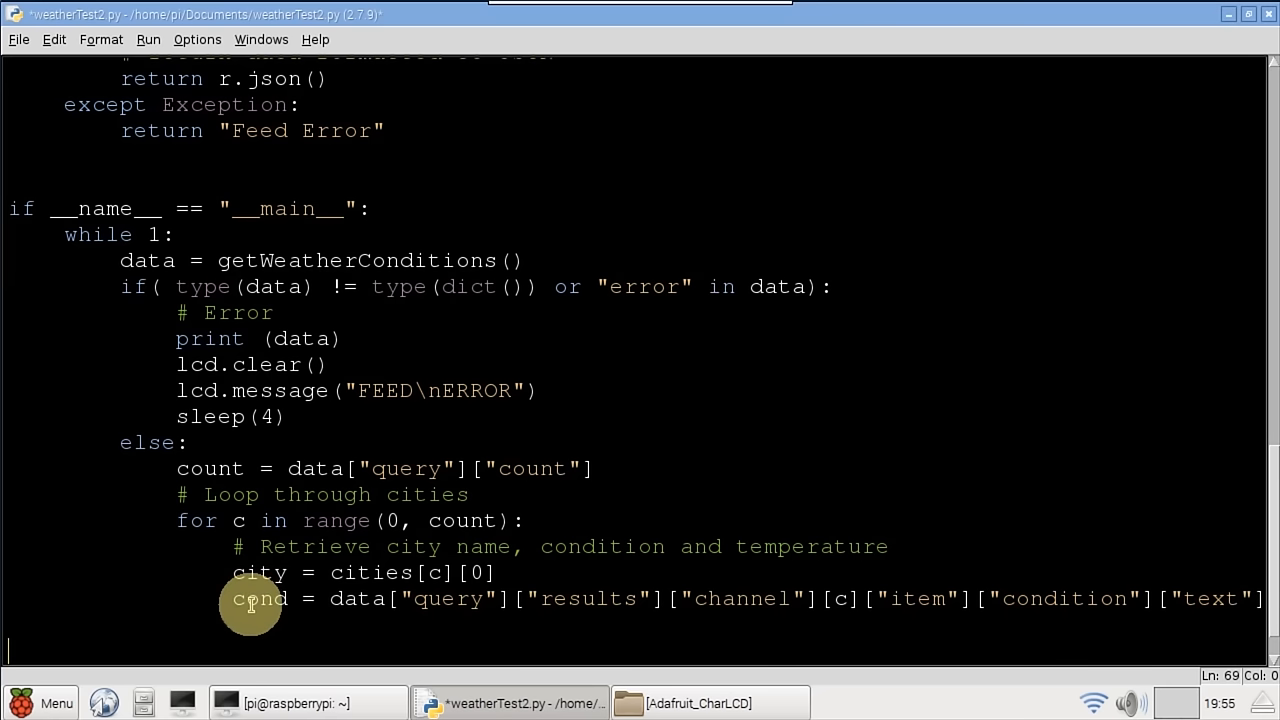
{"action": "double_click", "coordinate": [258, 598]}
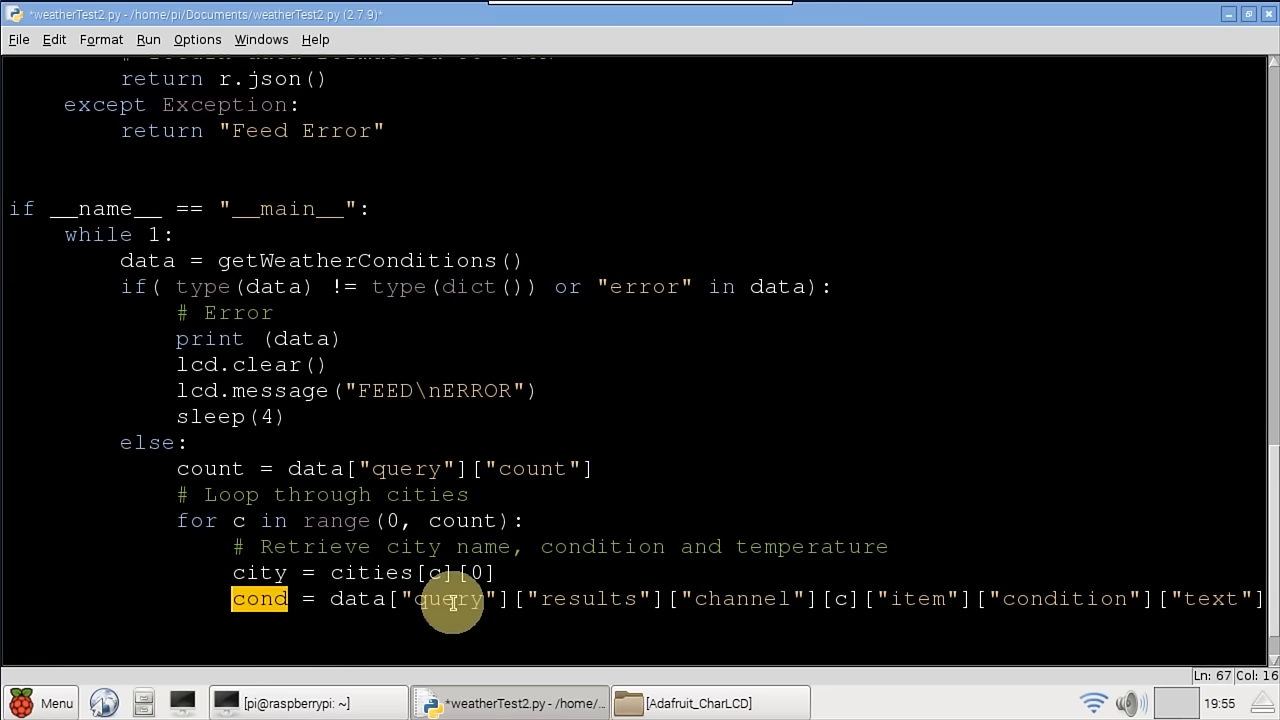
{"action": "mouse_move", "coordinate": [736, 618]}
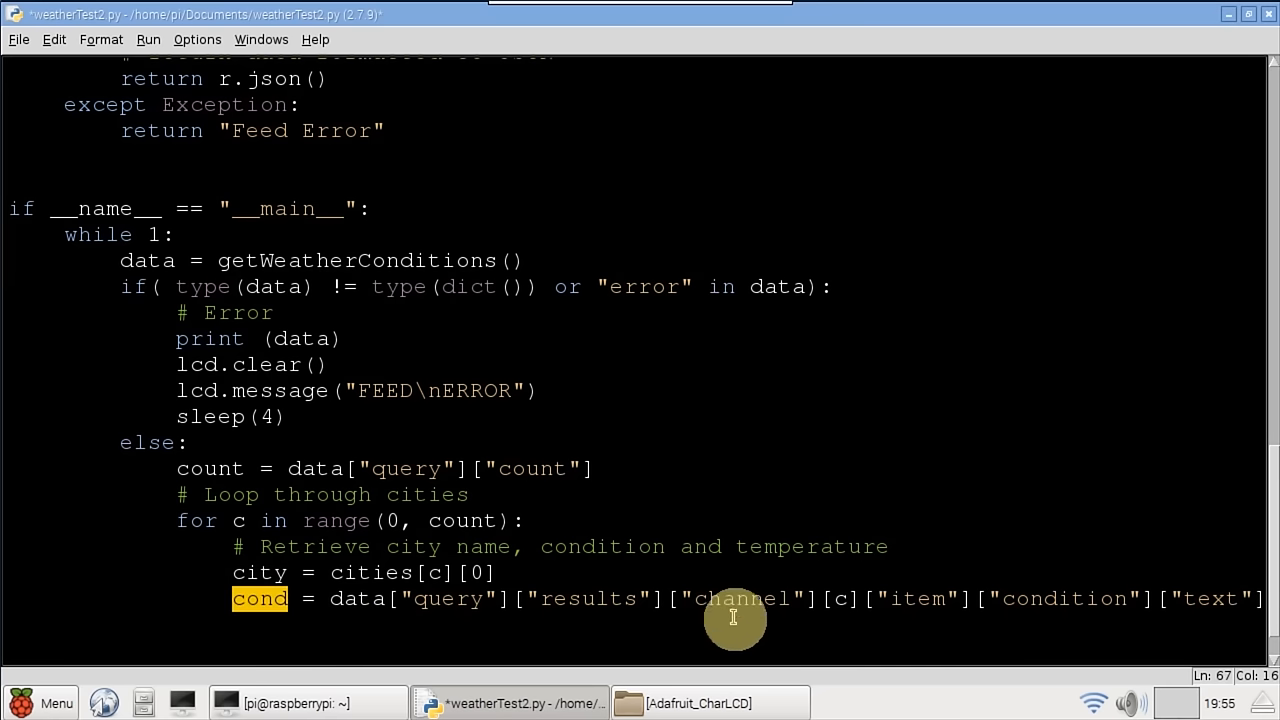
{"action": "mouse_move", "coordinate": [848, 618]}
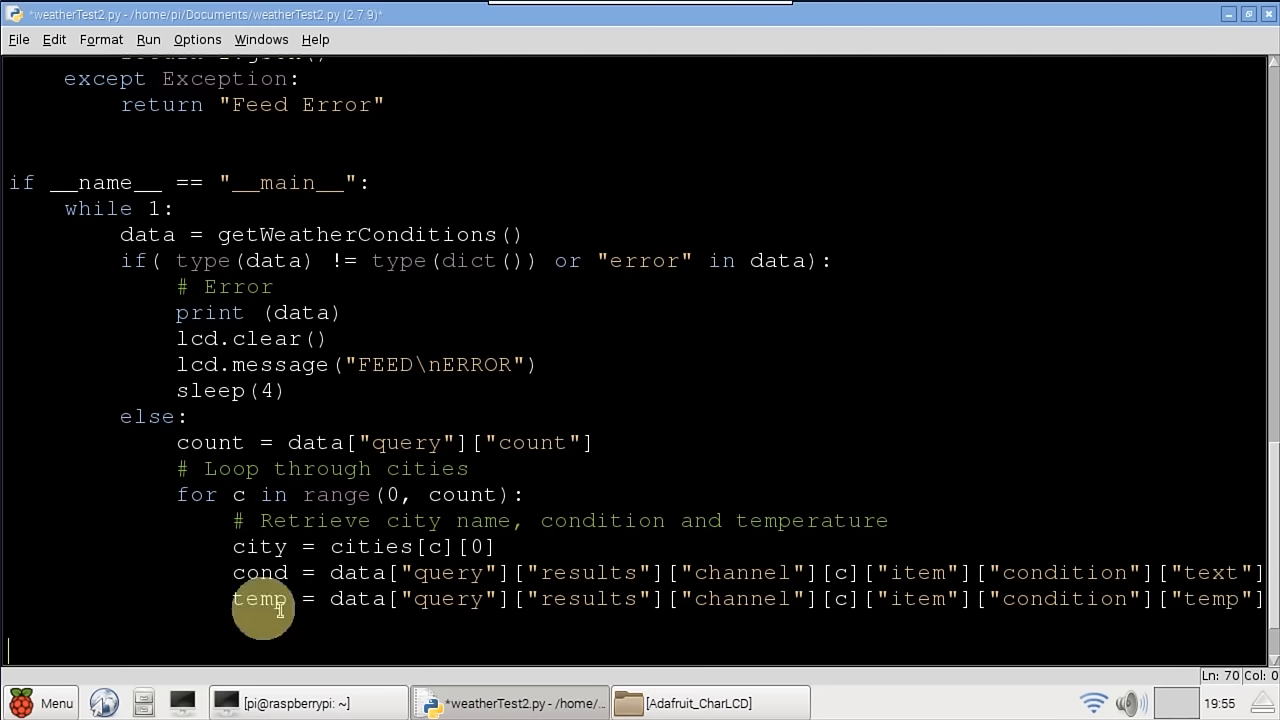
{"action": "double_click", "coordinate": [260, 598]}
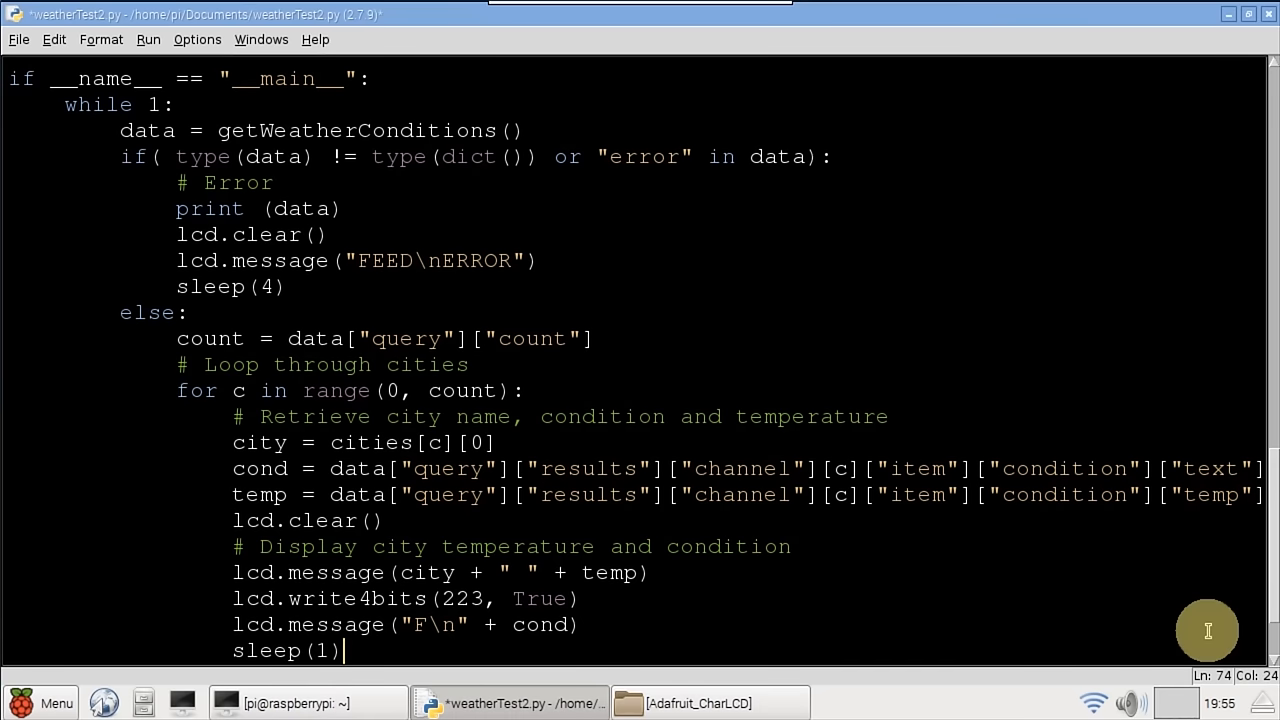
{"action": "double_click", "coordinate": [336, 572]}
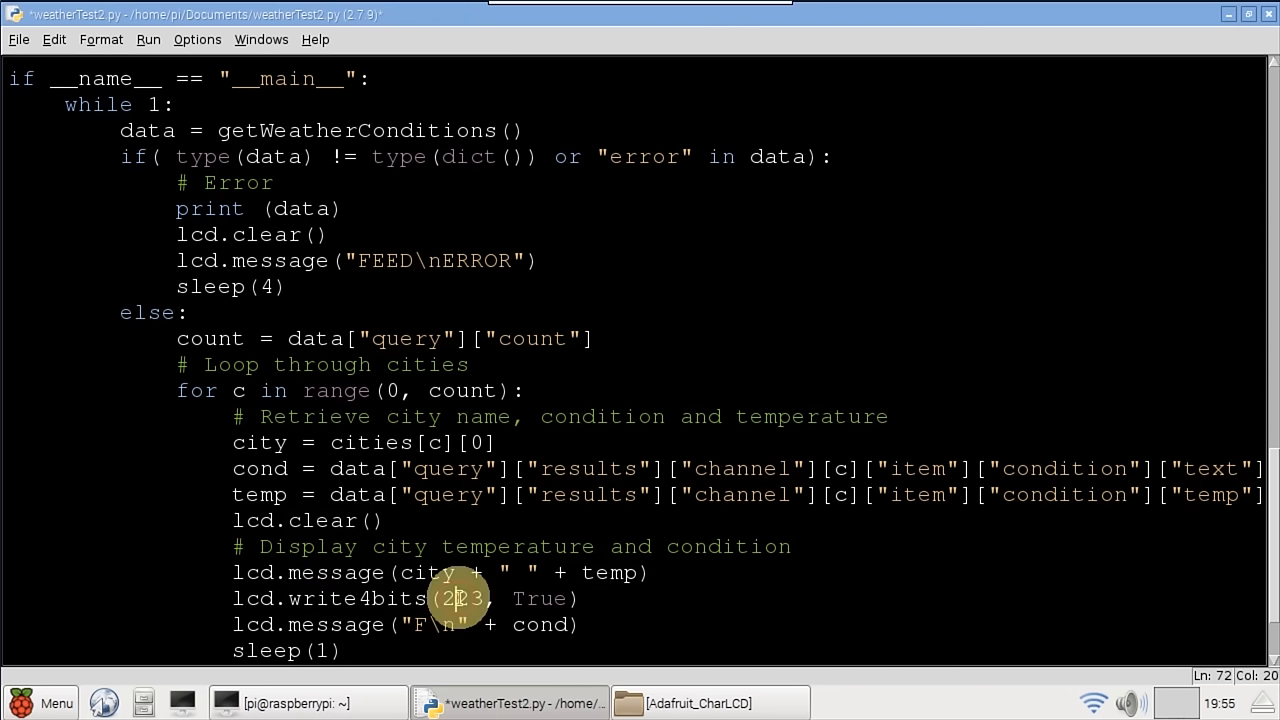
{"action": "double_click", "coordinate": [460, 598]}
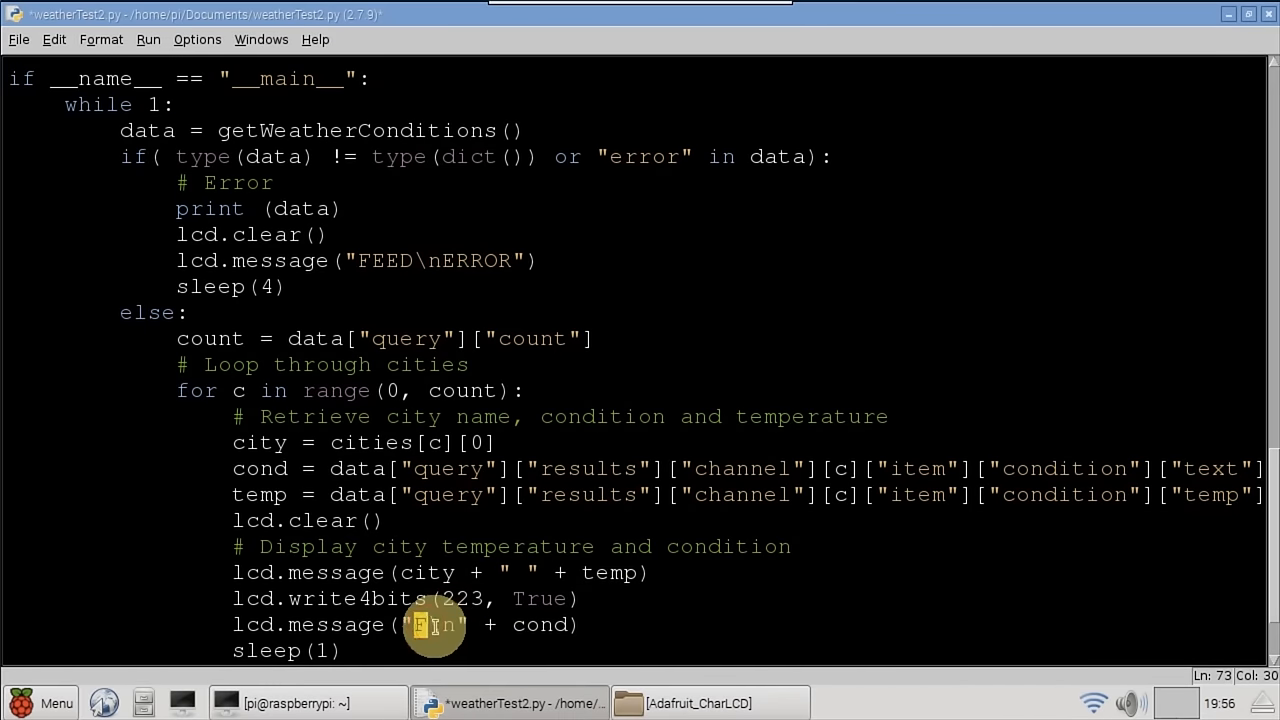
{"action": "double_click", "coordinate": [540, 624]}
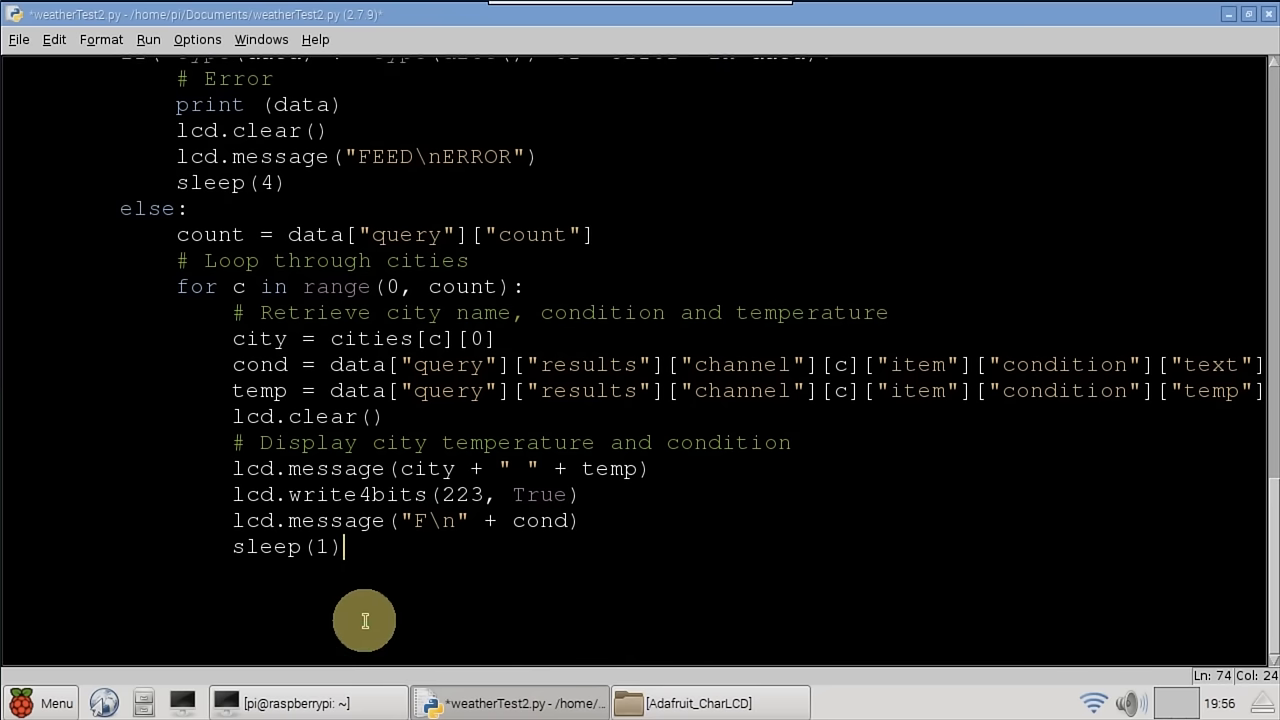
Convert the DHT22 temperature with t * 9/5.0 + 32 and show datetime.now().strftime(...) on the LCD.
{"action": "type", "text": "= t * 9/5.0 + 32"}
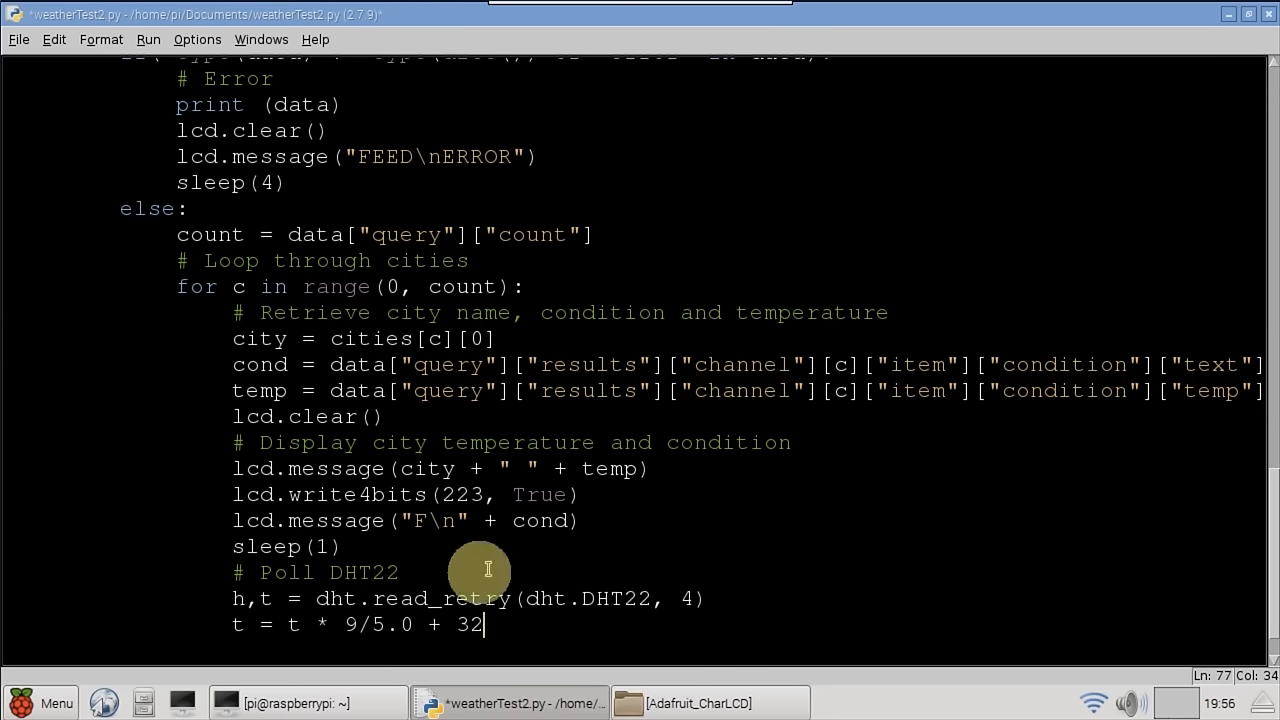
{"action": "double_click", "coordinate": [442, 598]}
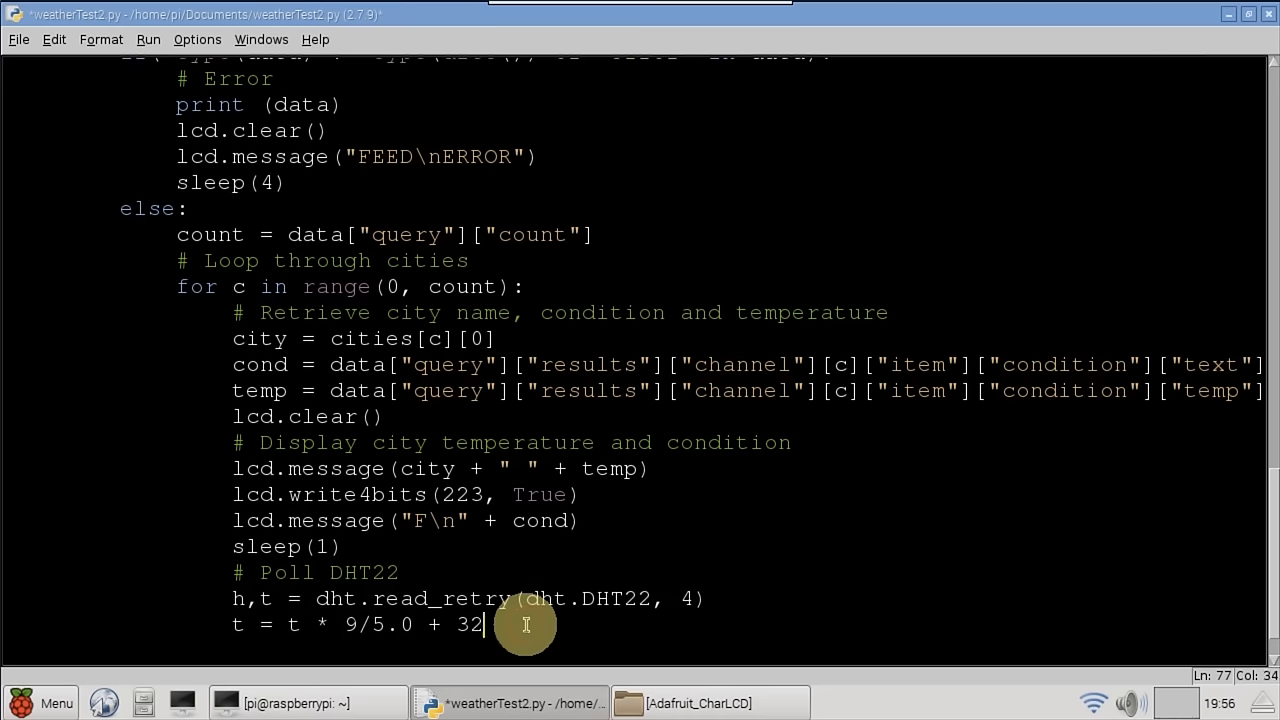
{"action": "scroll", "scroll_direction": "down", "scroll_amount": 3}
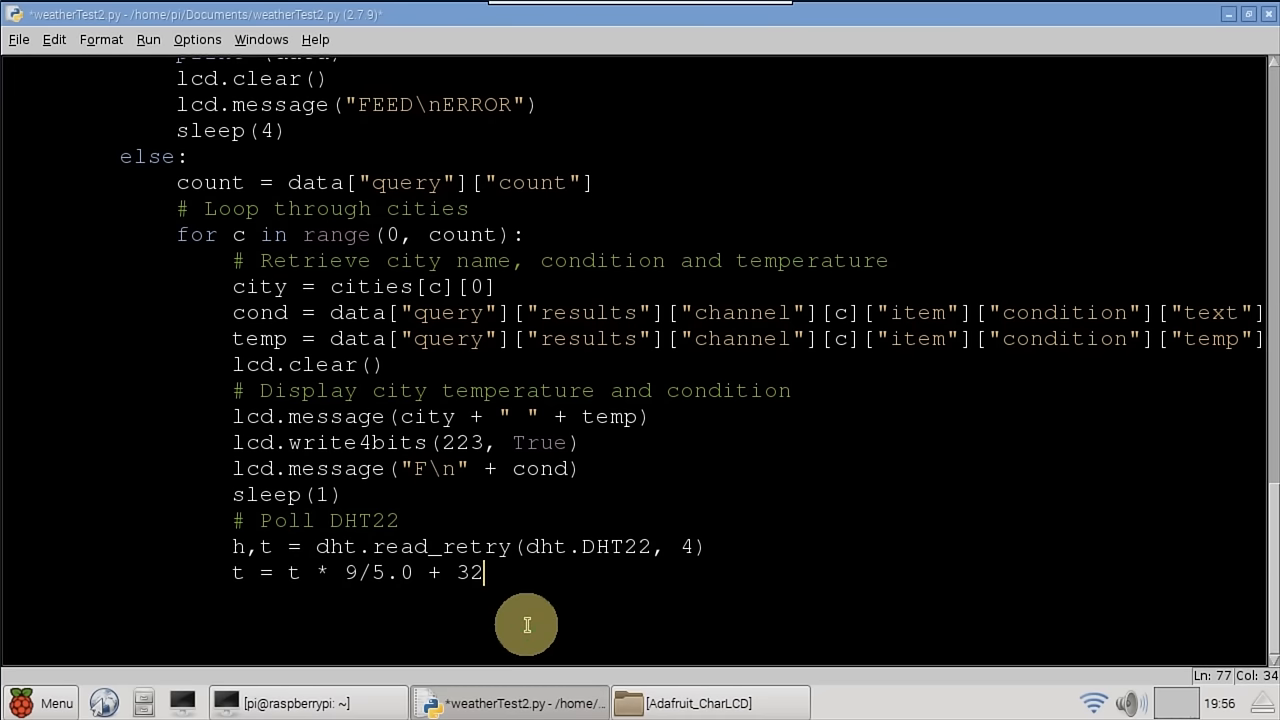
{"action": "scroll", "scroll_direction": "down", "scroll_amount": 3}
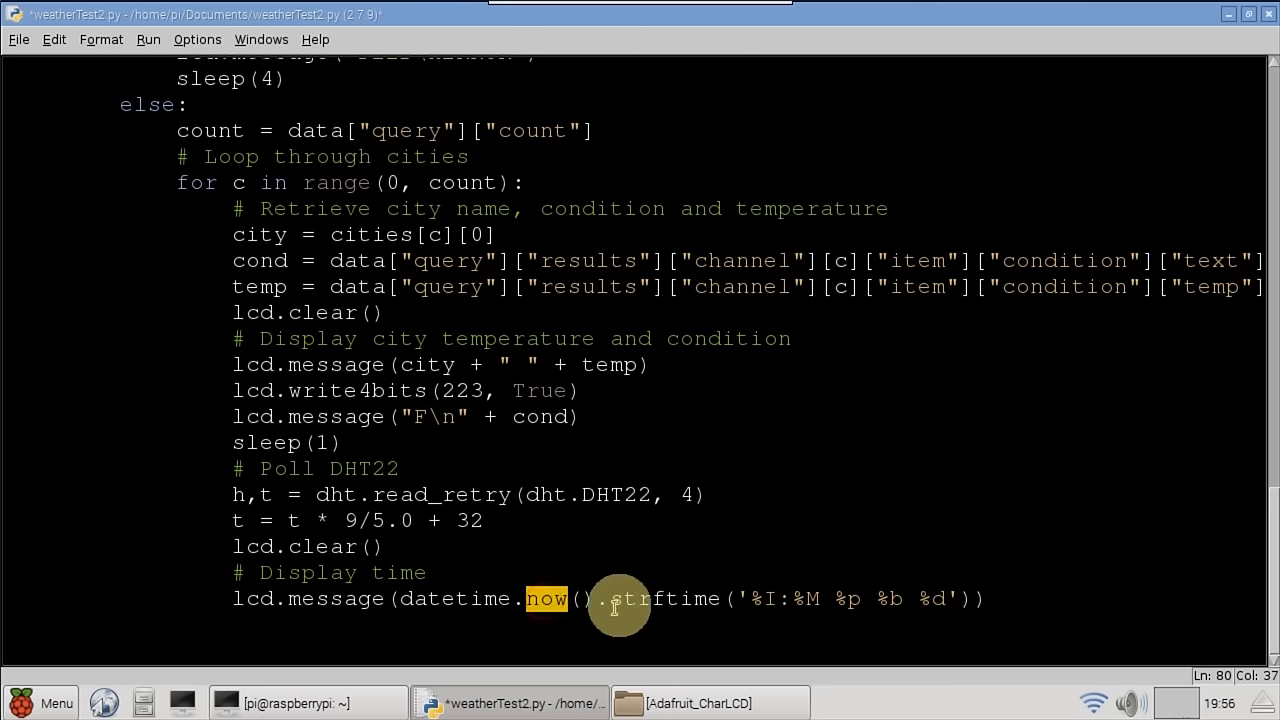
{"action": "double_click", "coordinate": [664, 598]}
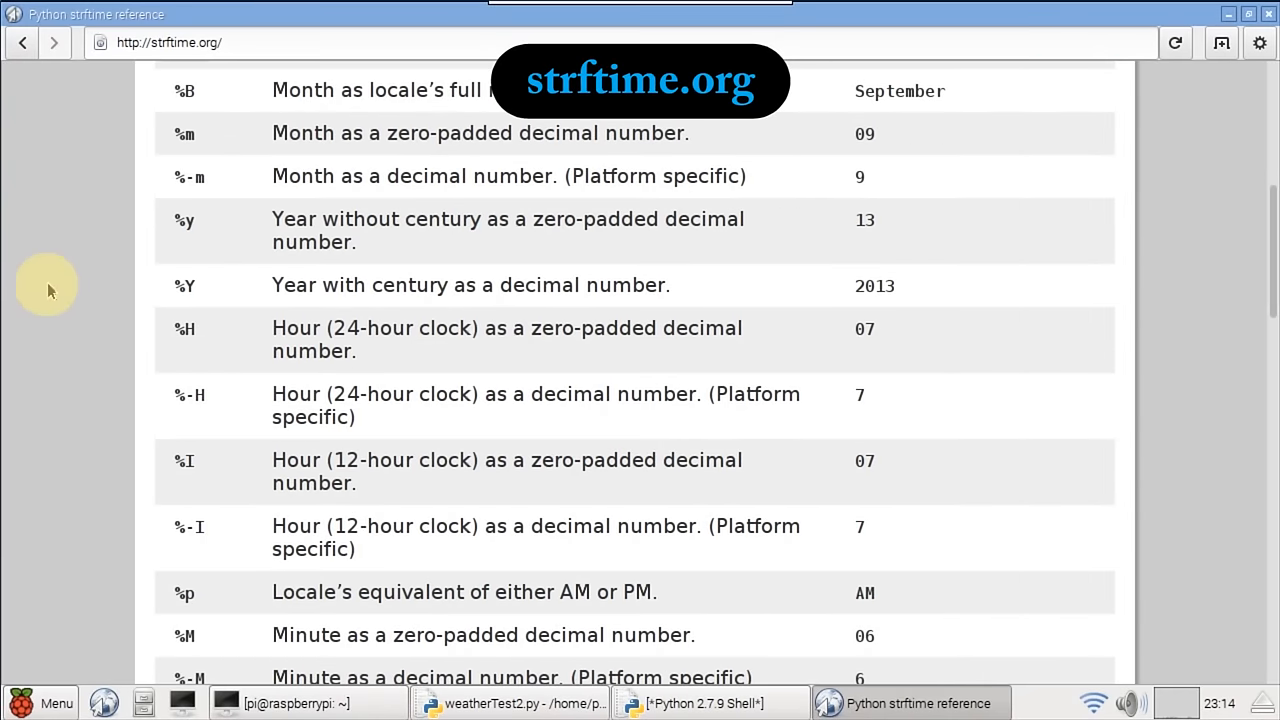
Check the %p, %I, %b and %d codes on strftime.org, then return to weatherTest2.py.
{"action": "double_click", "coordinate": [184, 460]}
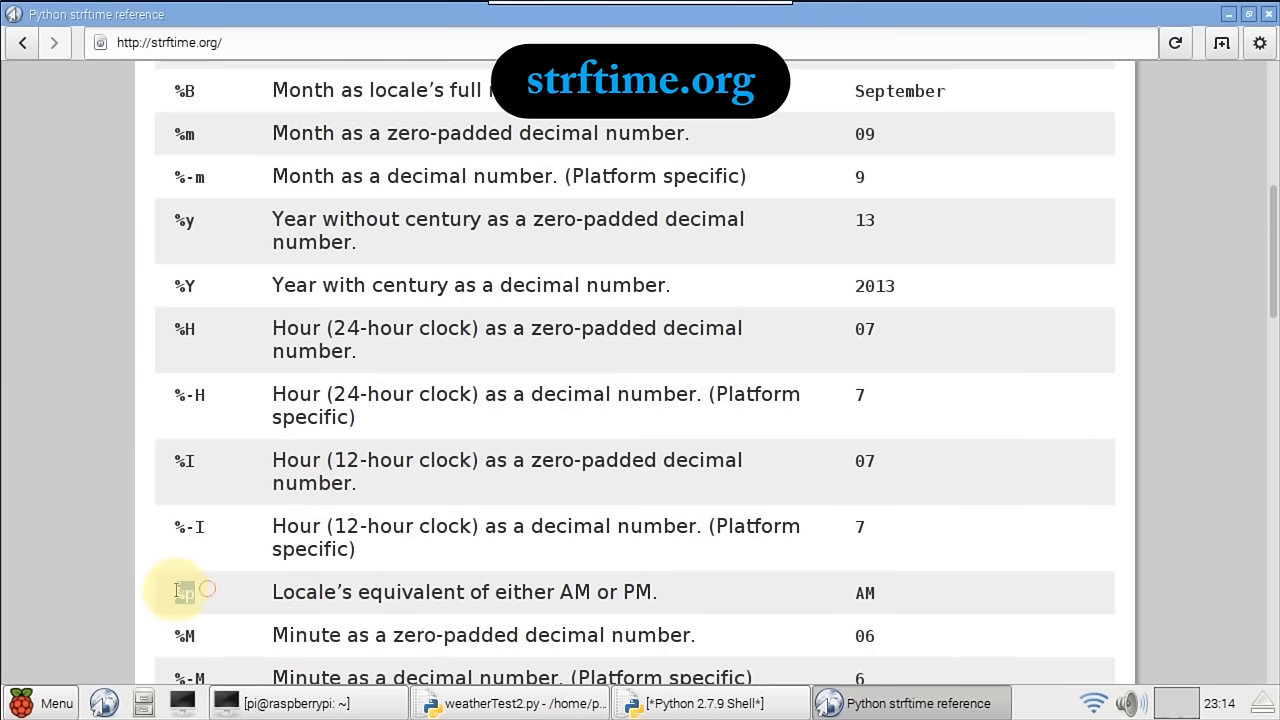
{"action": "scroll", "scroll_direction": "up", "scroll_amount": 3}
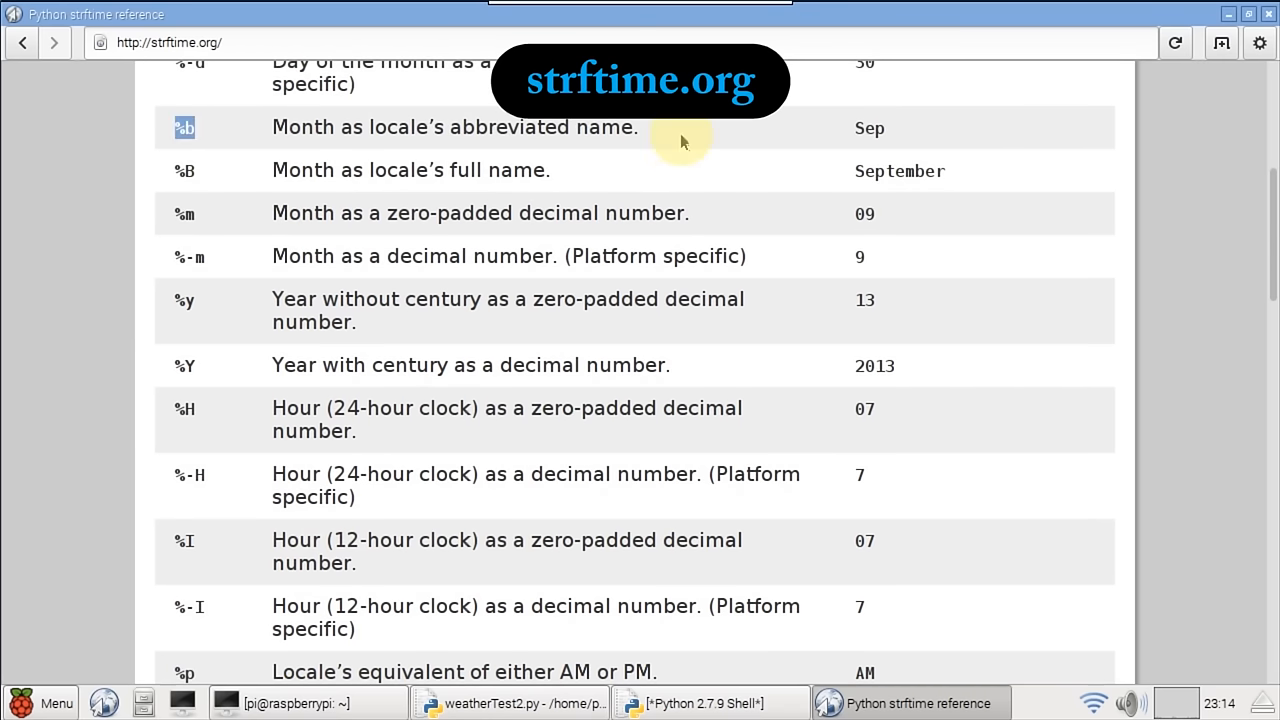
{"action": "scroll", "scroll_direction": "up", "scroll_amount": 3}
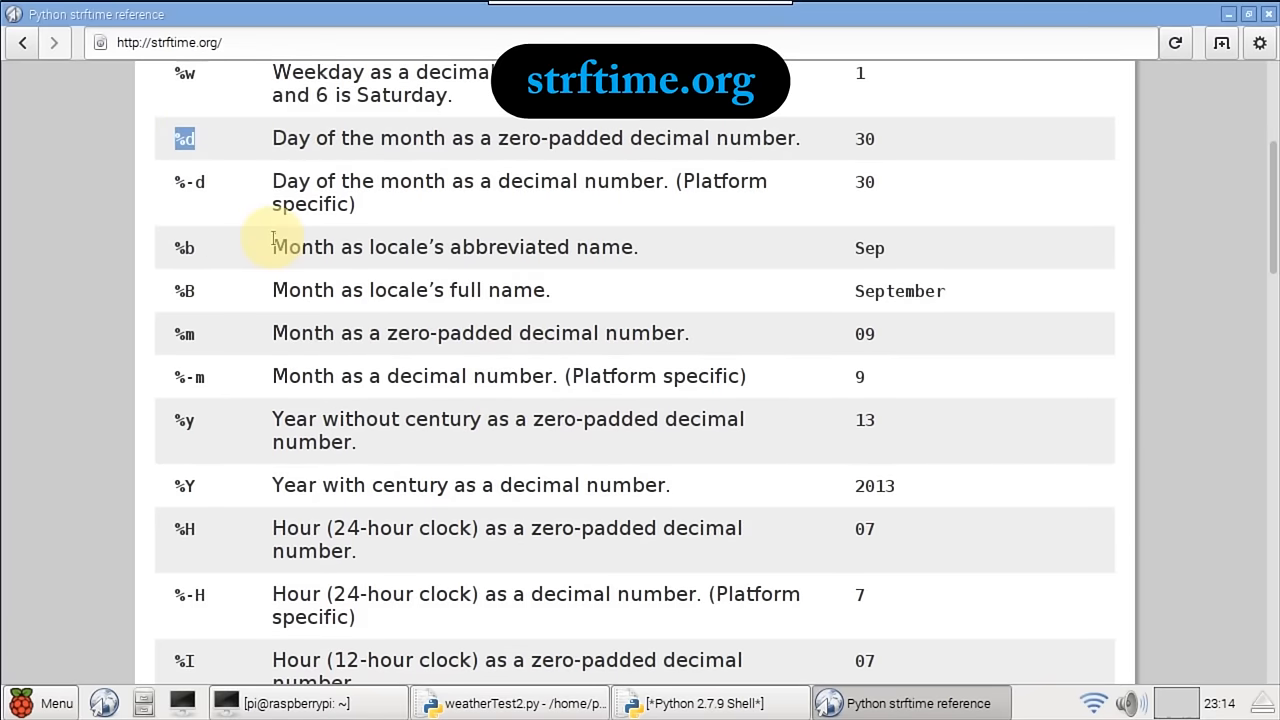
{"action": "left_click", "coordinate": [510, 704]}
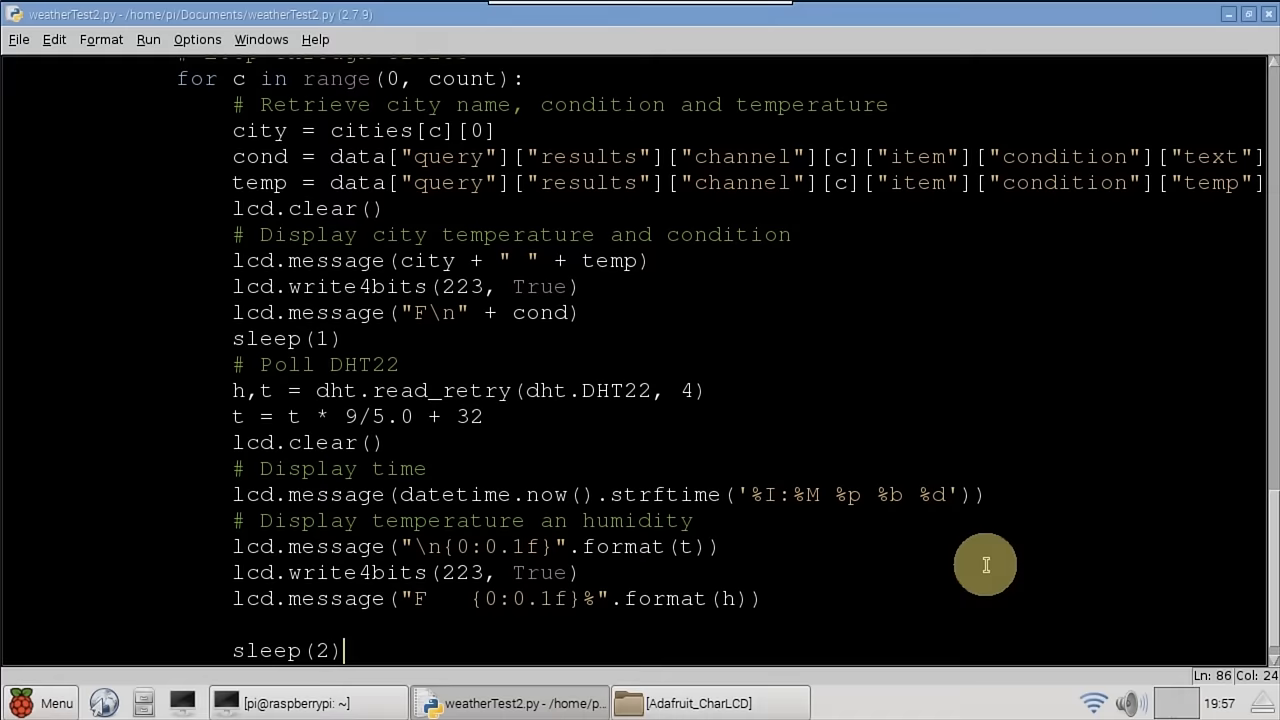